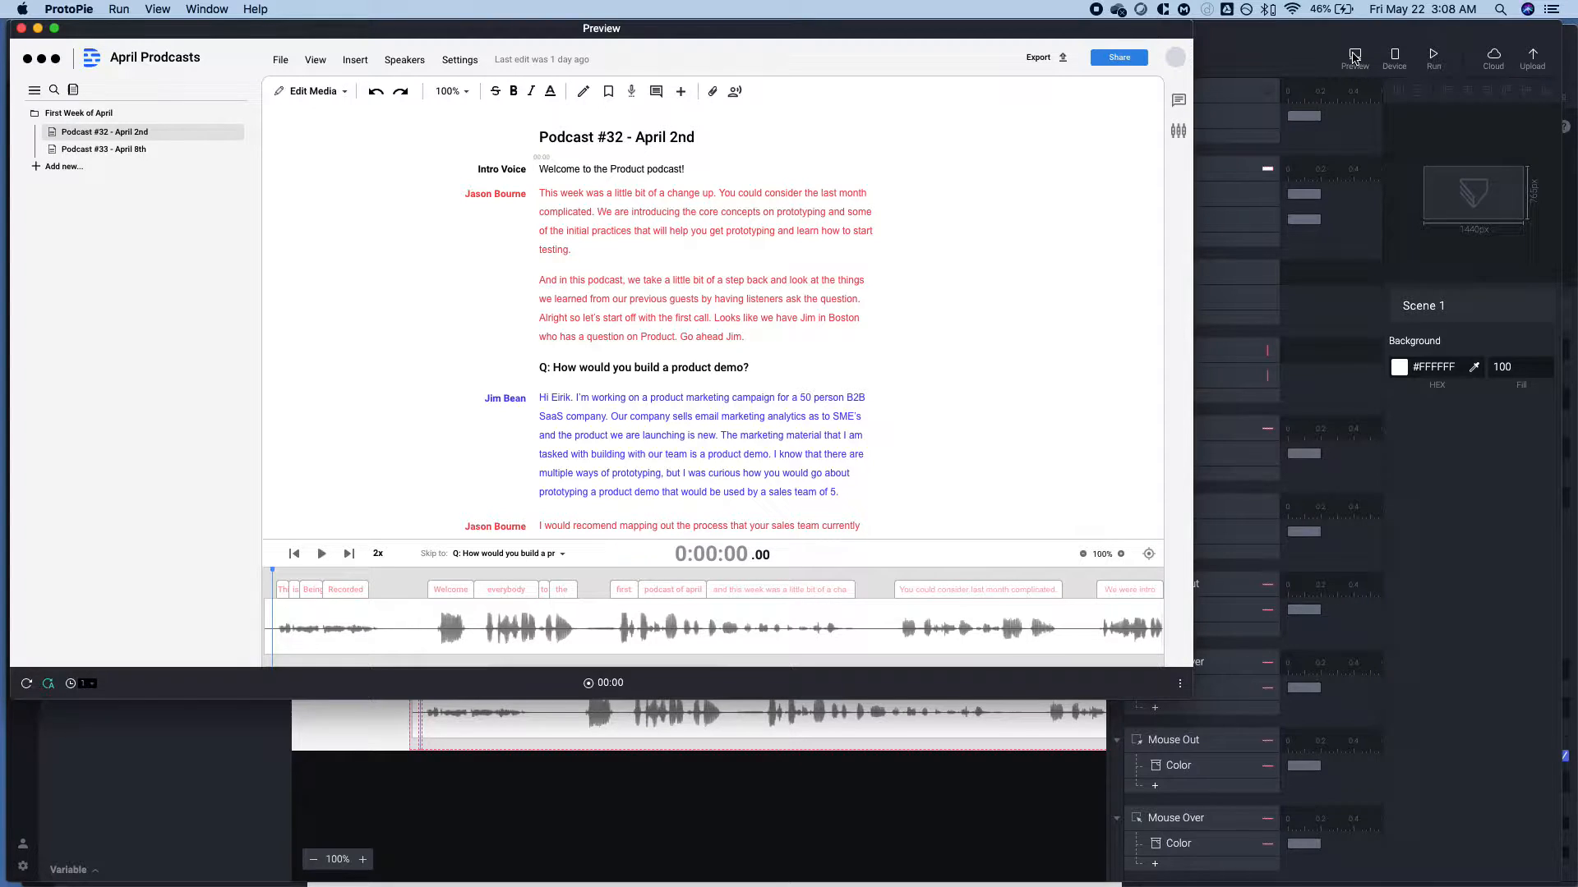
In Preview, open the Edit Speakers pop-up, drag it, close it with Done, and reopen it.
{"action": "left_click", "coordinate": [1355, 57]}
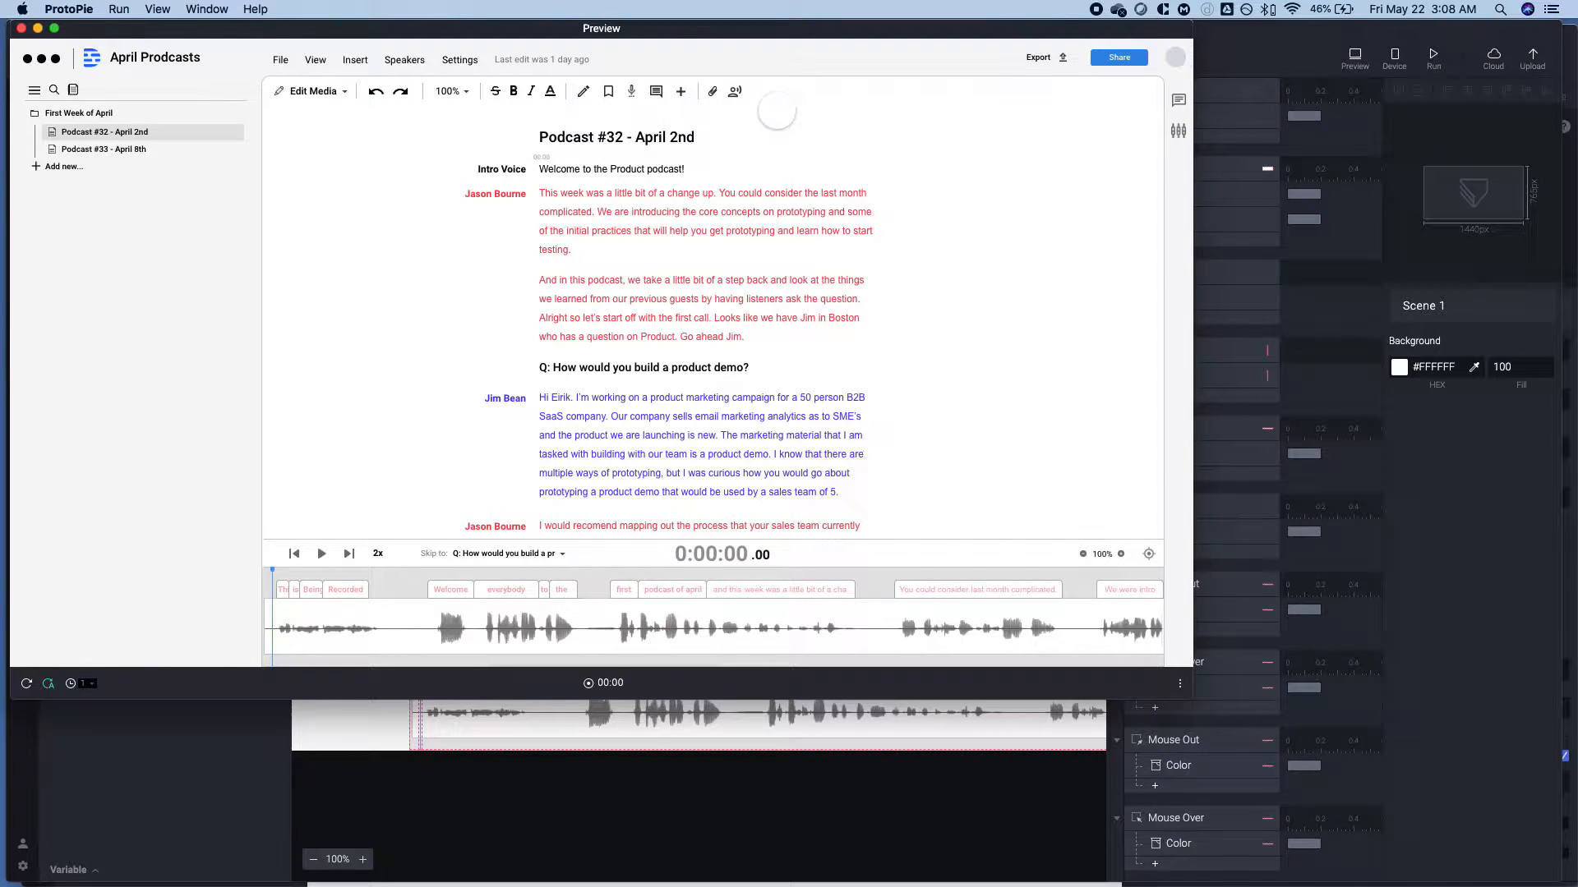
{"action": "left_click", "coordinate": [403, 60]}
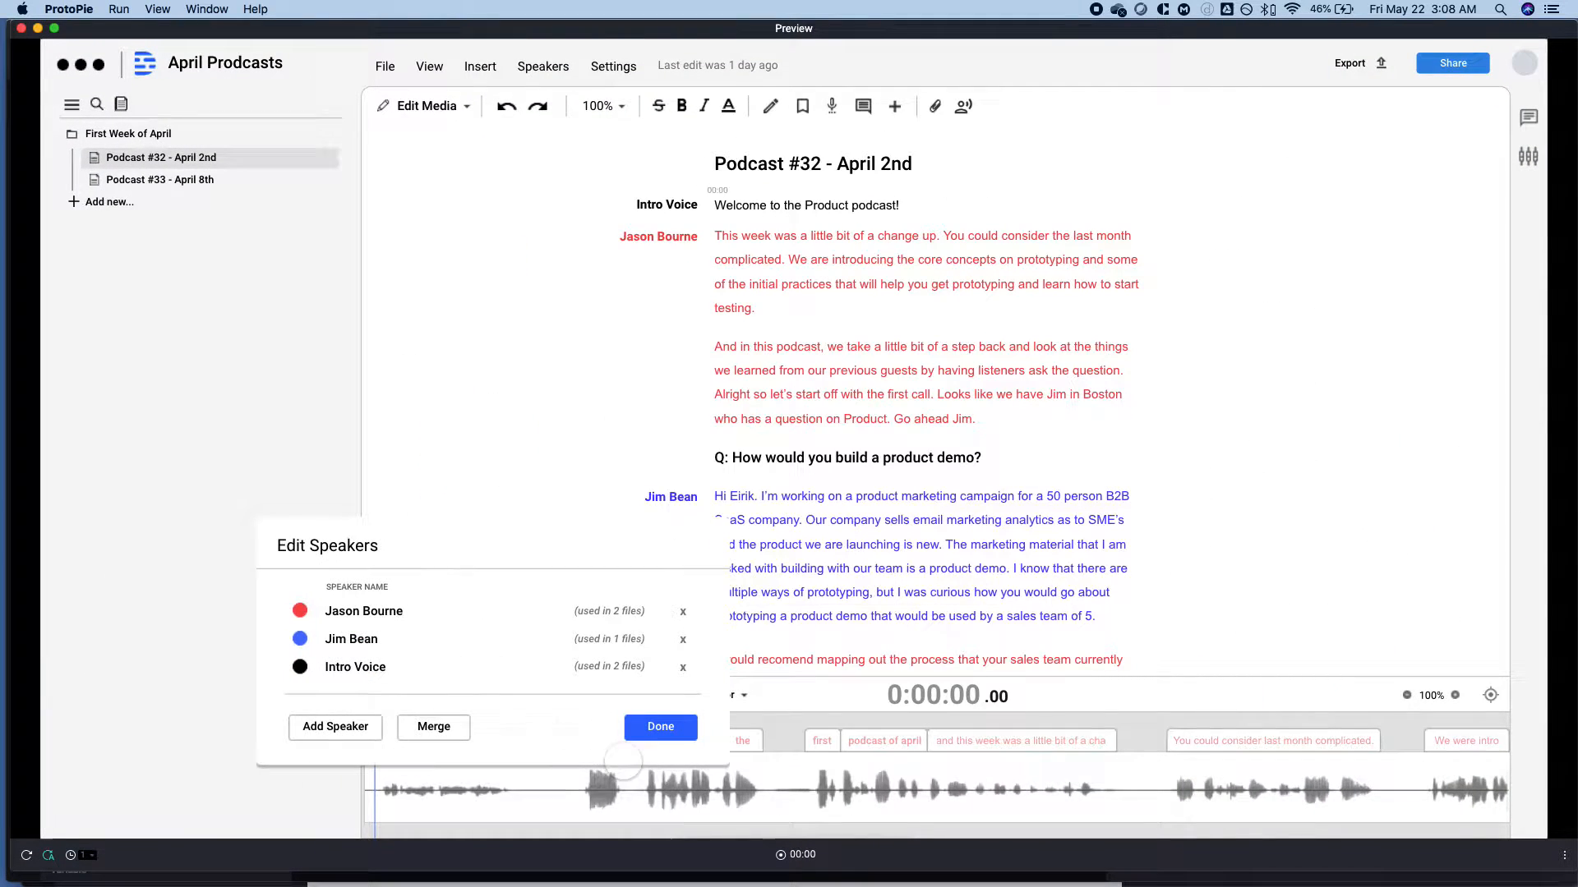
{"action": "left_click", "coordinate": [660, 726]}
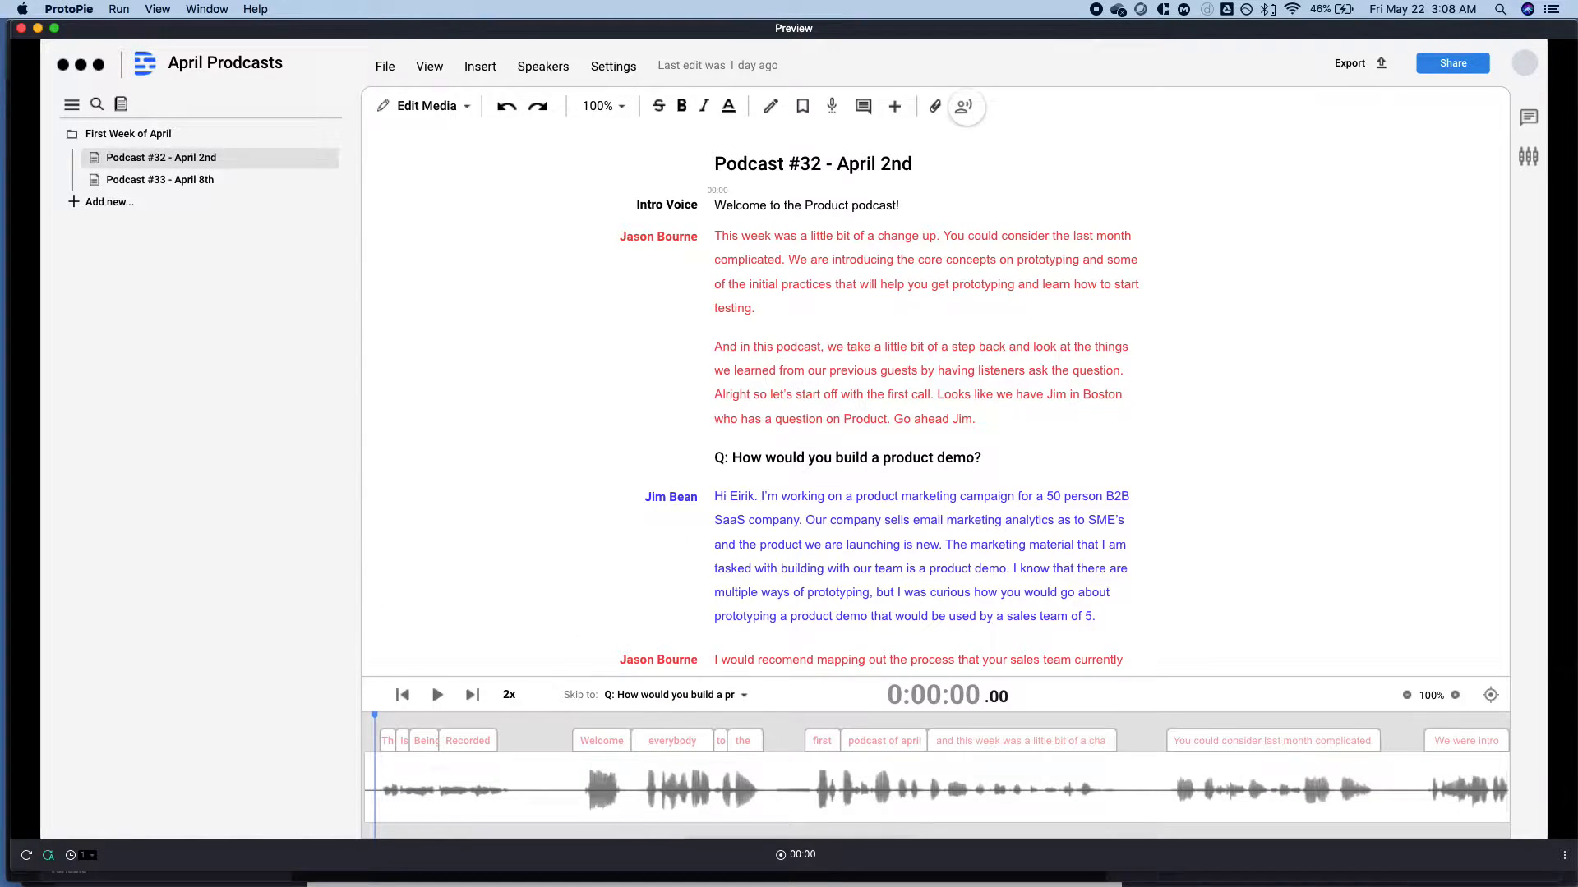
{"action": "left_click", "coordinate": [963, 106]}
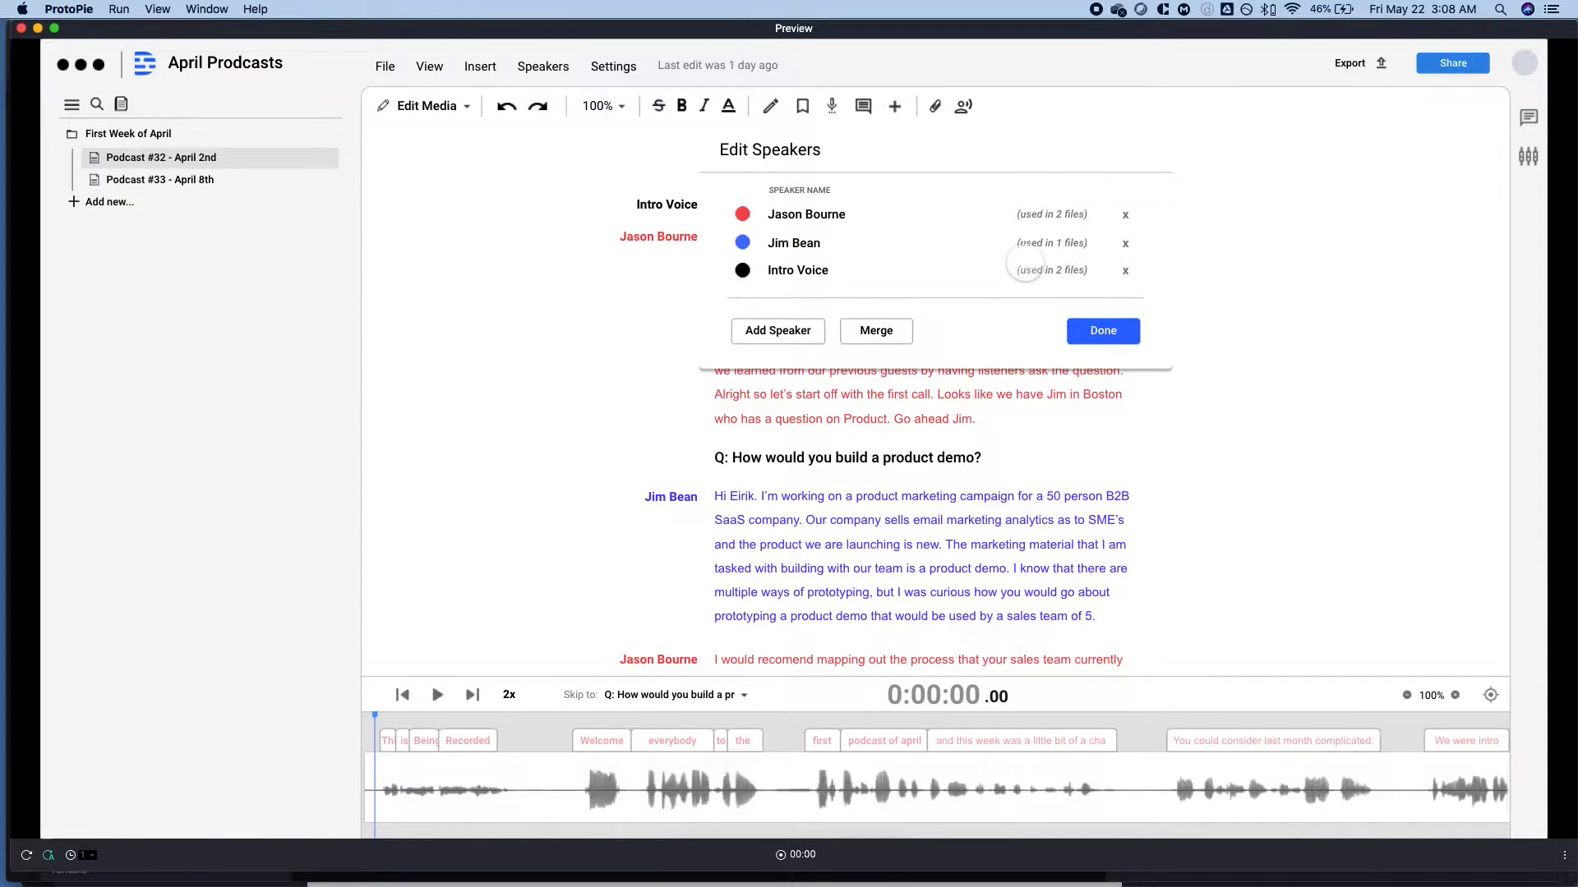
{"action": "left_click", "coordinate": [1102, 331]}
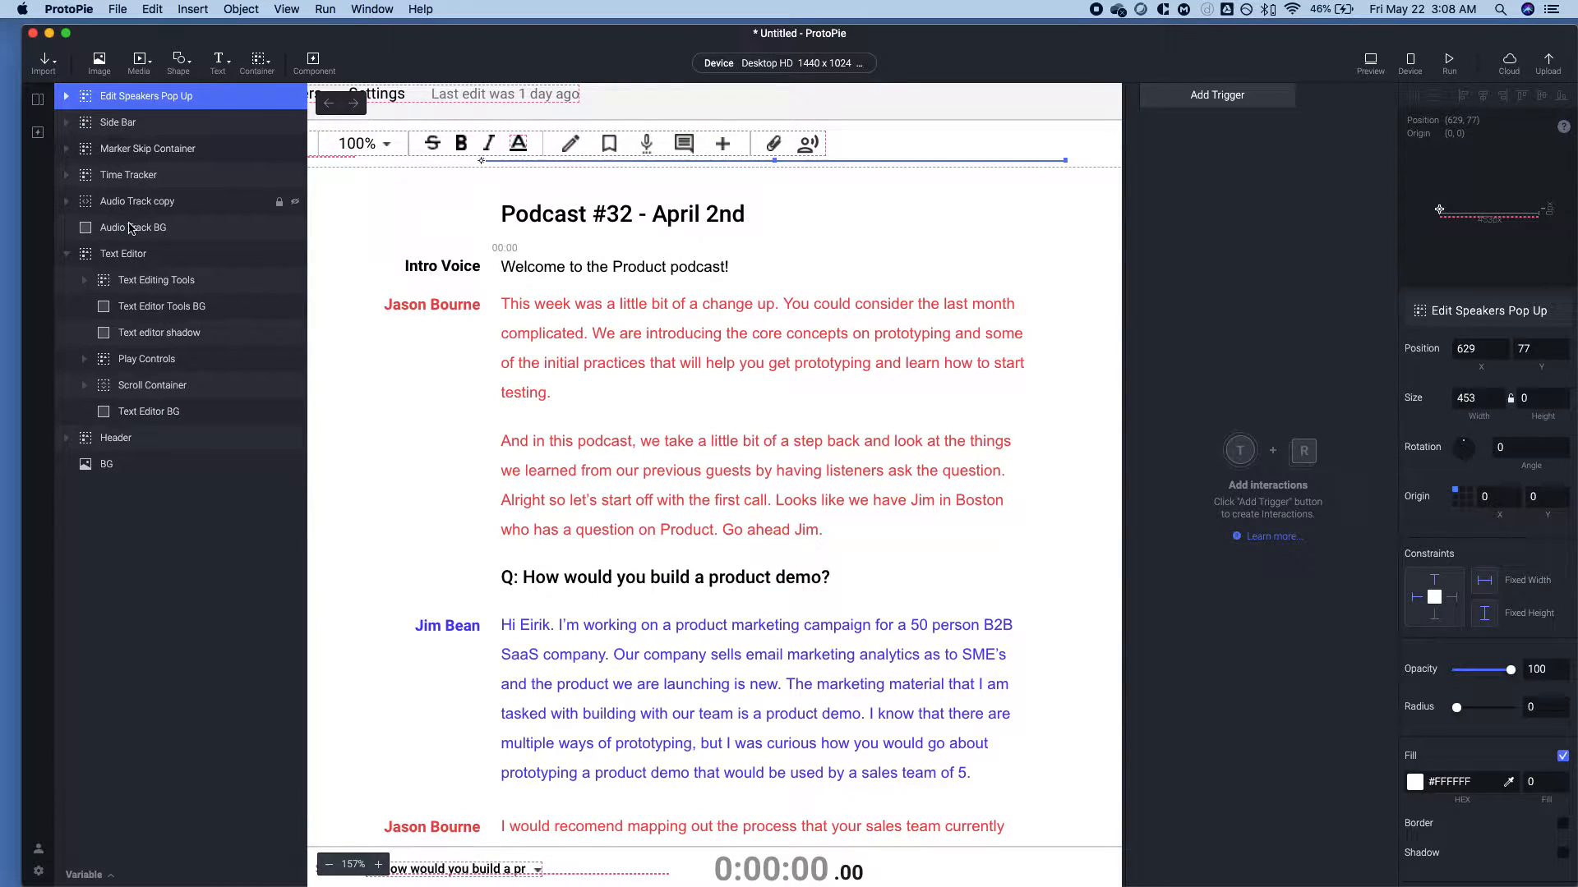
{"action": "mouse_move", "coordinate": [1243, 183]}
{"action": "type", "text": "300"}
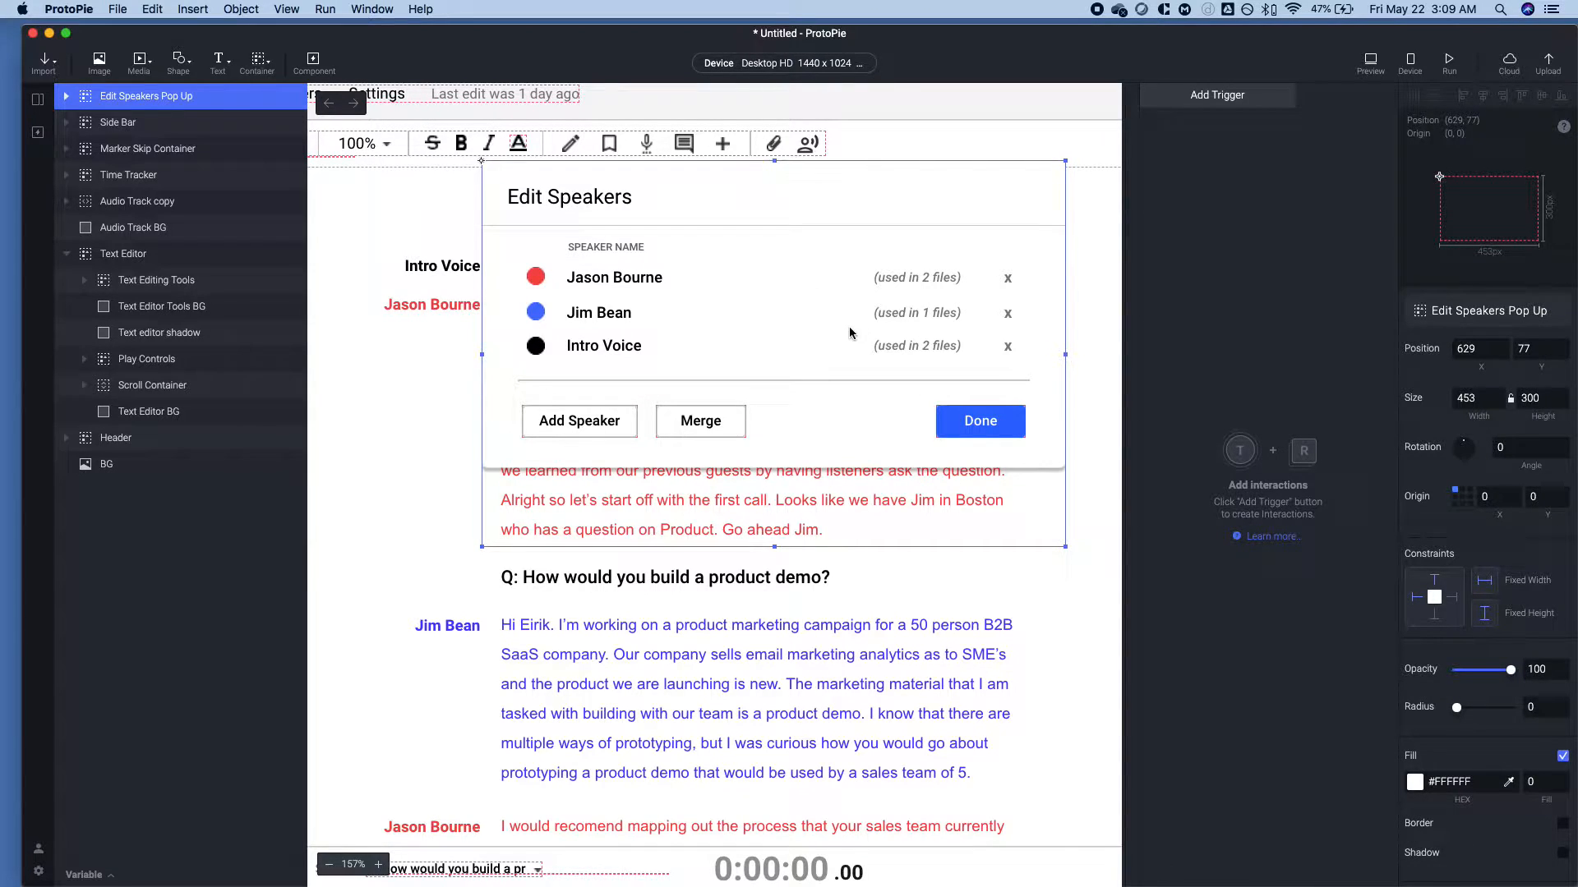
{"action": "mouse_move", "coordinate": [649, 362]}
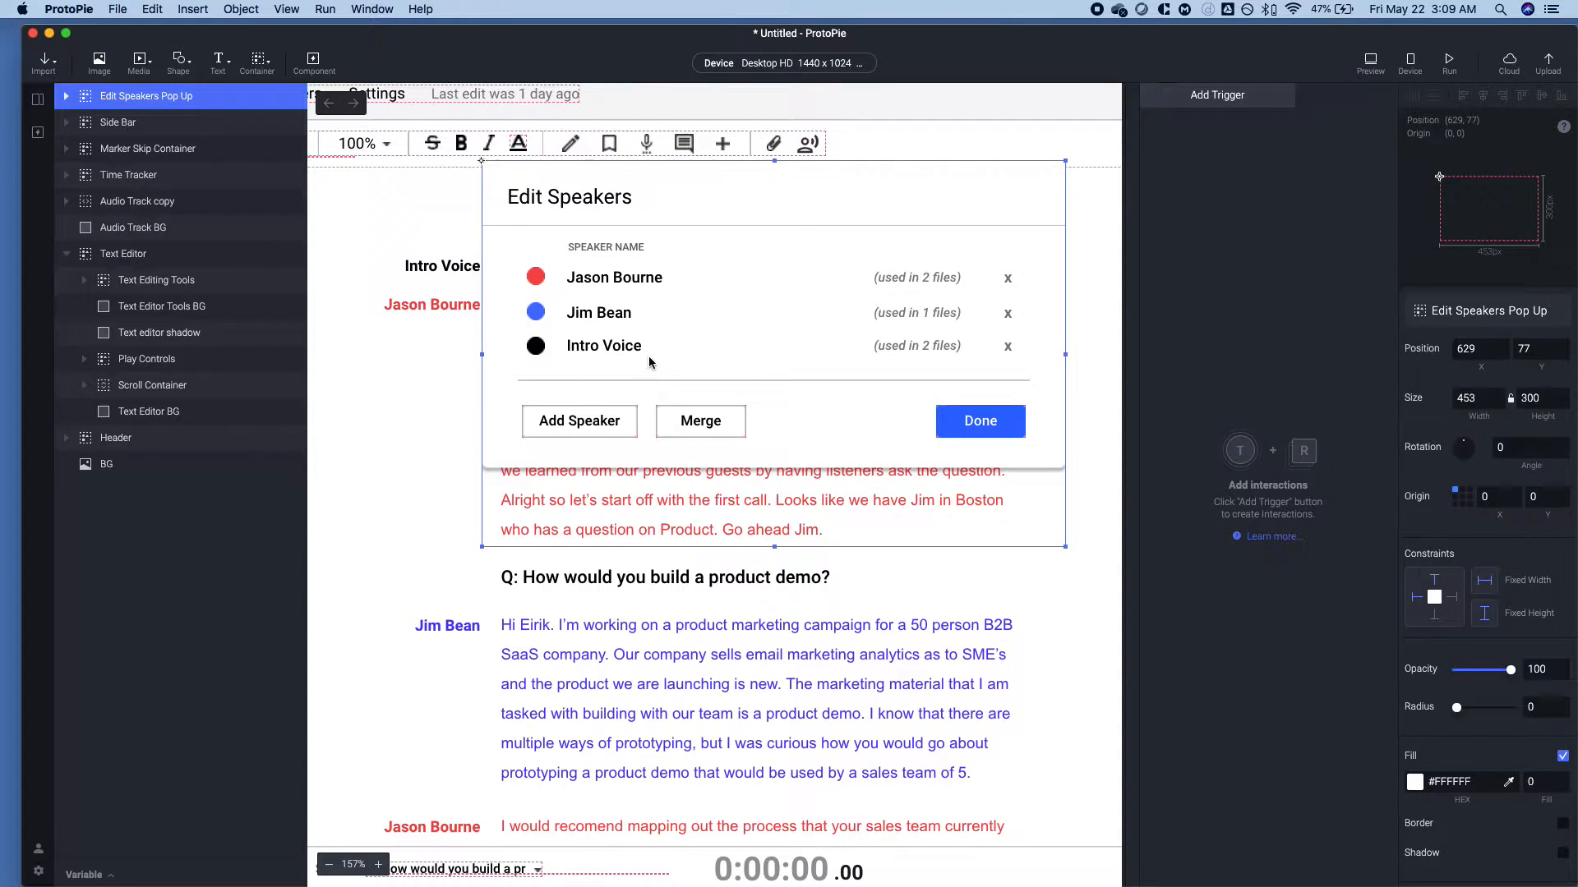
Select the Edit Speakers Pop Up and its inner layers, and enter a width of 460.
{"action": "left_click", "coordinate": [122, 254]}
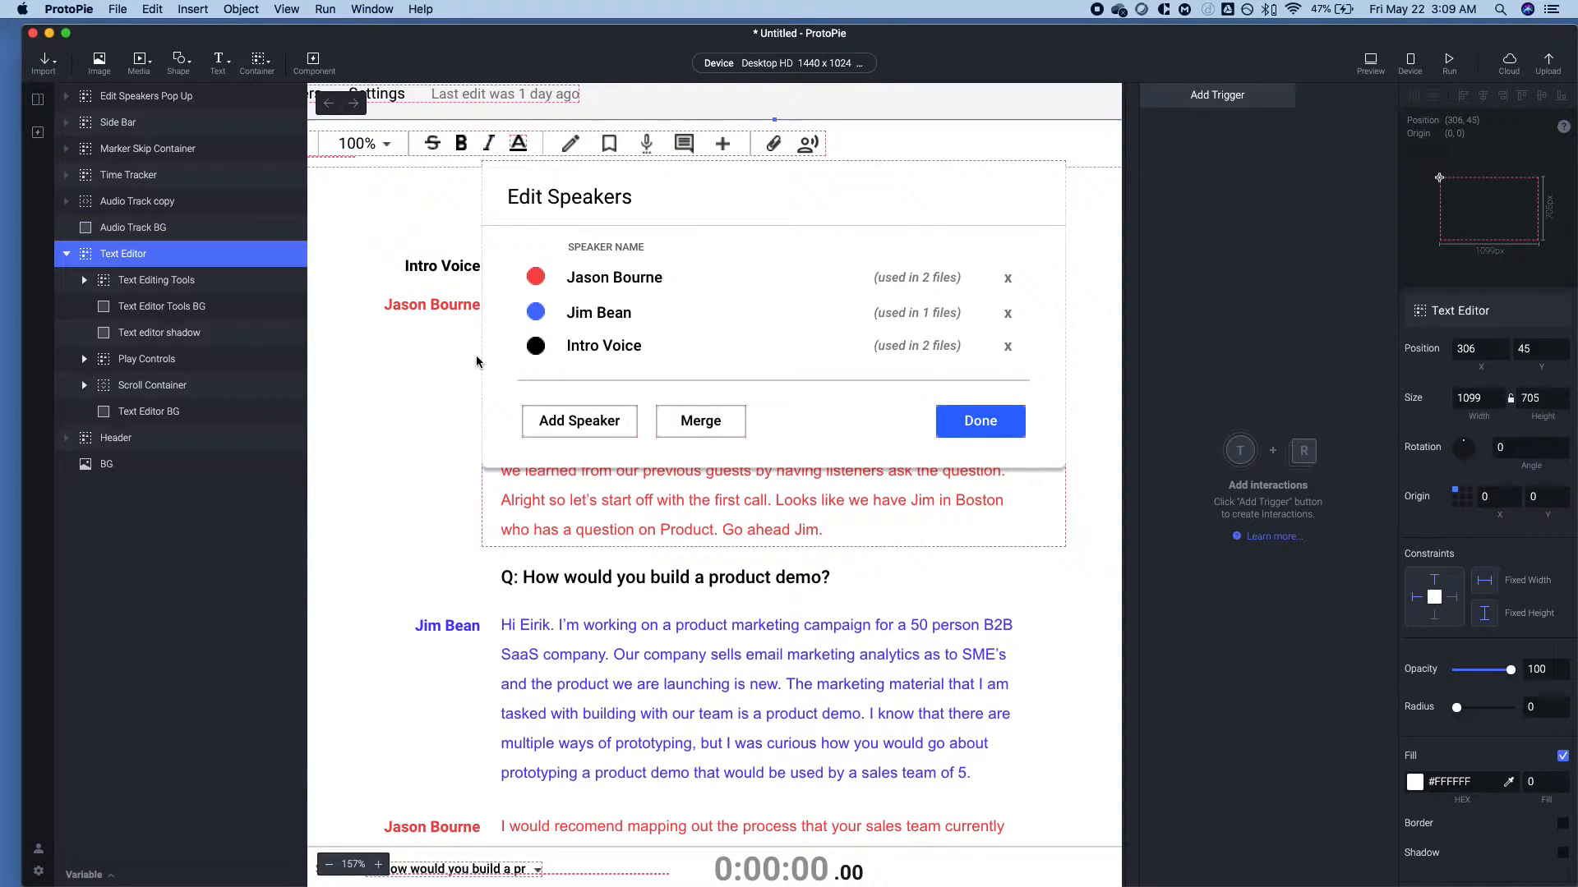
{"action": "left_click", "coordinate": [146, 96]}
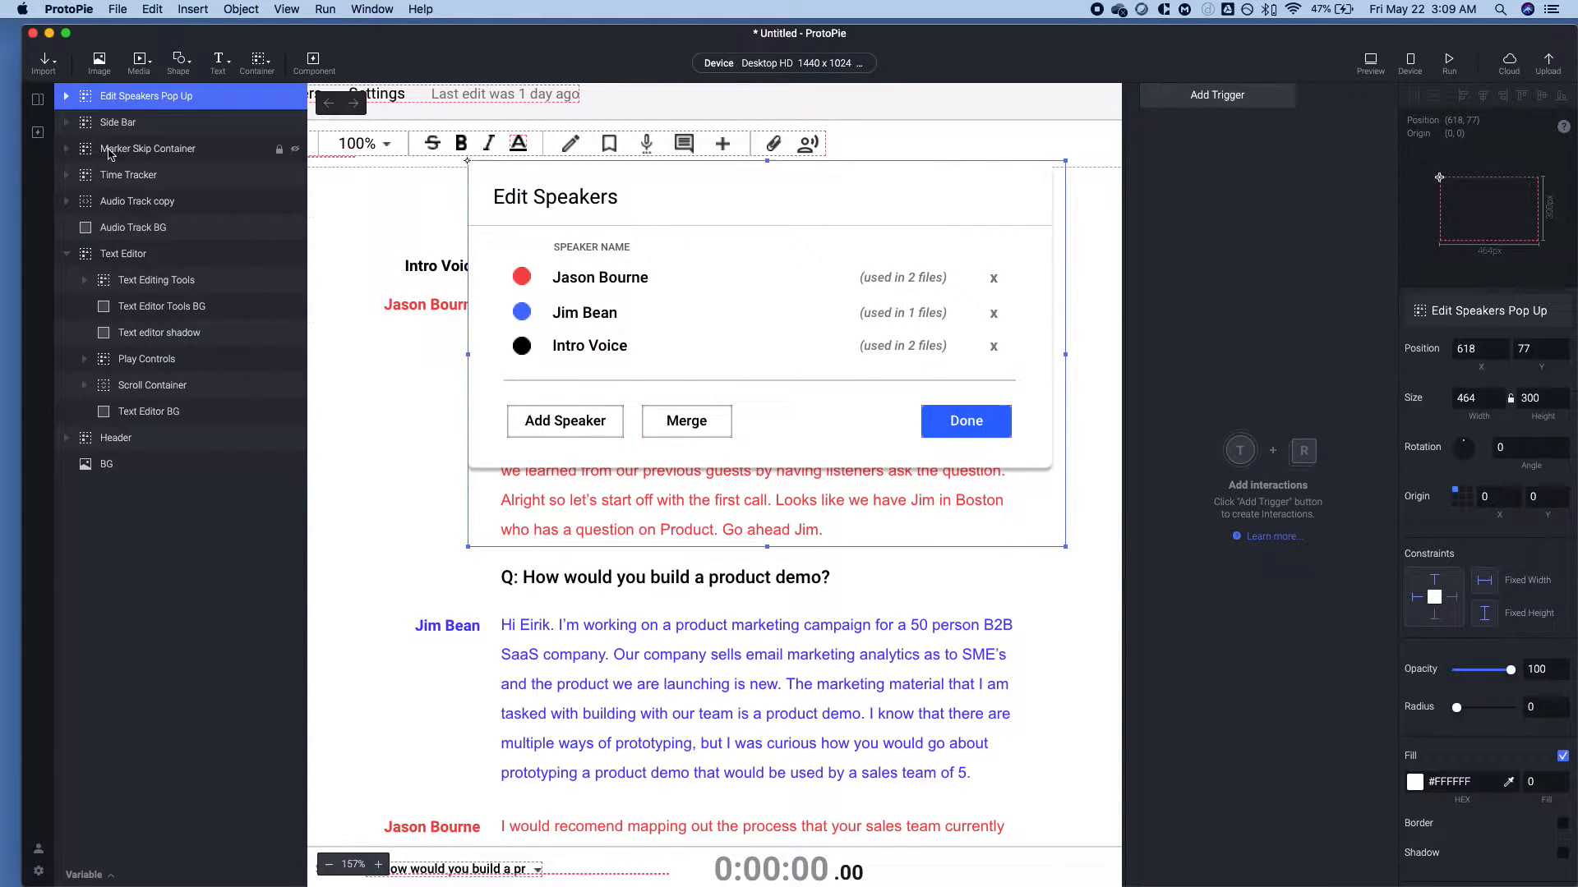
{"action": "left_click", "coordinate": [67, 96]}
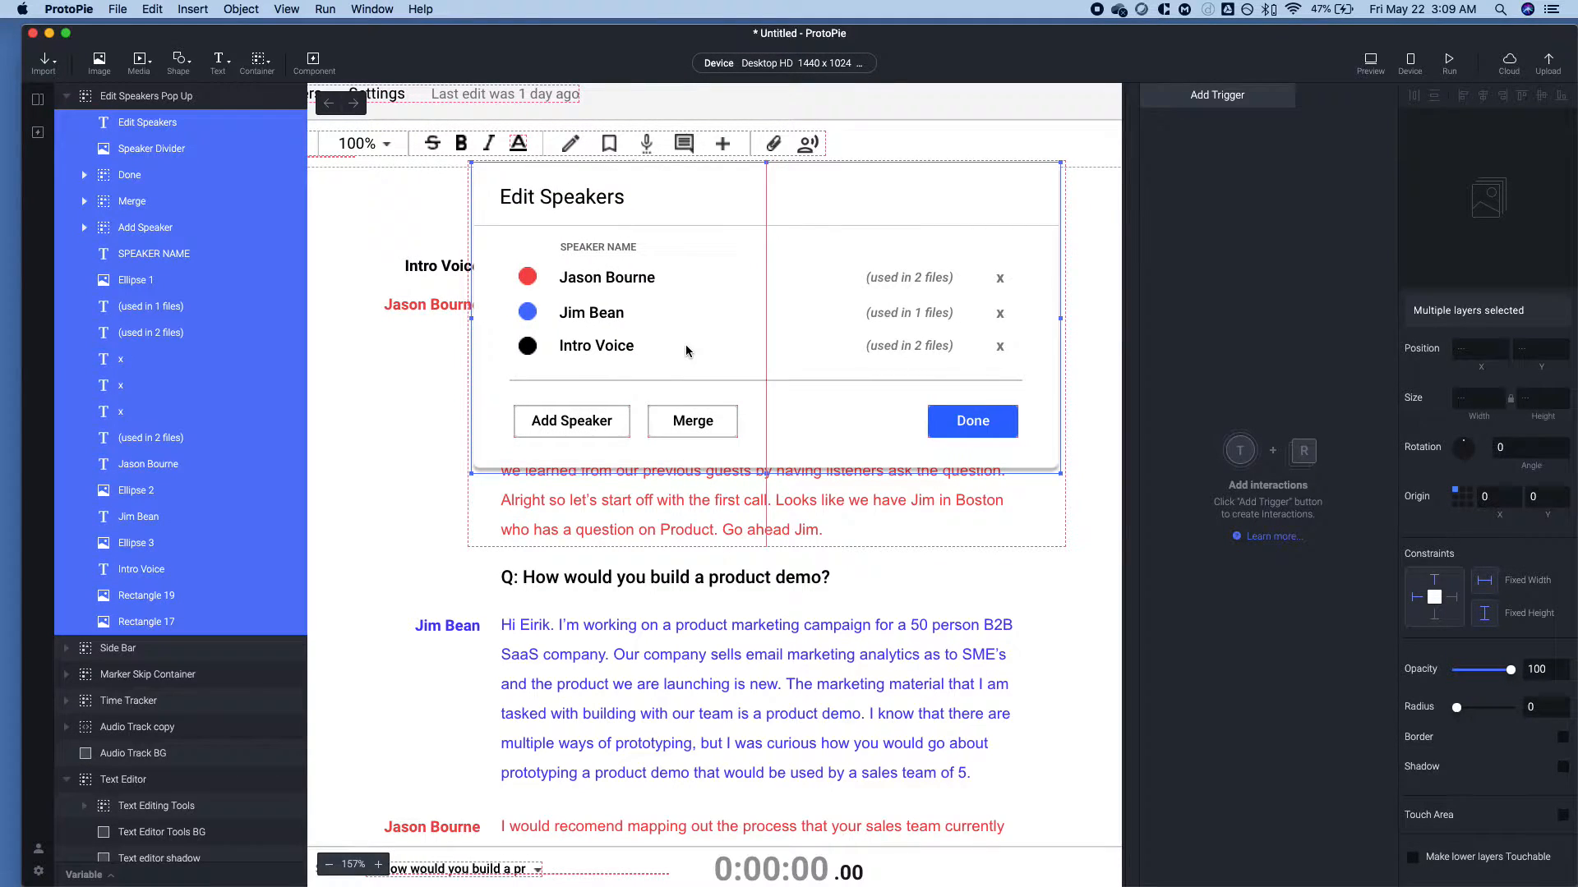
{"action": "left_click", "coordinate": [147, 95]}
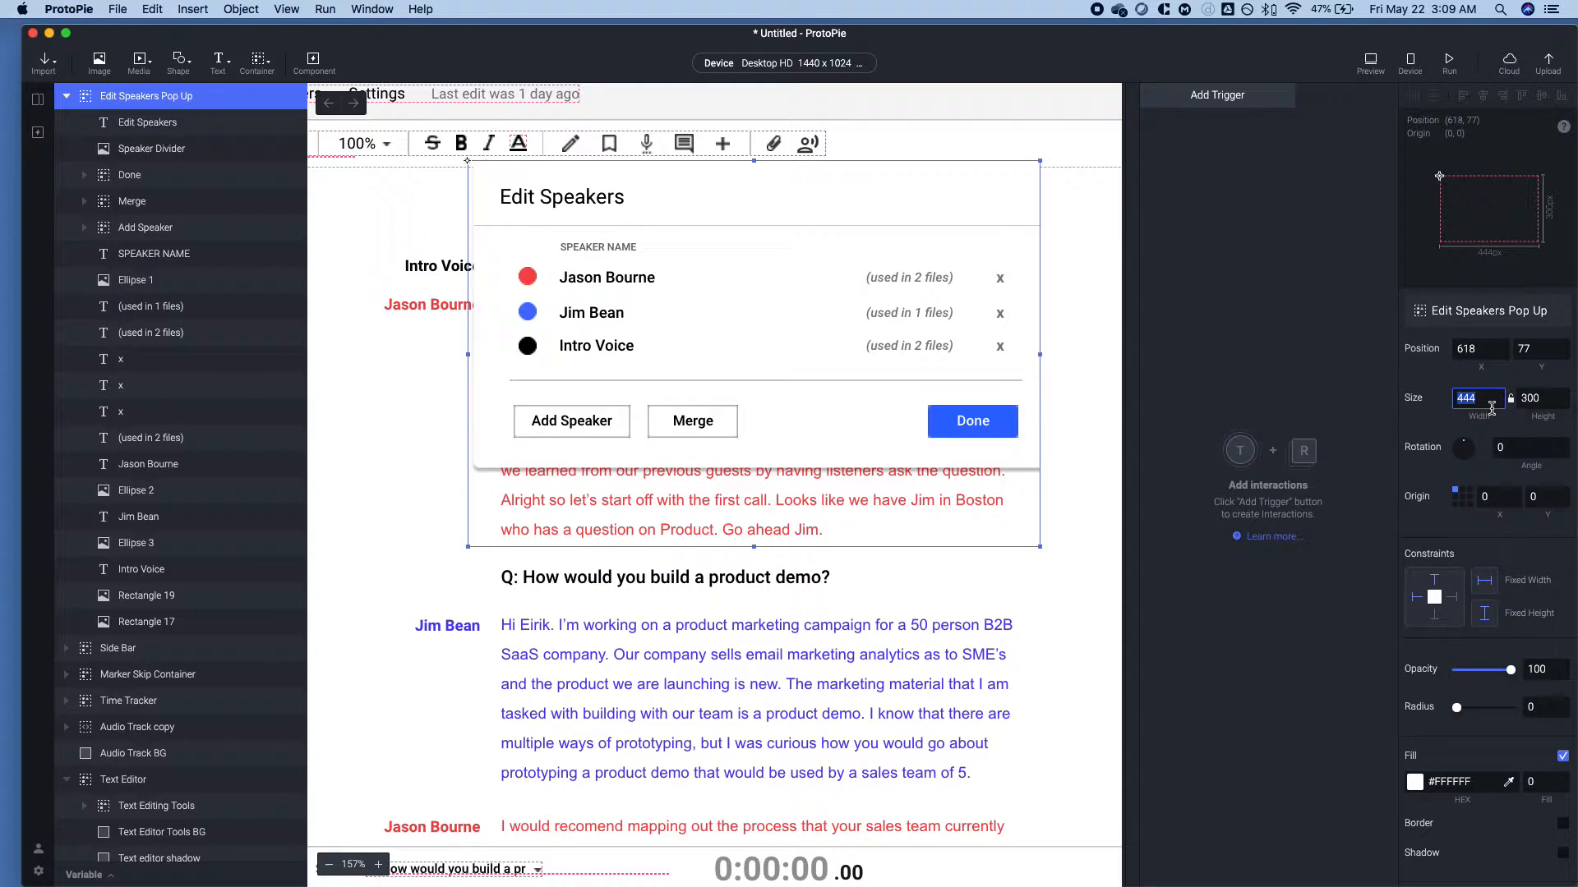
{"action": "type", "text": "460"}
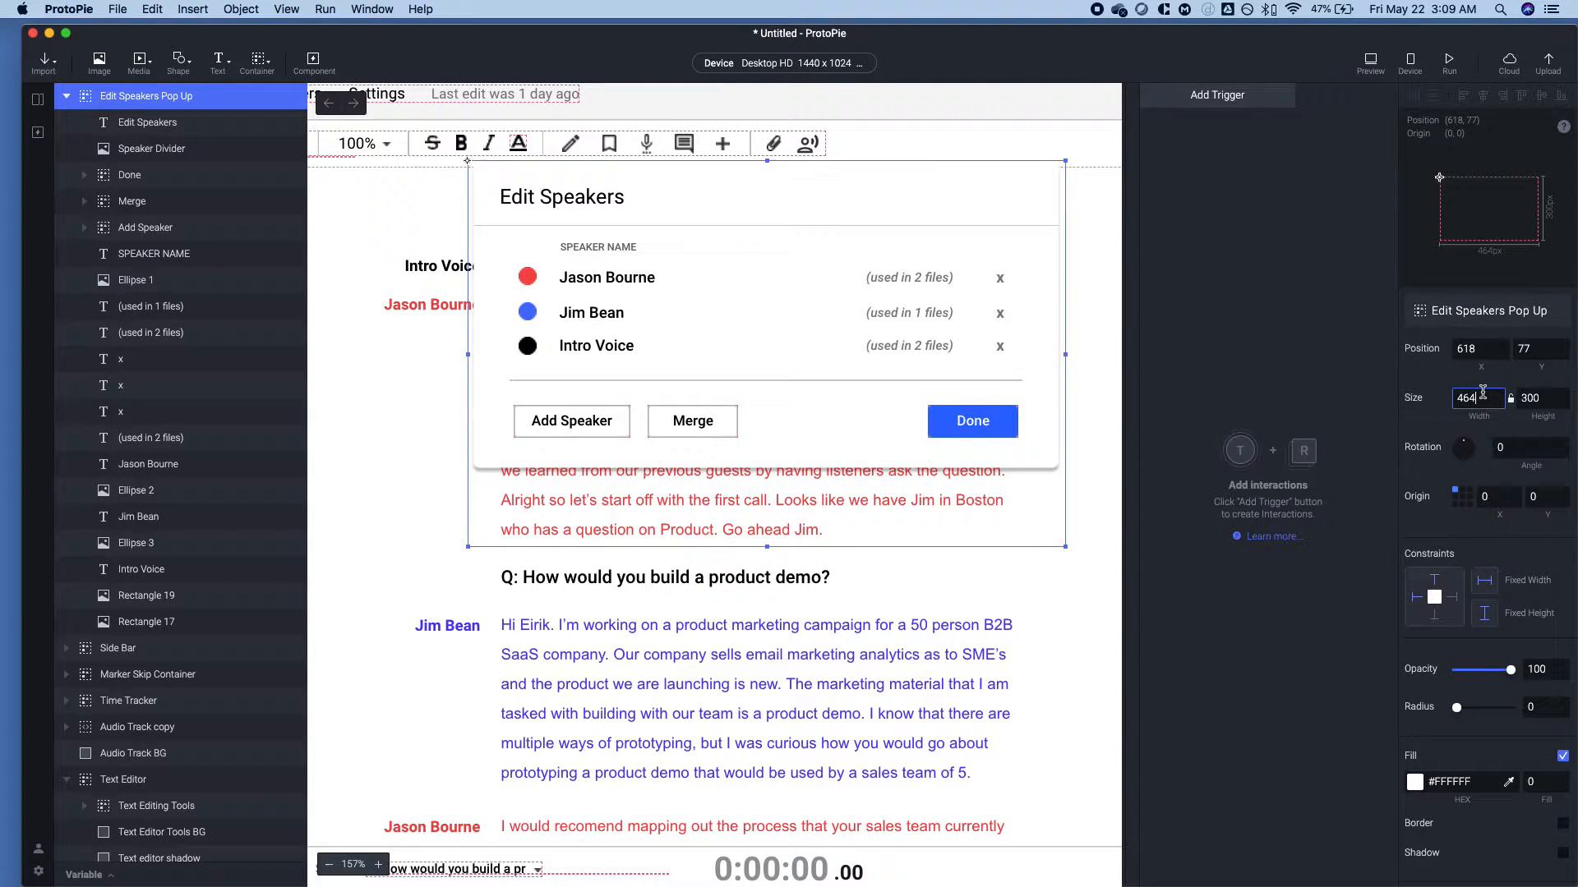
{"action": "left_click", "coordinate": [1533, 398]}
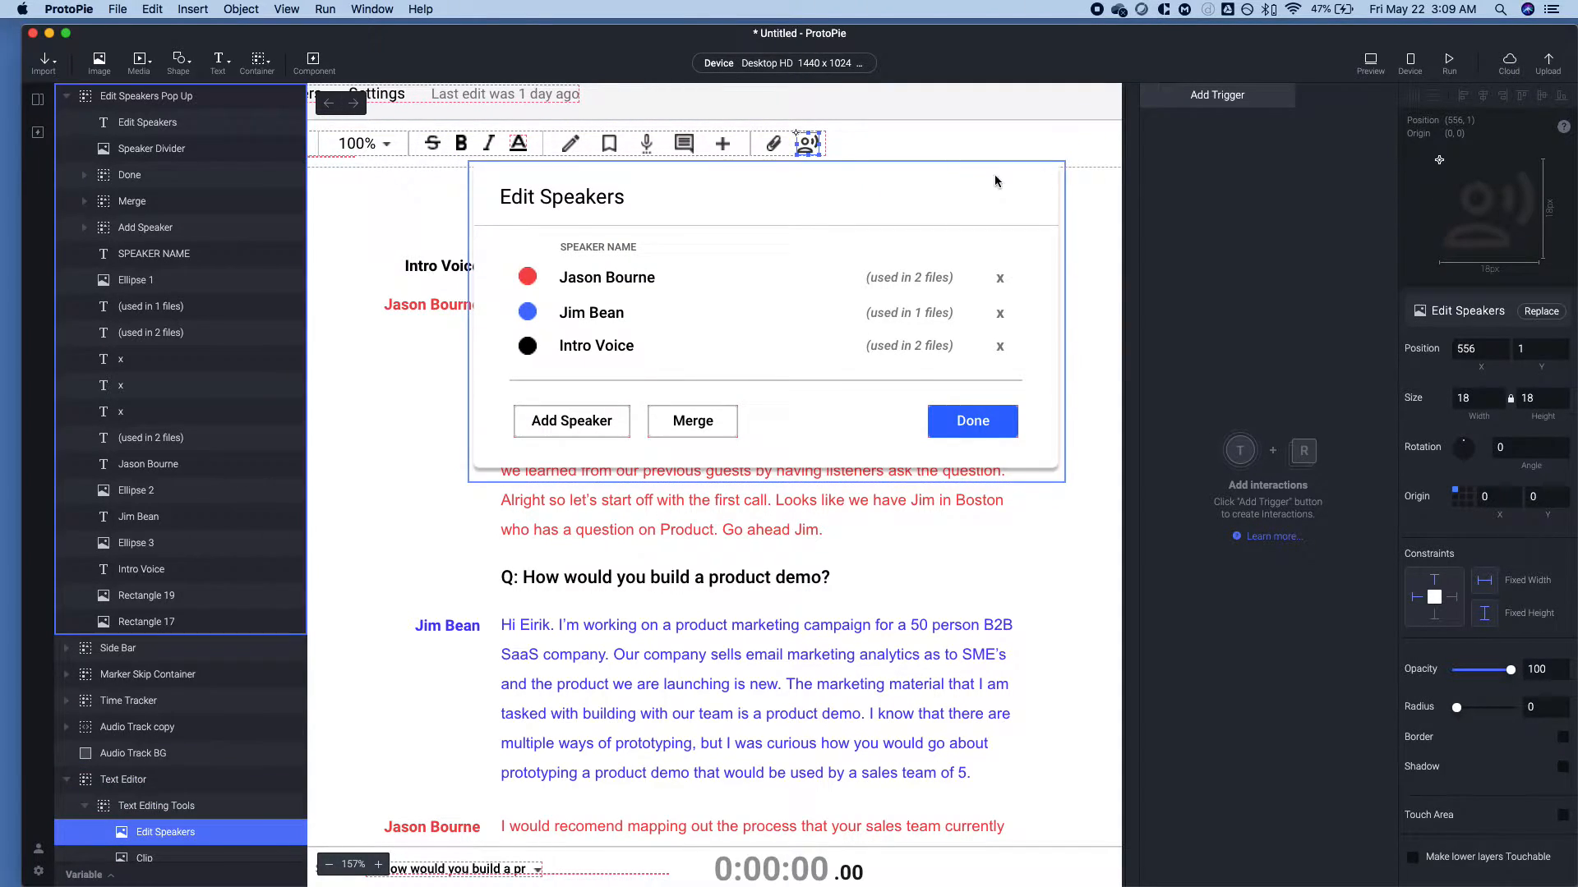
Give the speaker icon a Tap trigger whose Scale response targets Edit Speakers Pop Up.
{"action": "scroll", "scroll_direction": "down", "scroll_amount": 3}
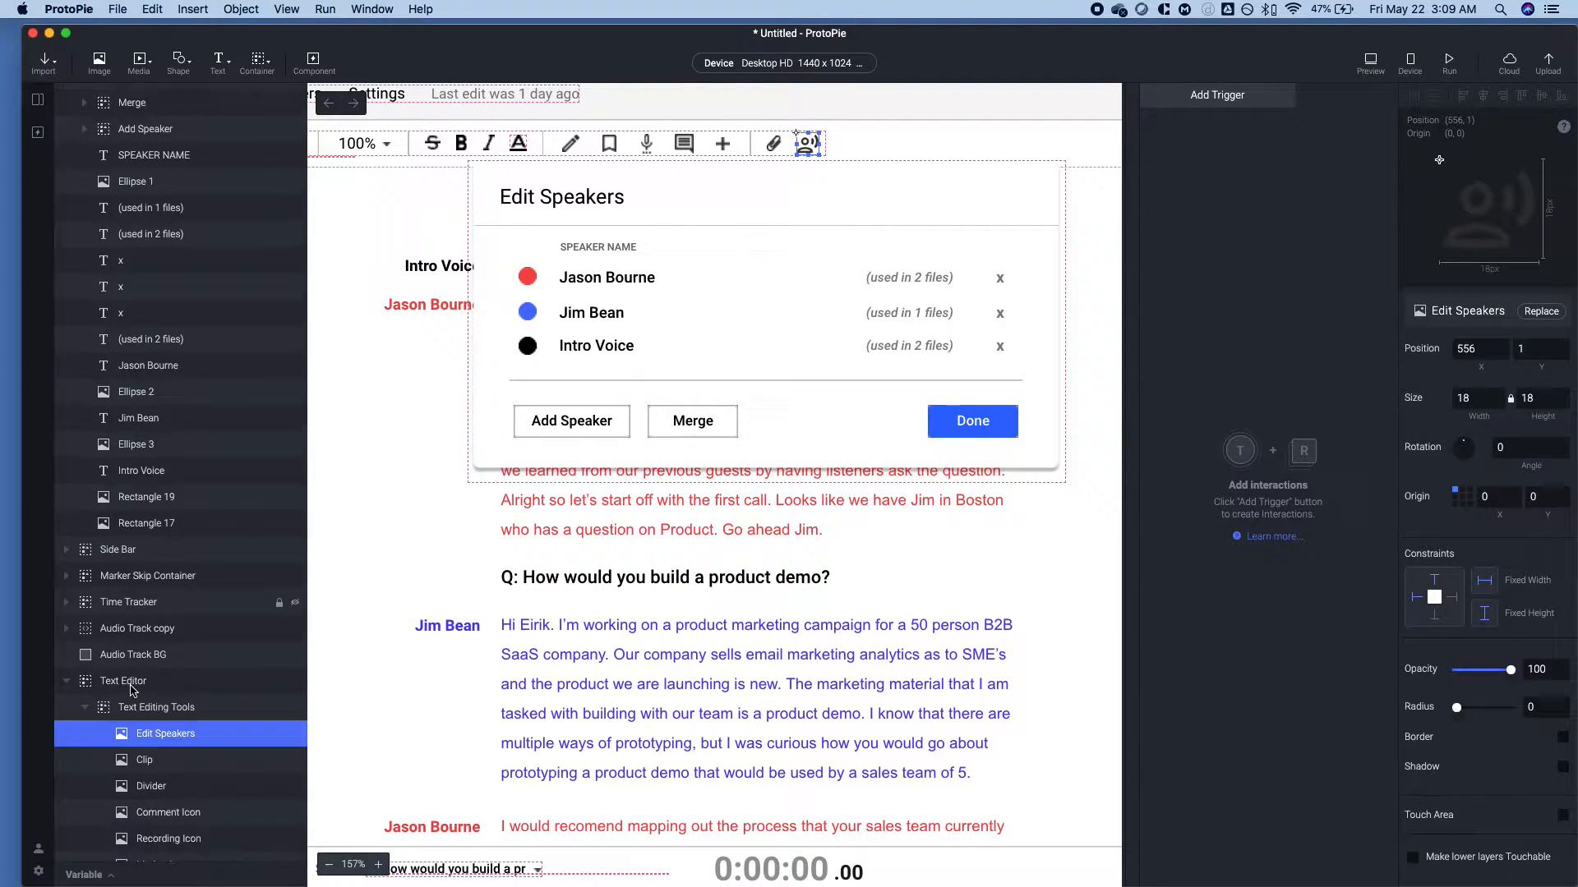
{"action": "left_click", "coordinate": [1216, 94]}
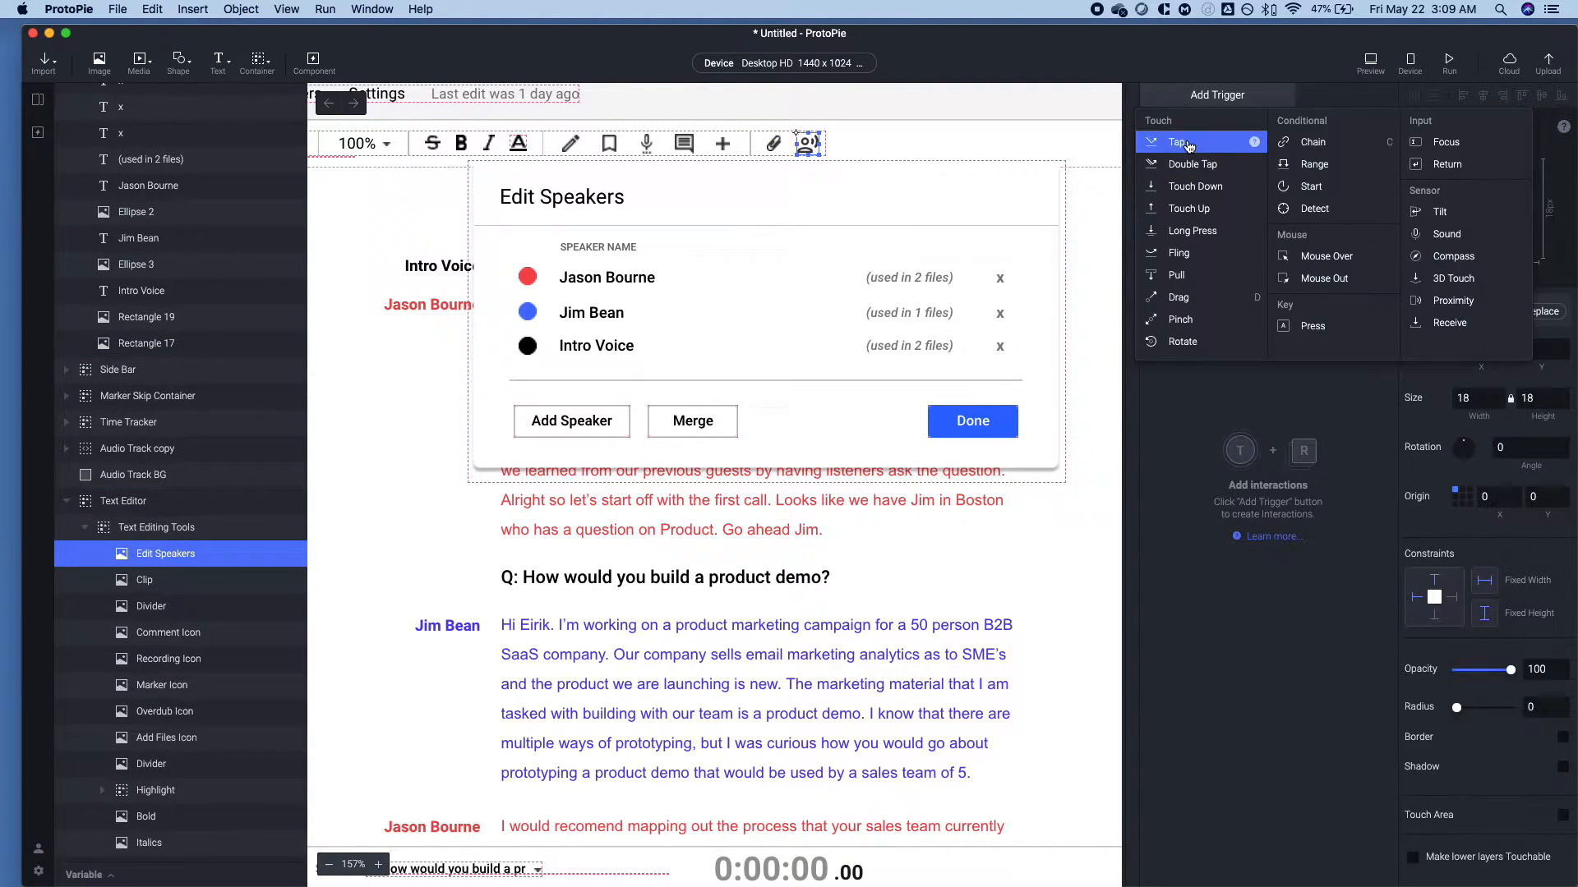
{"action": "left_click", "coordinate": [1180, 141]}
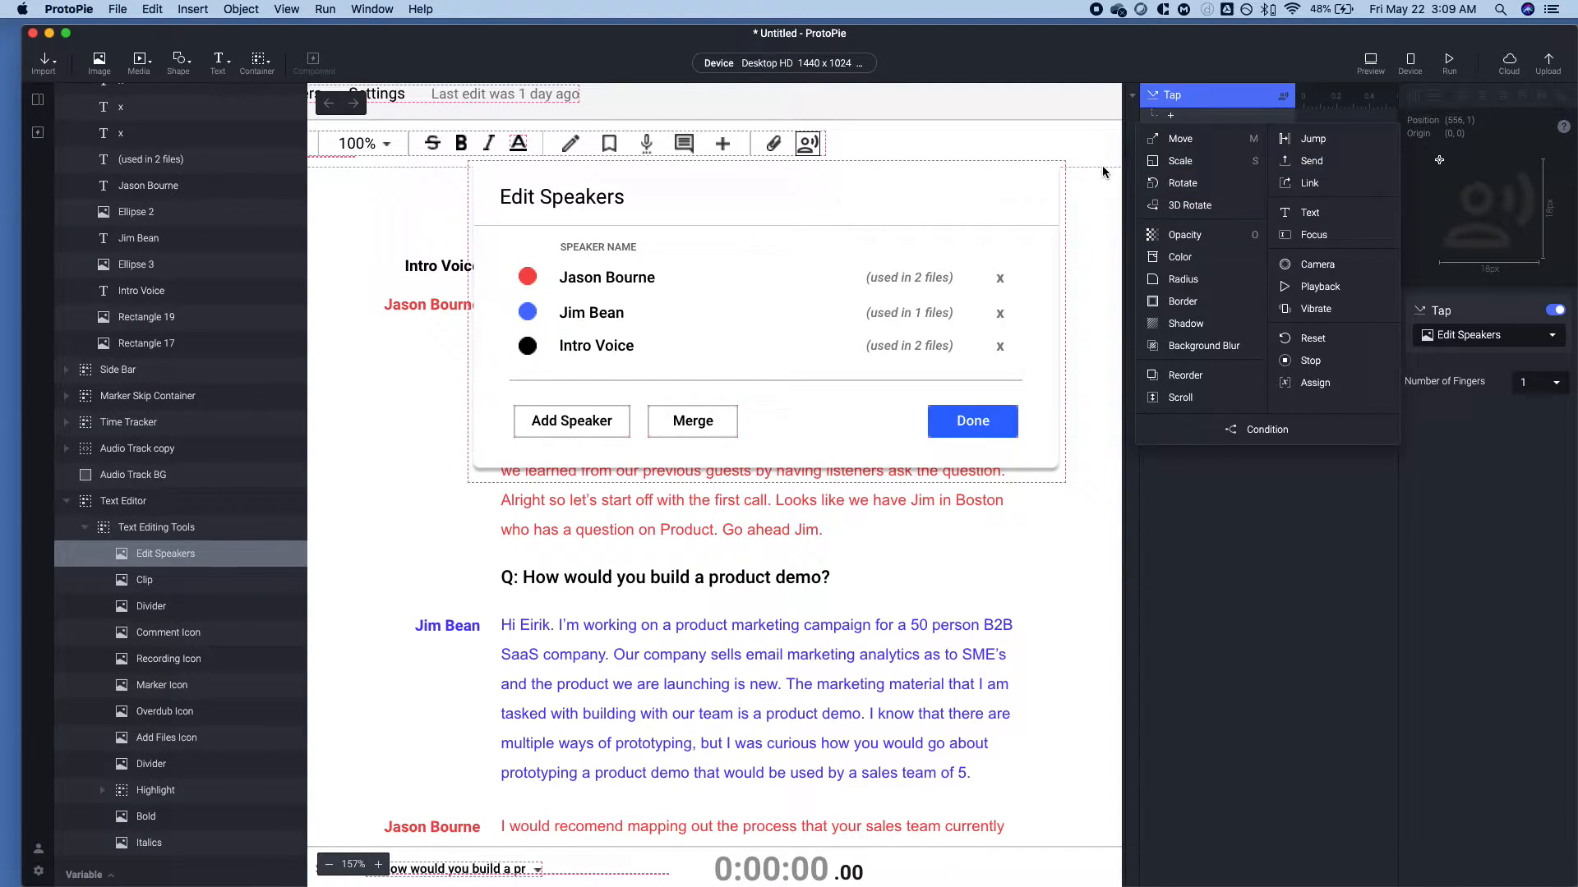
{"action": "left_click", "coordinate": [1178, 160]}
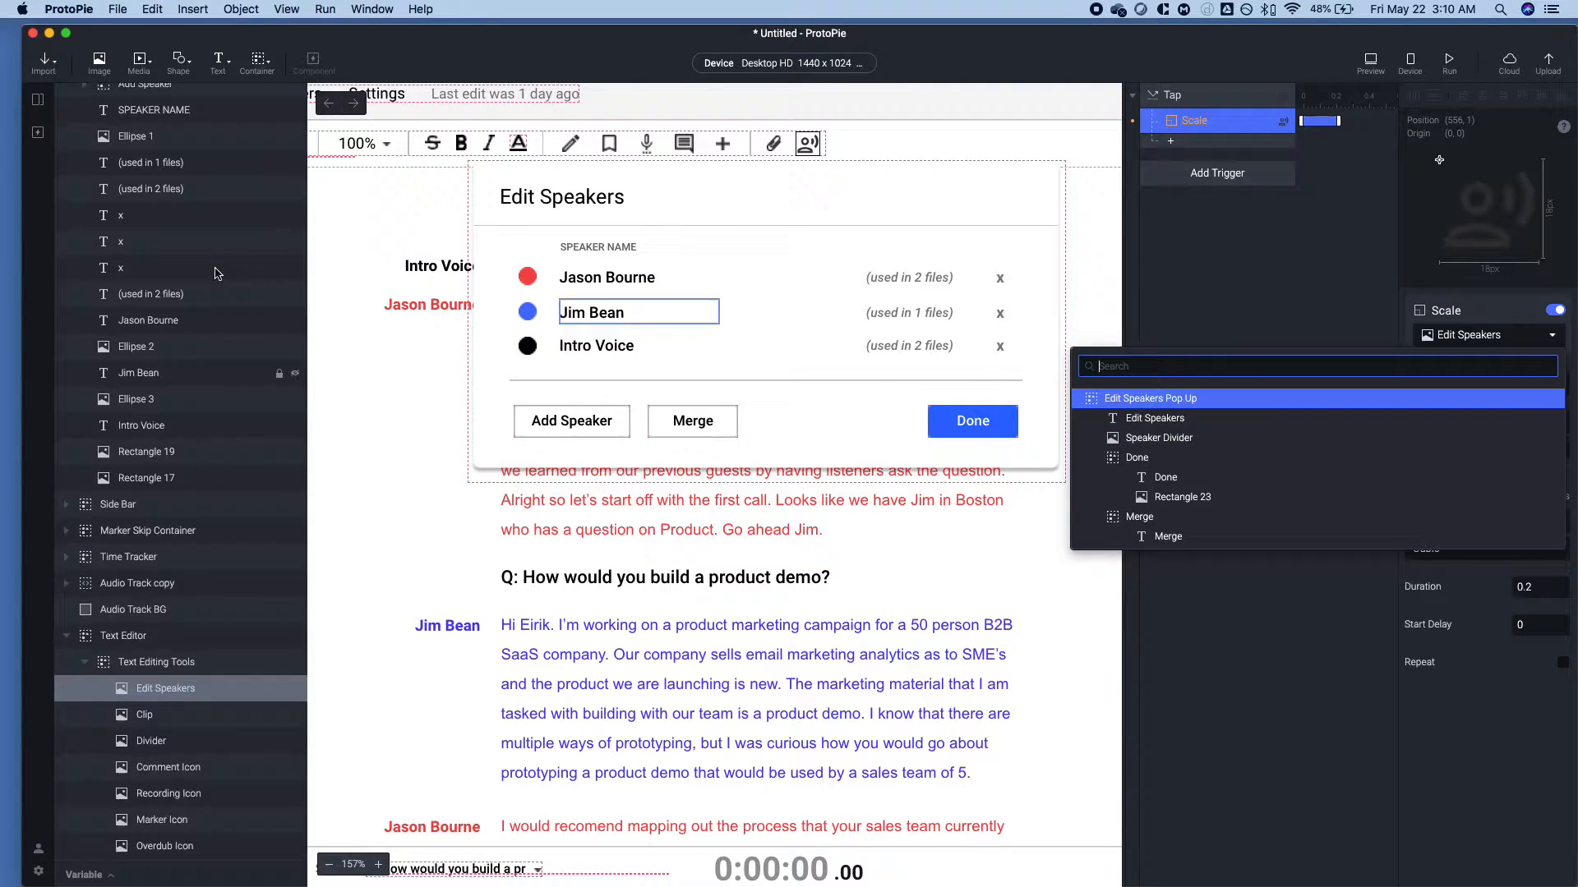
{"action": "left_click", "coordinate": [1150, 397]}
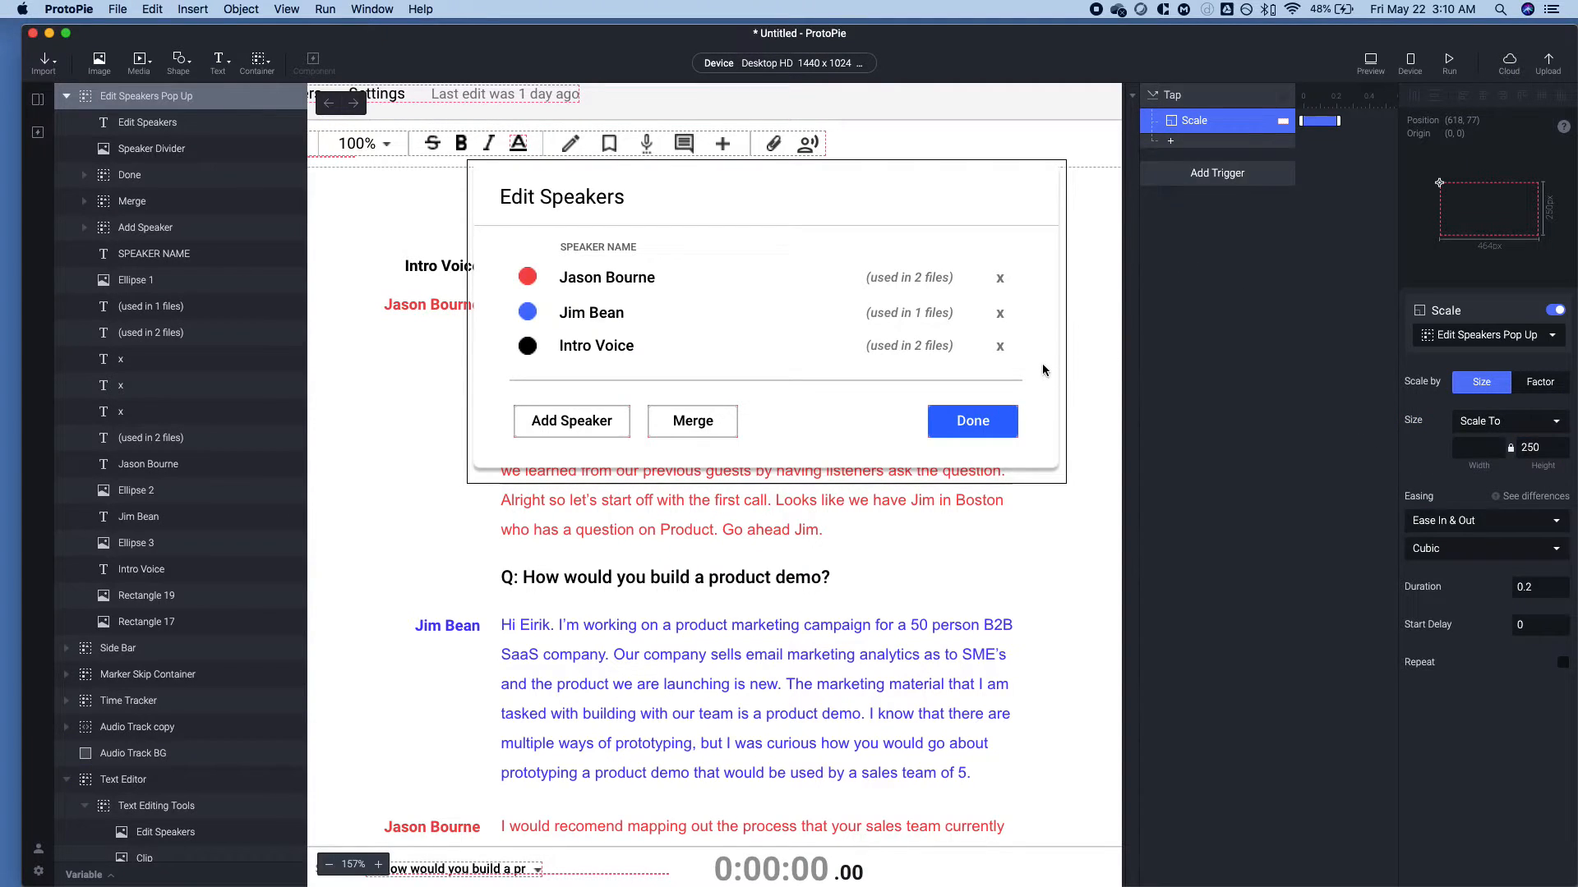
{"action": "mouse_move", "coordinate": [999, 277]}
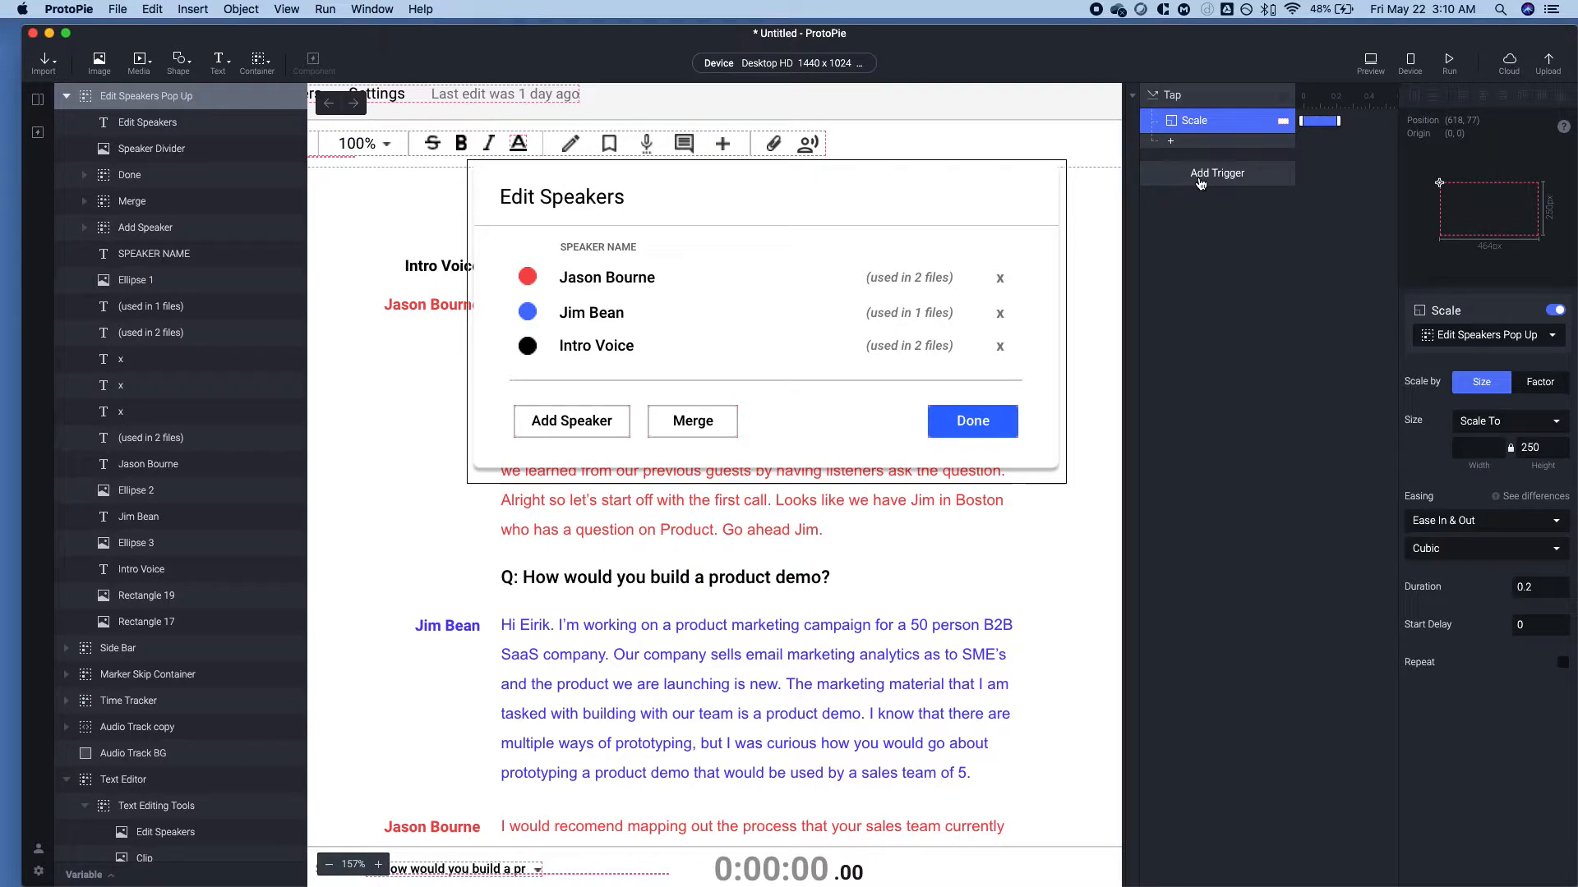
Add a Drag trigger with a free-direction Move response on the pop-up, then preview it.
{"action": "left_click", "coordinate": [1216, 171]}
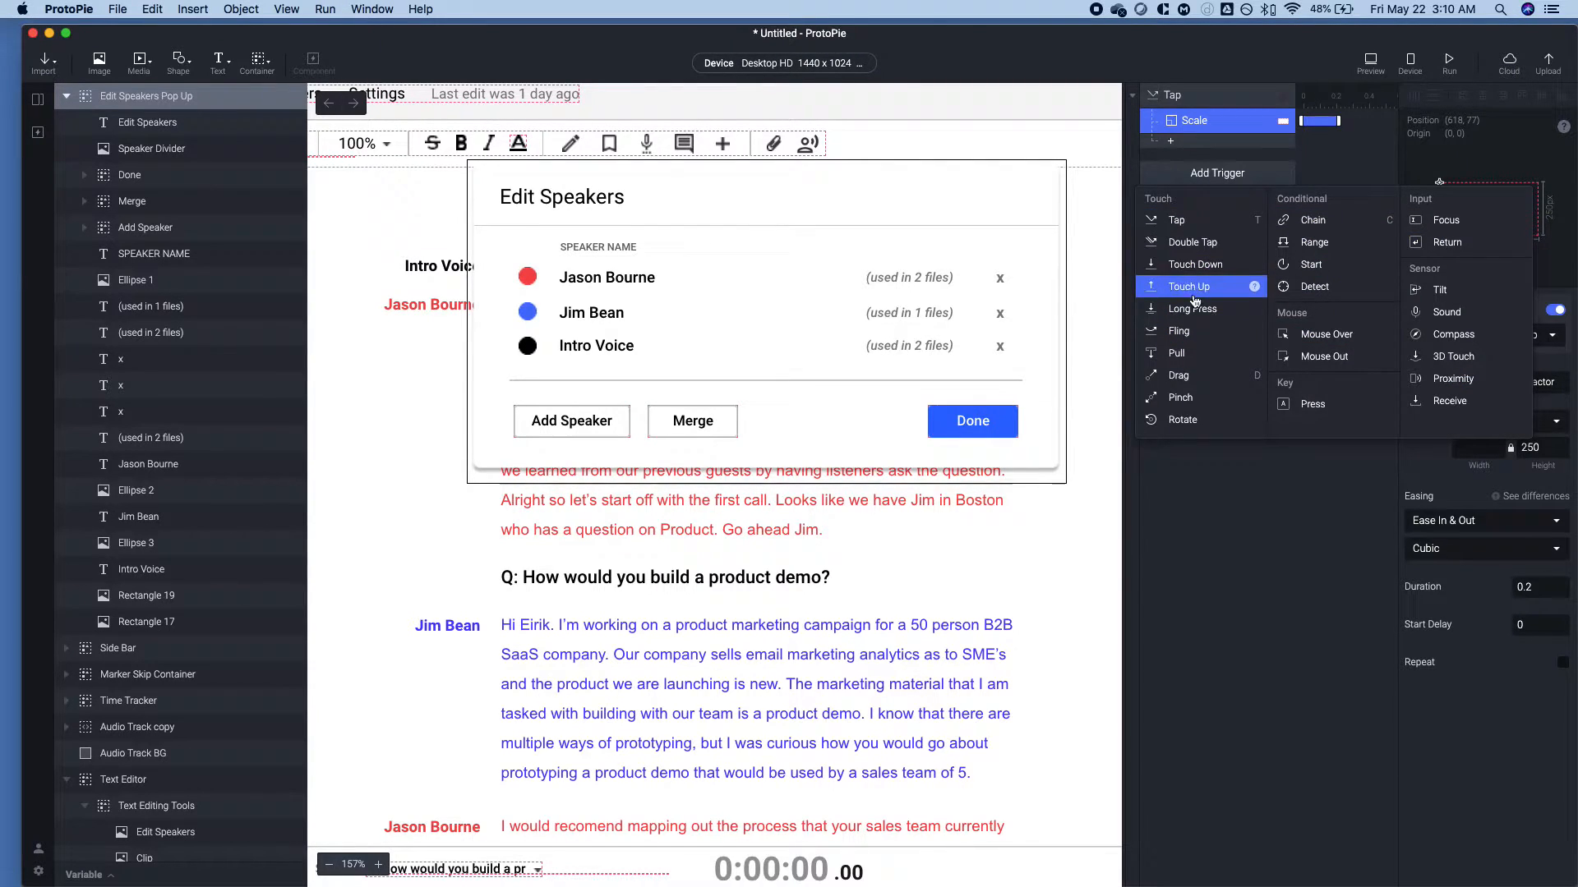
{"action": "left_click", "coordinate": [1179, 375]}
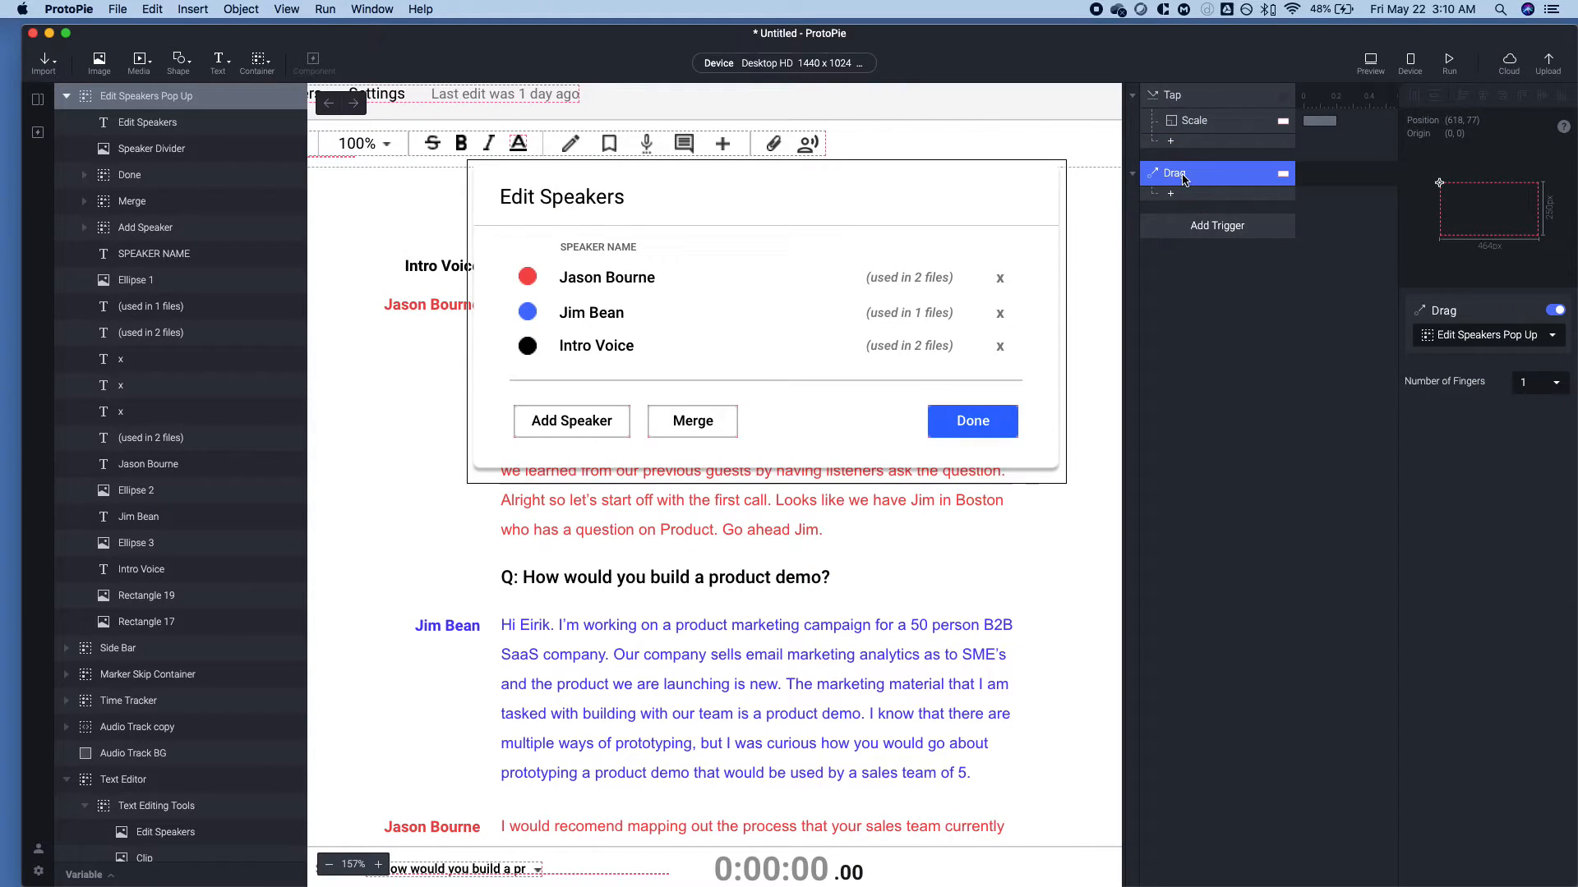
{"action": "left_click", "coordinate": [1216, 194]}
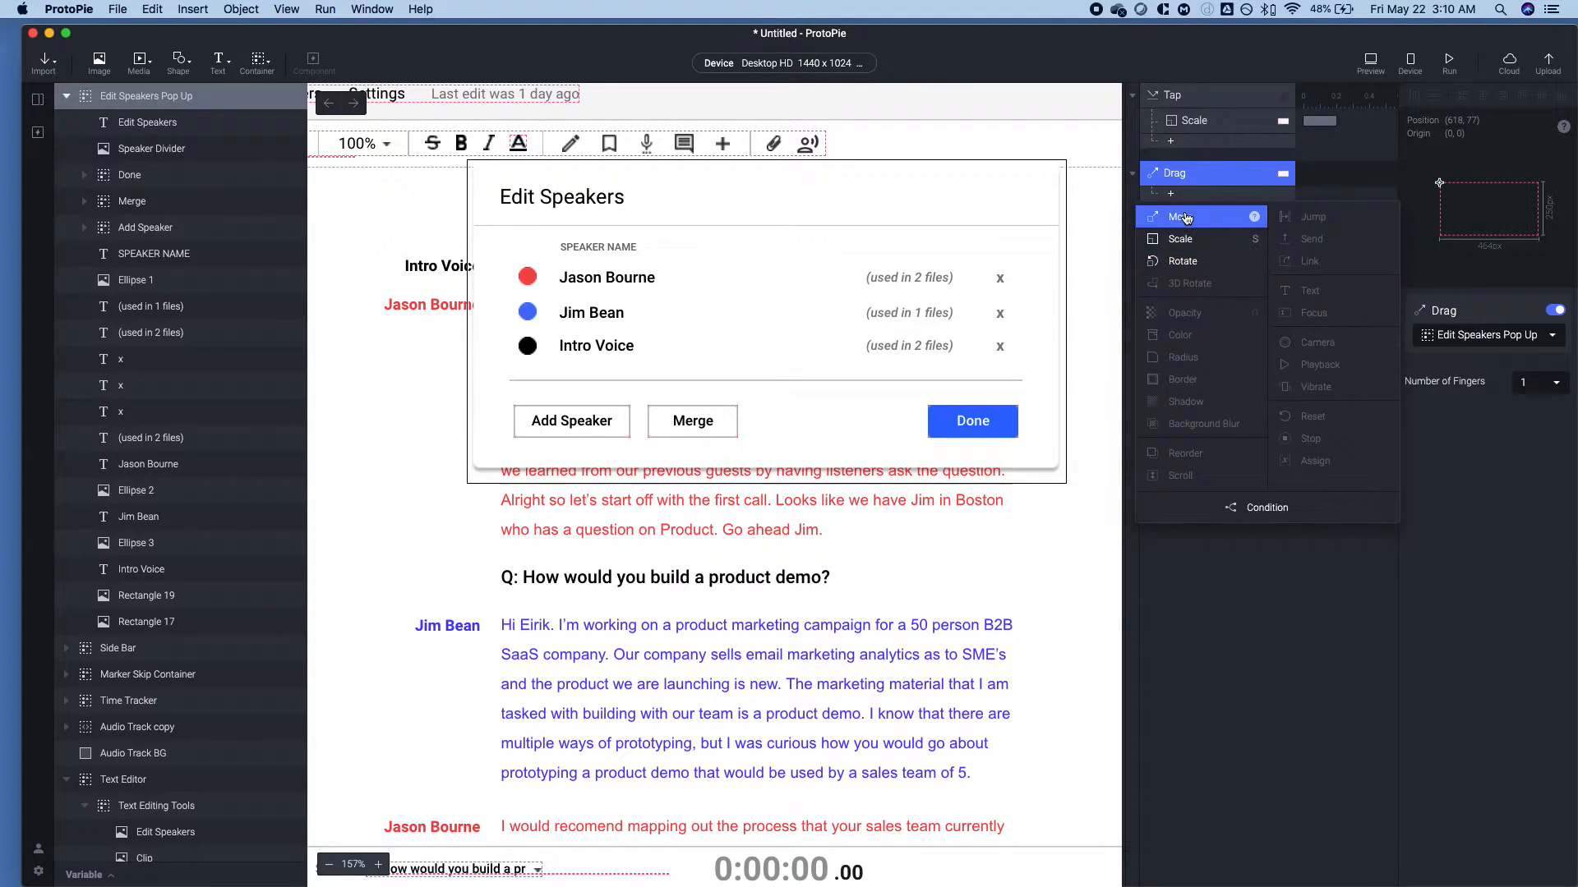
{"action": "left_click", "coordinate": [1175, 216]}
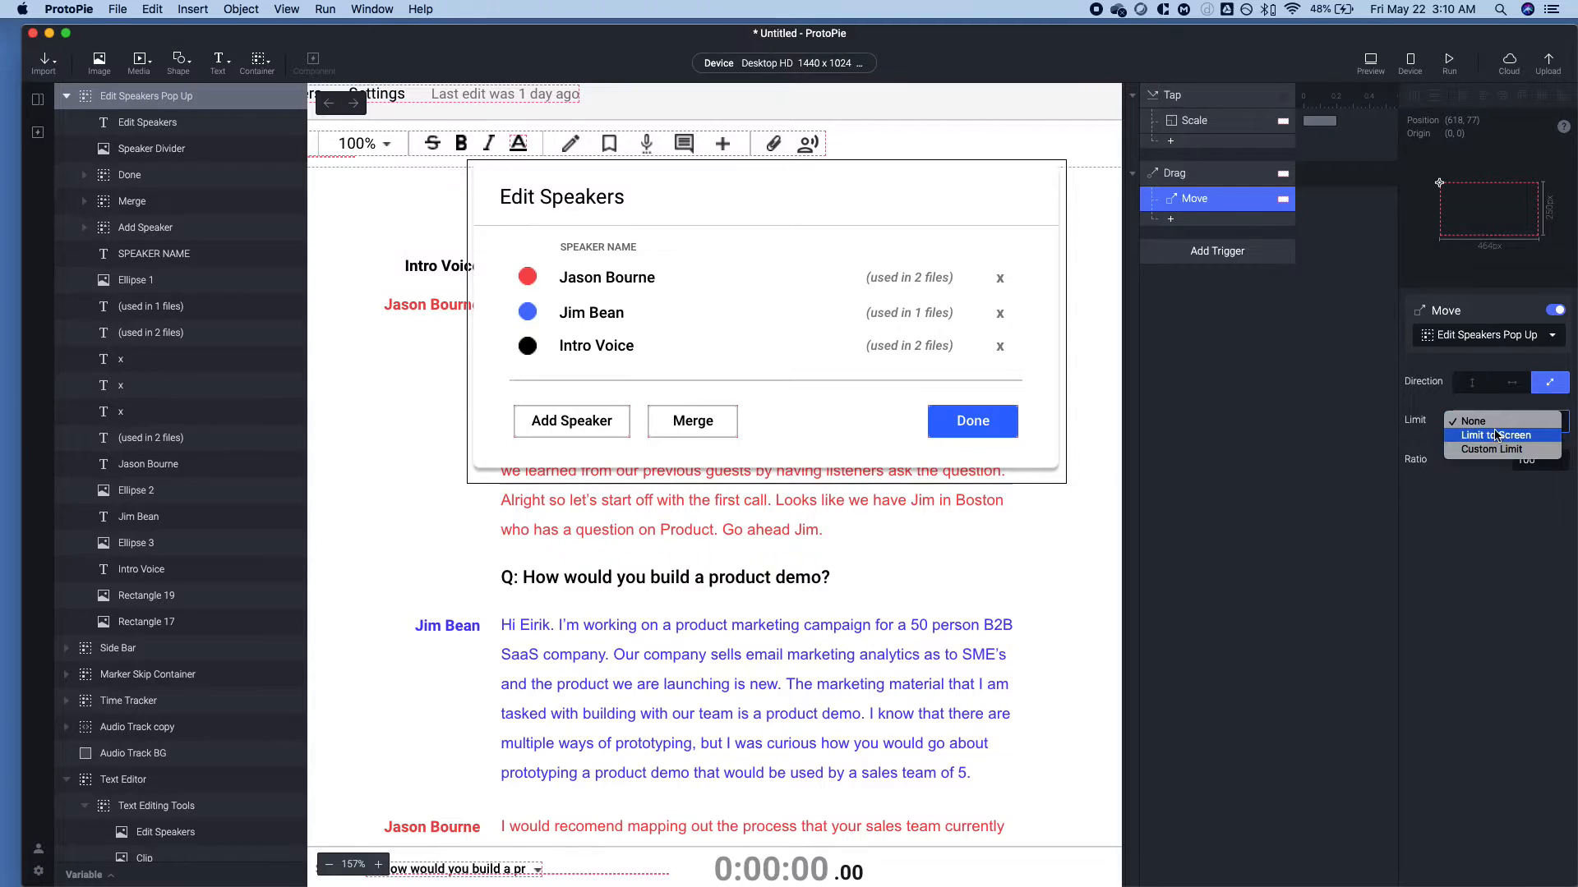
{"action": "left_click", "coordinate": [1472, 421]}
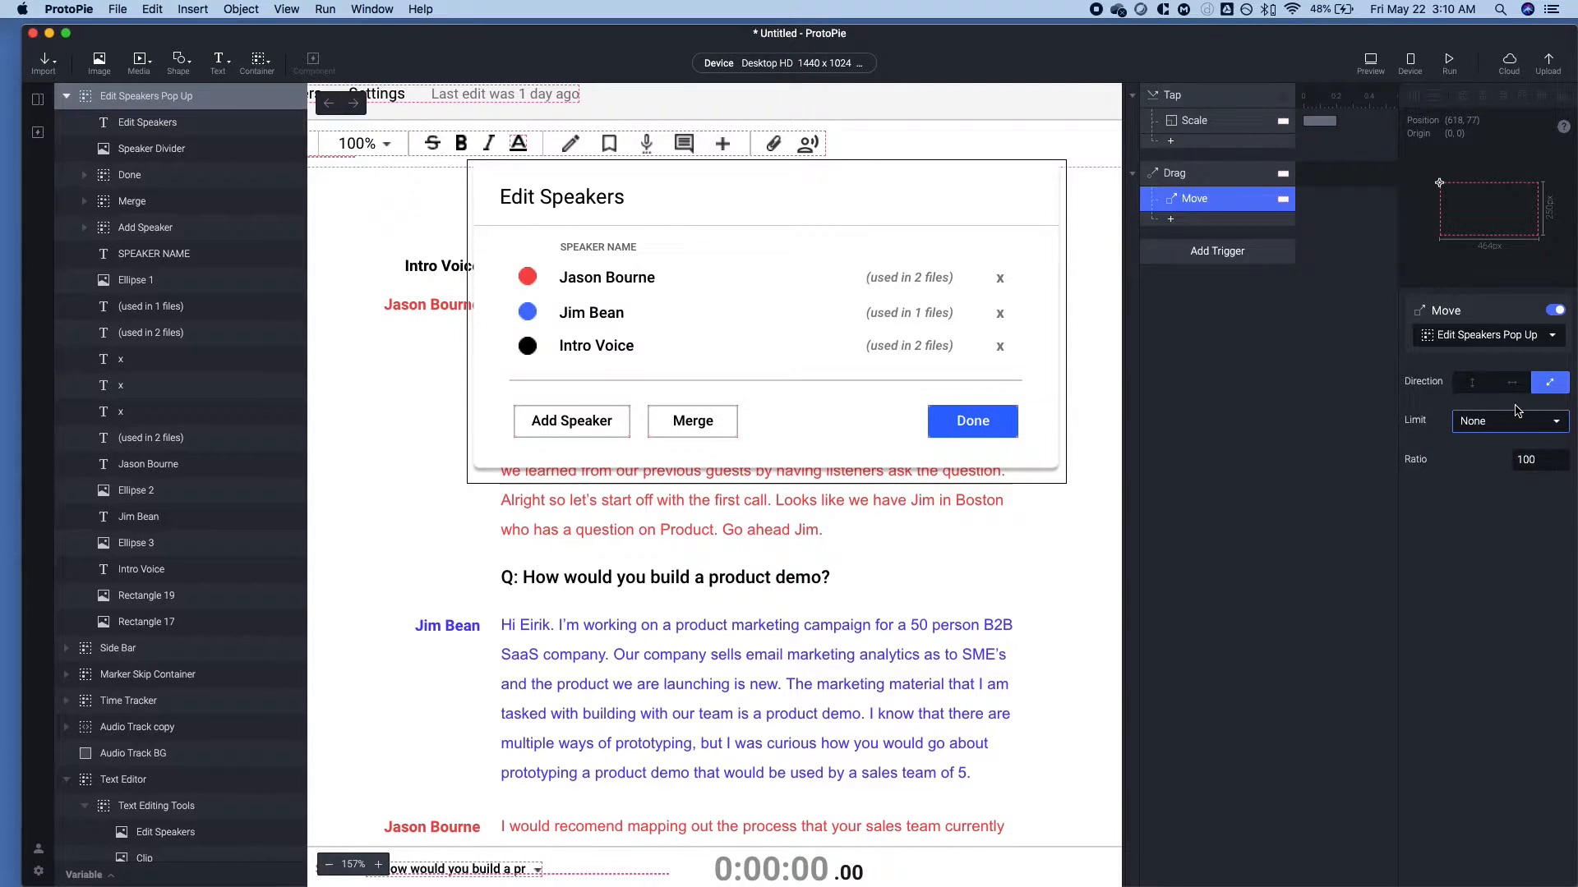
{"action": "mouse_move", "coordinate": [1470, 355]}
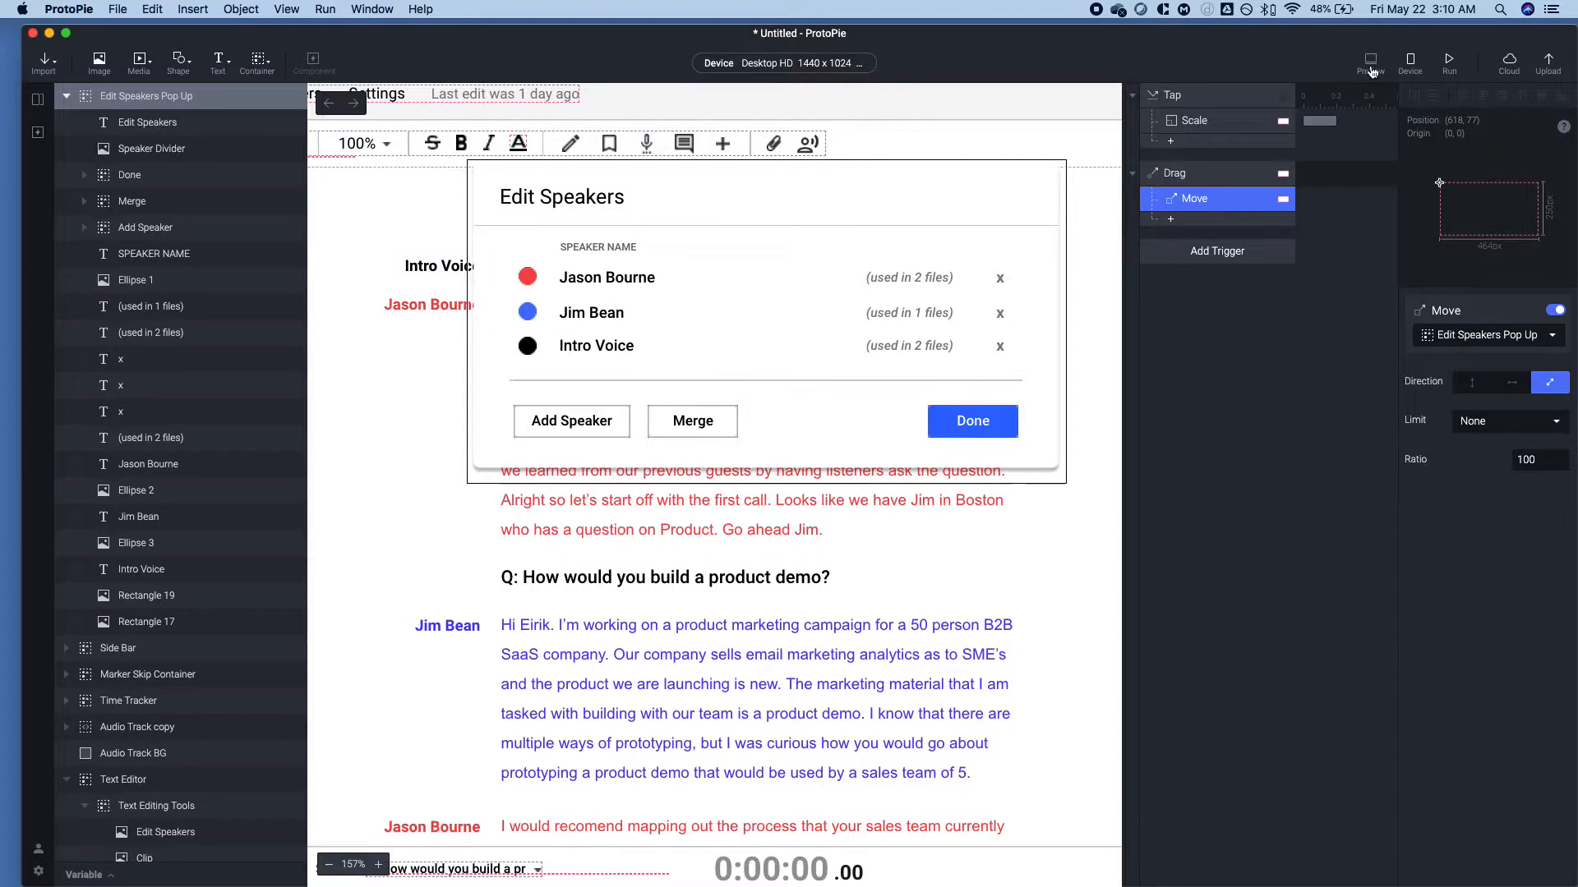
{"action": "left_click", "coordinate": [1369, 59]}
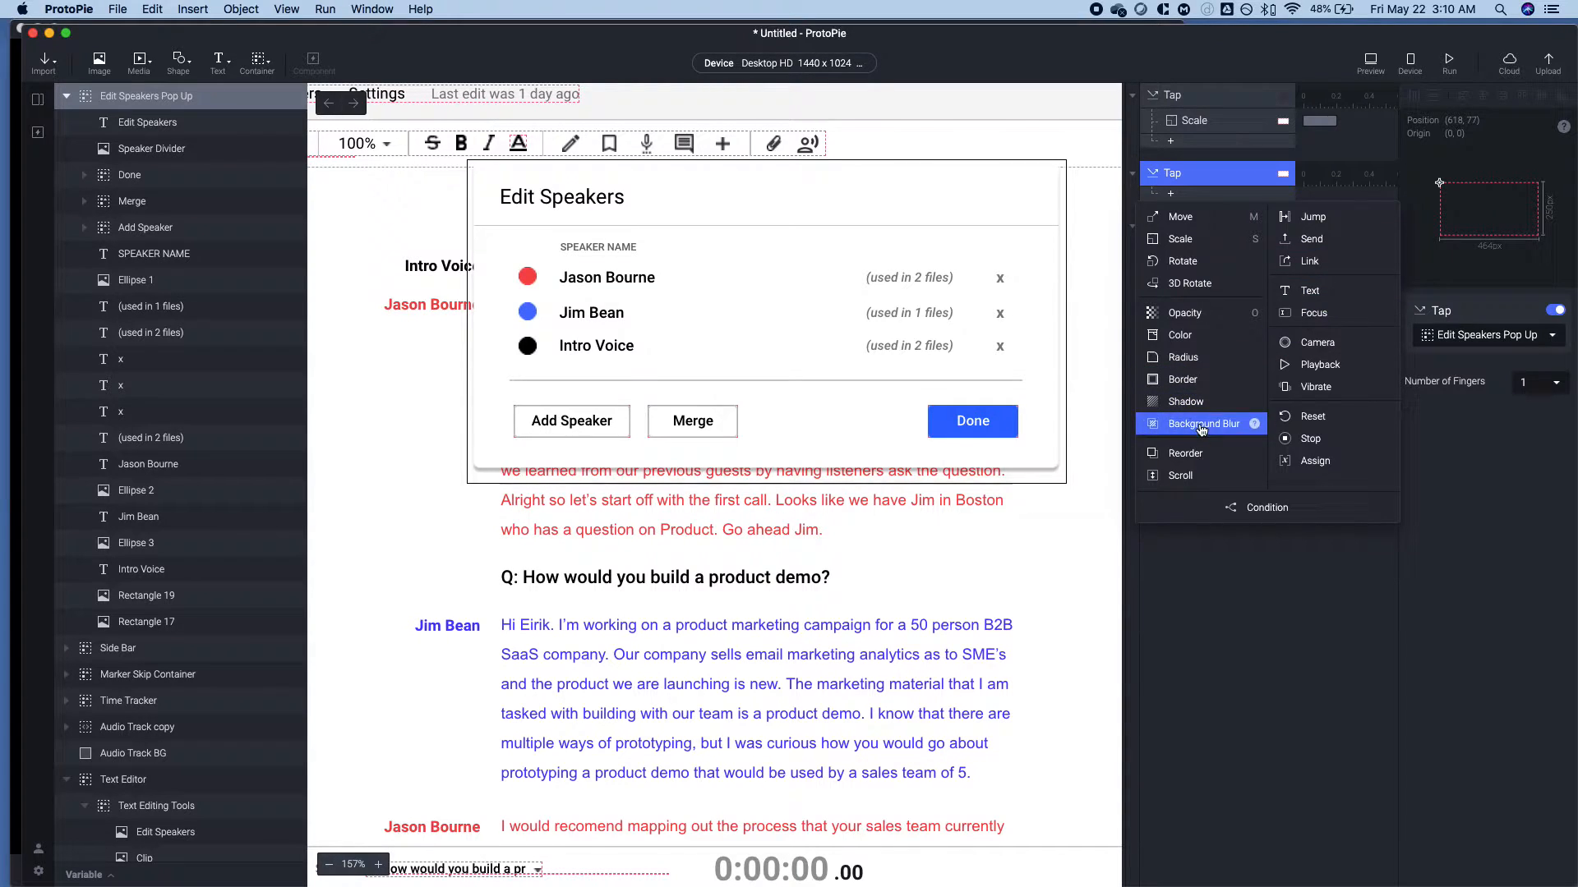
{"action": "mouse_move", "coordinate": [1200, 358]}
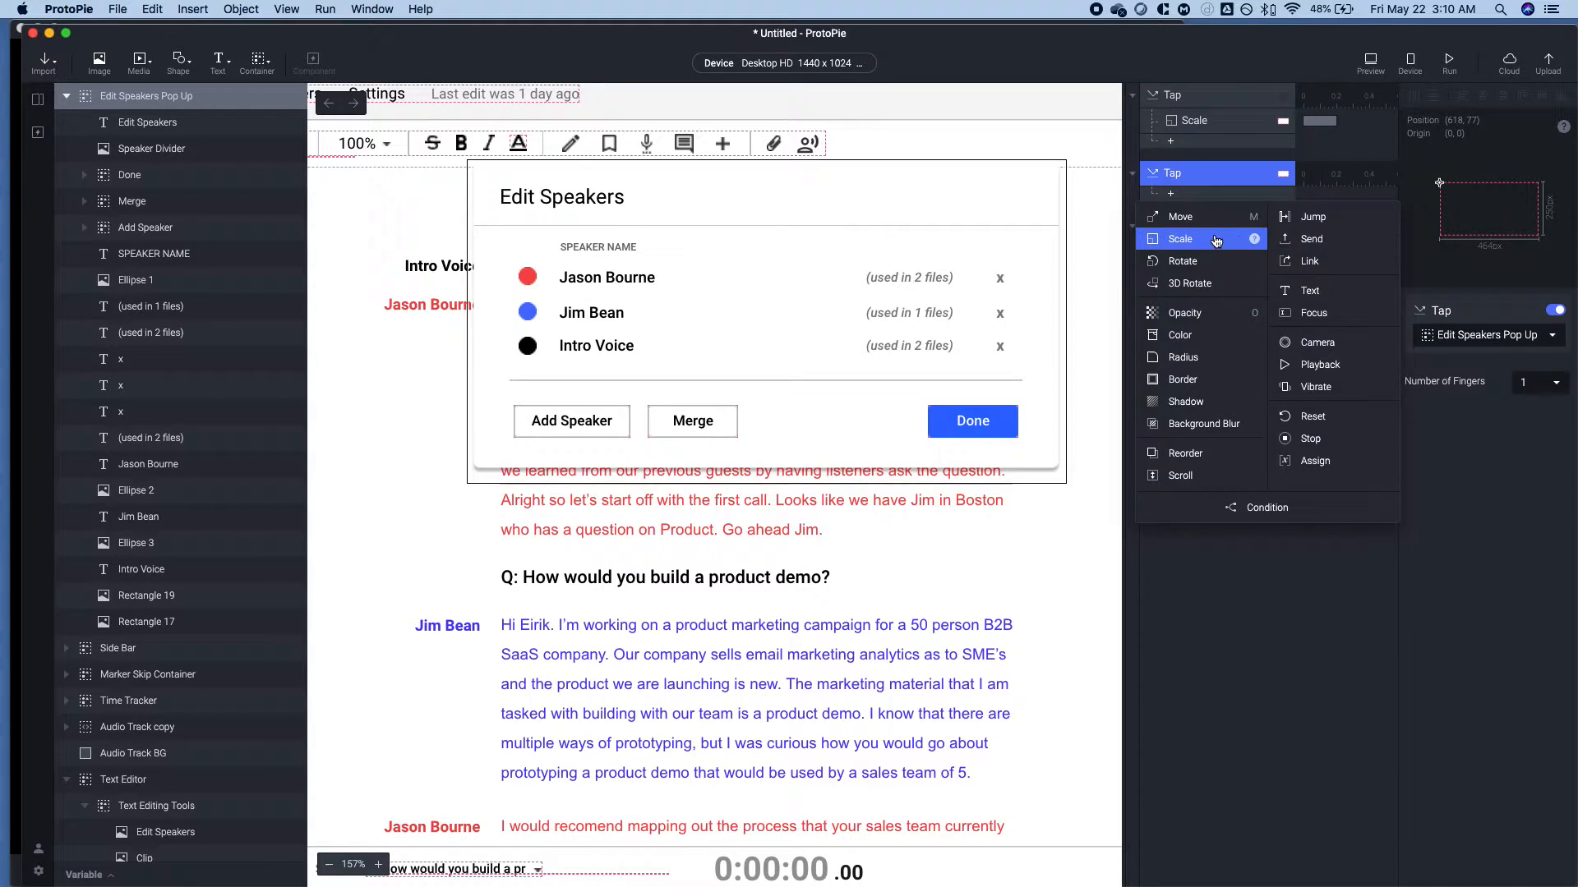
Add a Scale response to the second Tap trigger and set Done as its tap target.
{"action": "left_click", "coordinate": [1180, 238]}
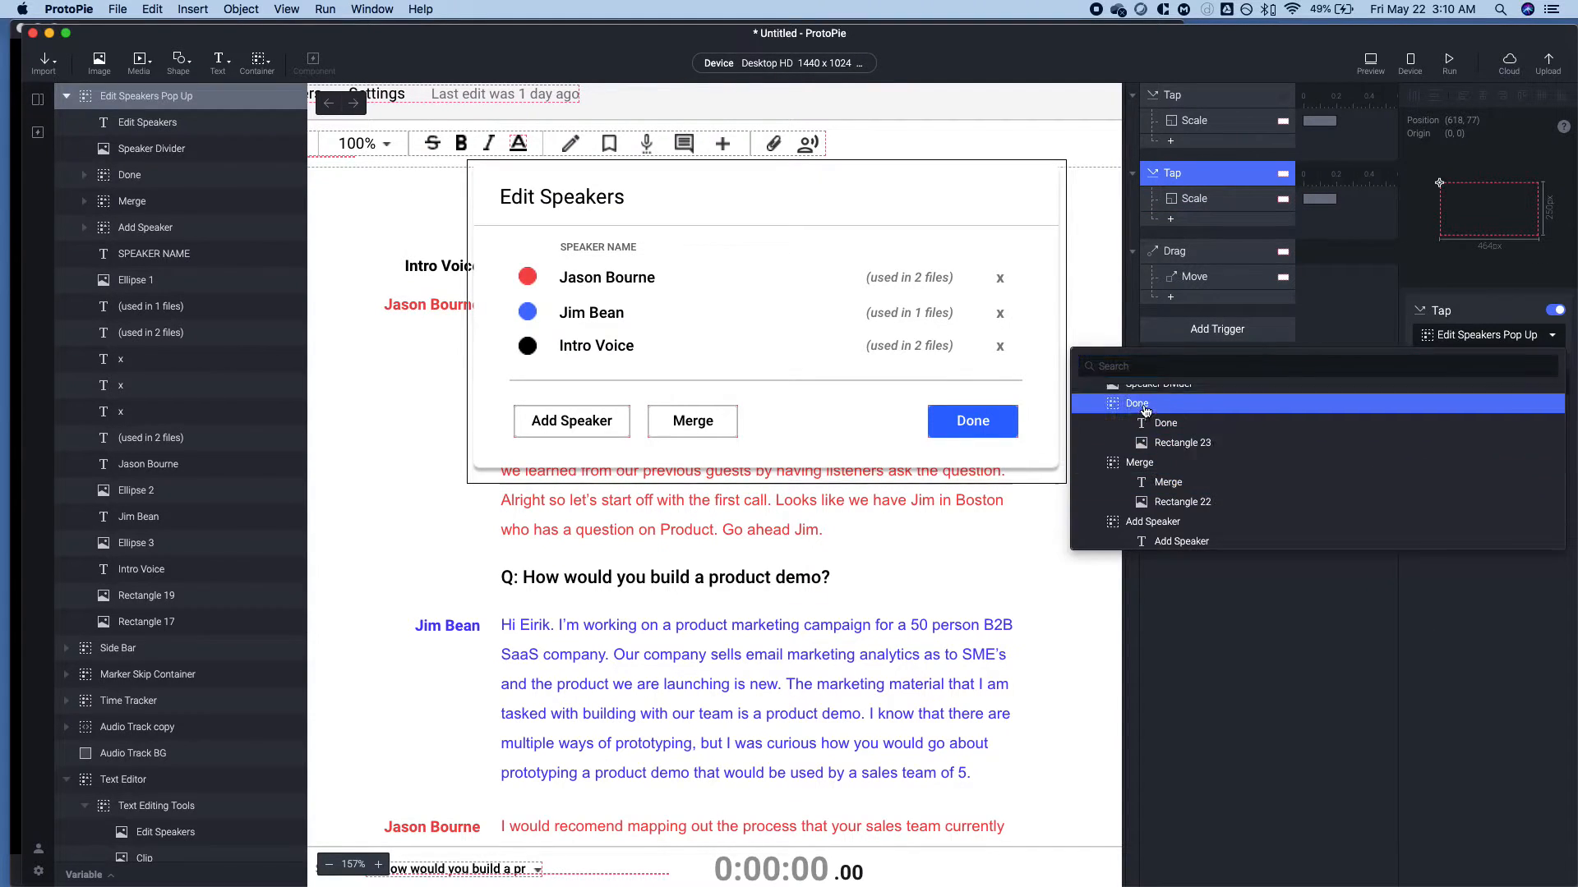
{"action": "left_click", "coordinate": [1164, 421]}
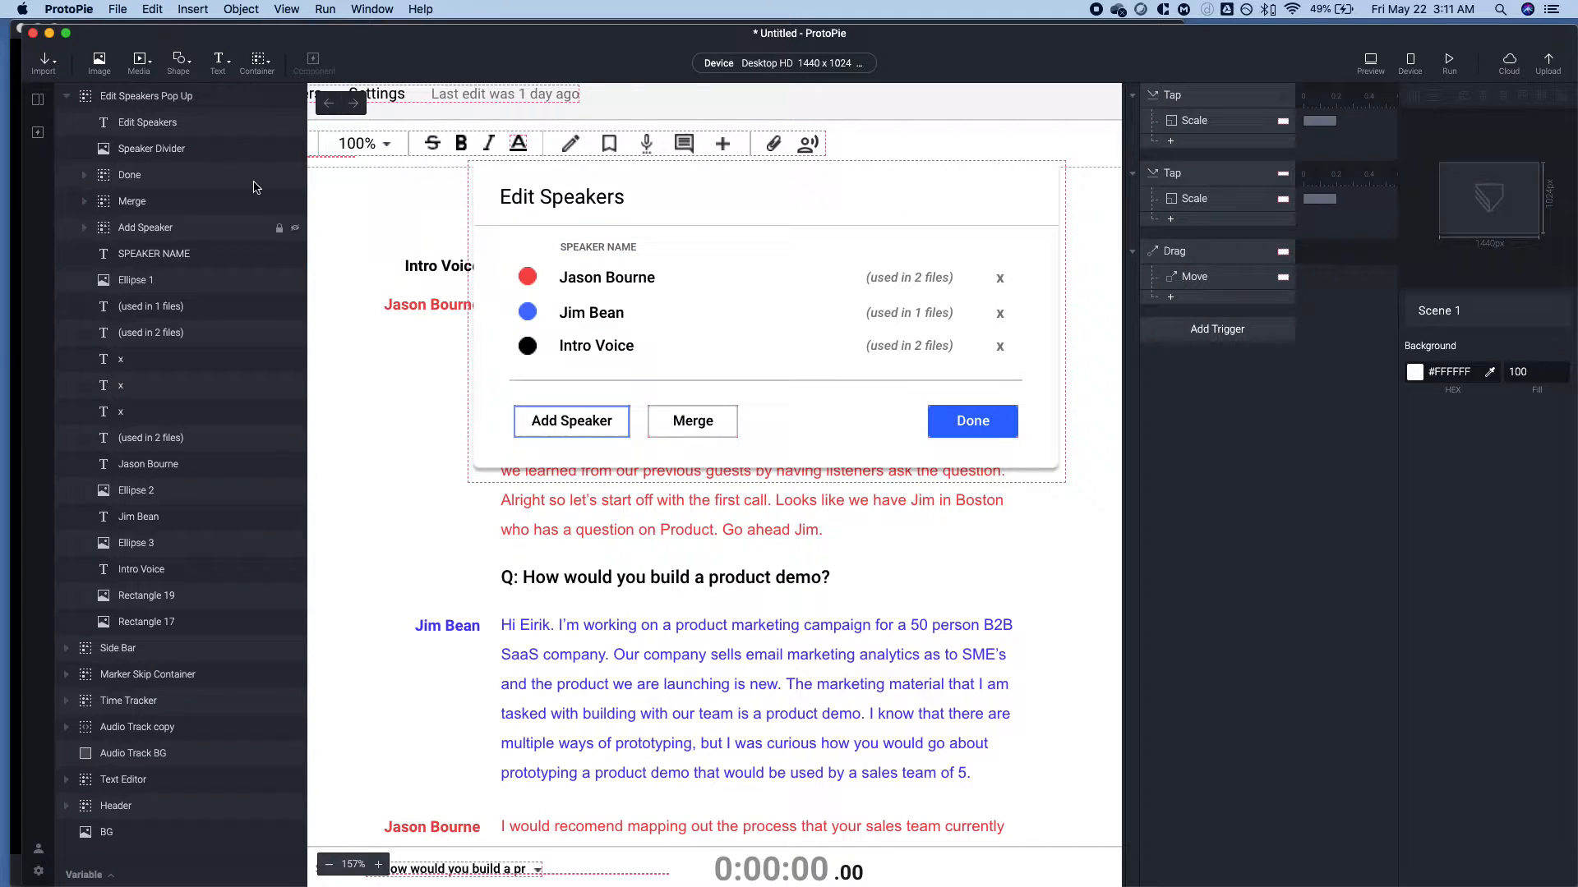
Set the Edit Speakers Pop Up's height to 0 and run the preview.
{"action": "left_click", "coordinate": [65, 95]}
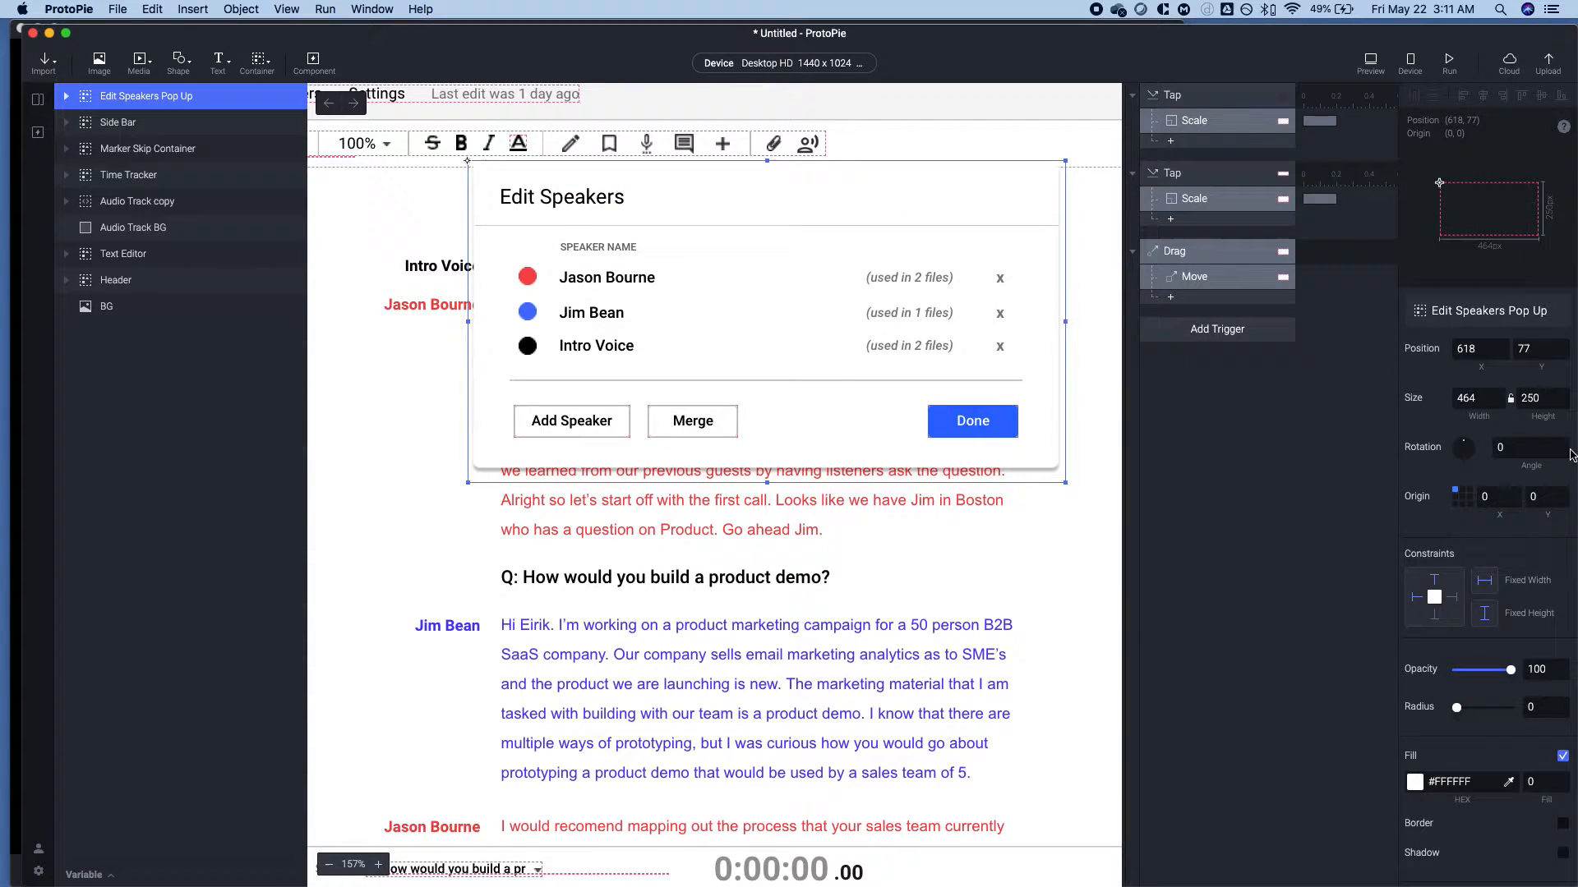
{"action": "left_click", "coordinate": [972, 420]}
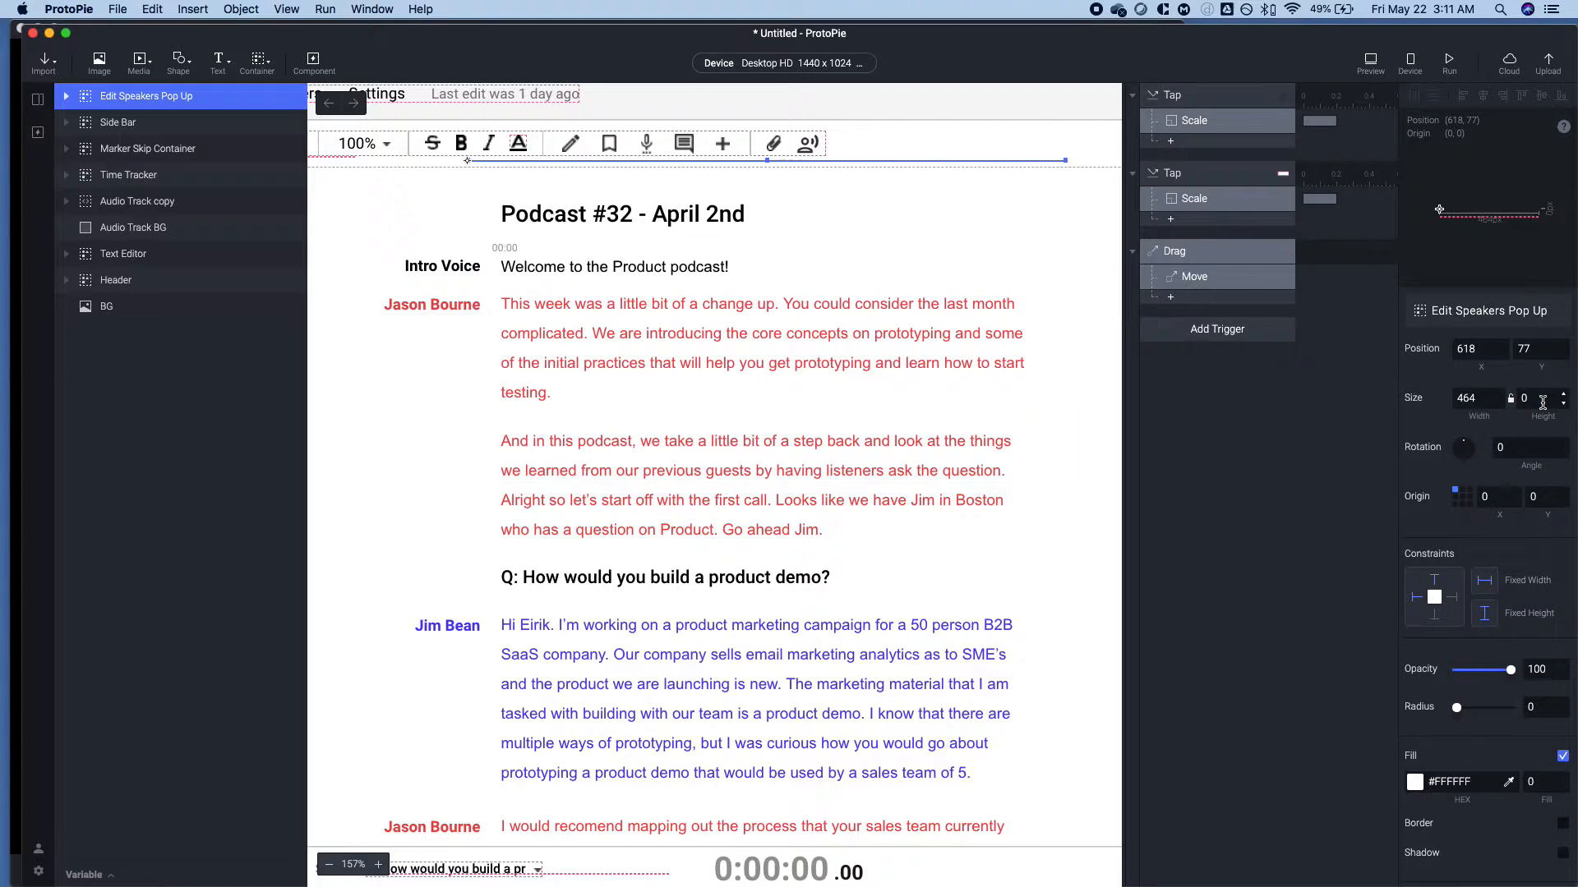
{"action": "left_click", "coordinate": [1370, 57]}
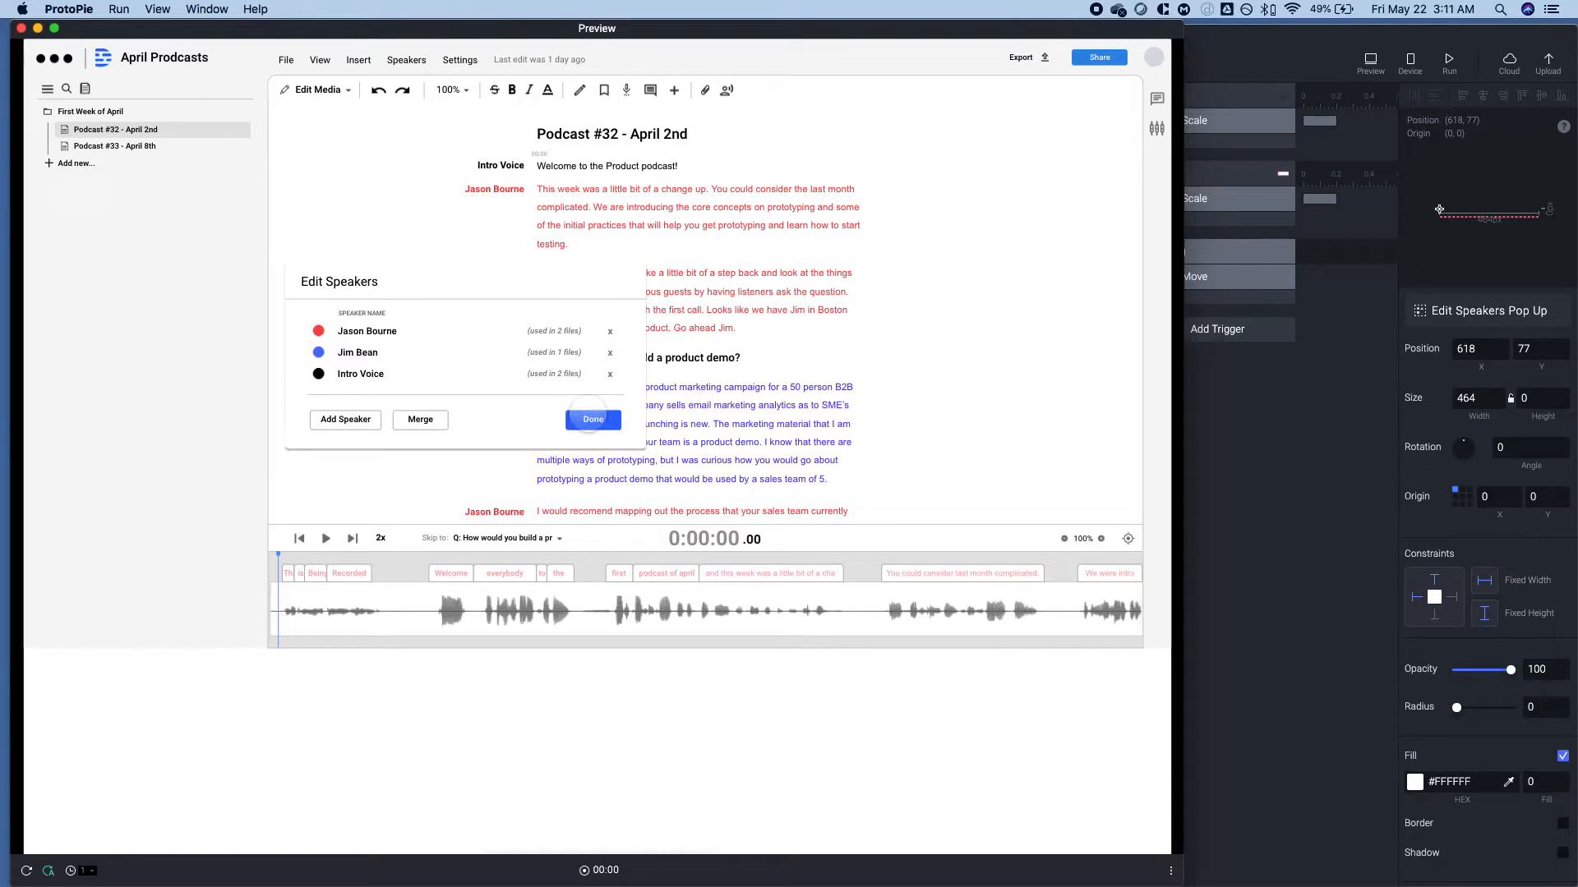
{"action": "left_click", "coordinate": [592, 418]}
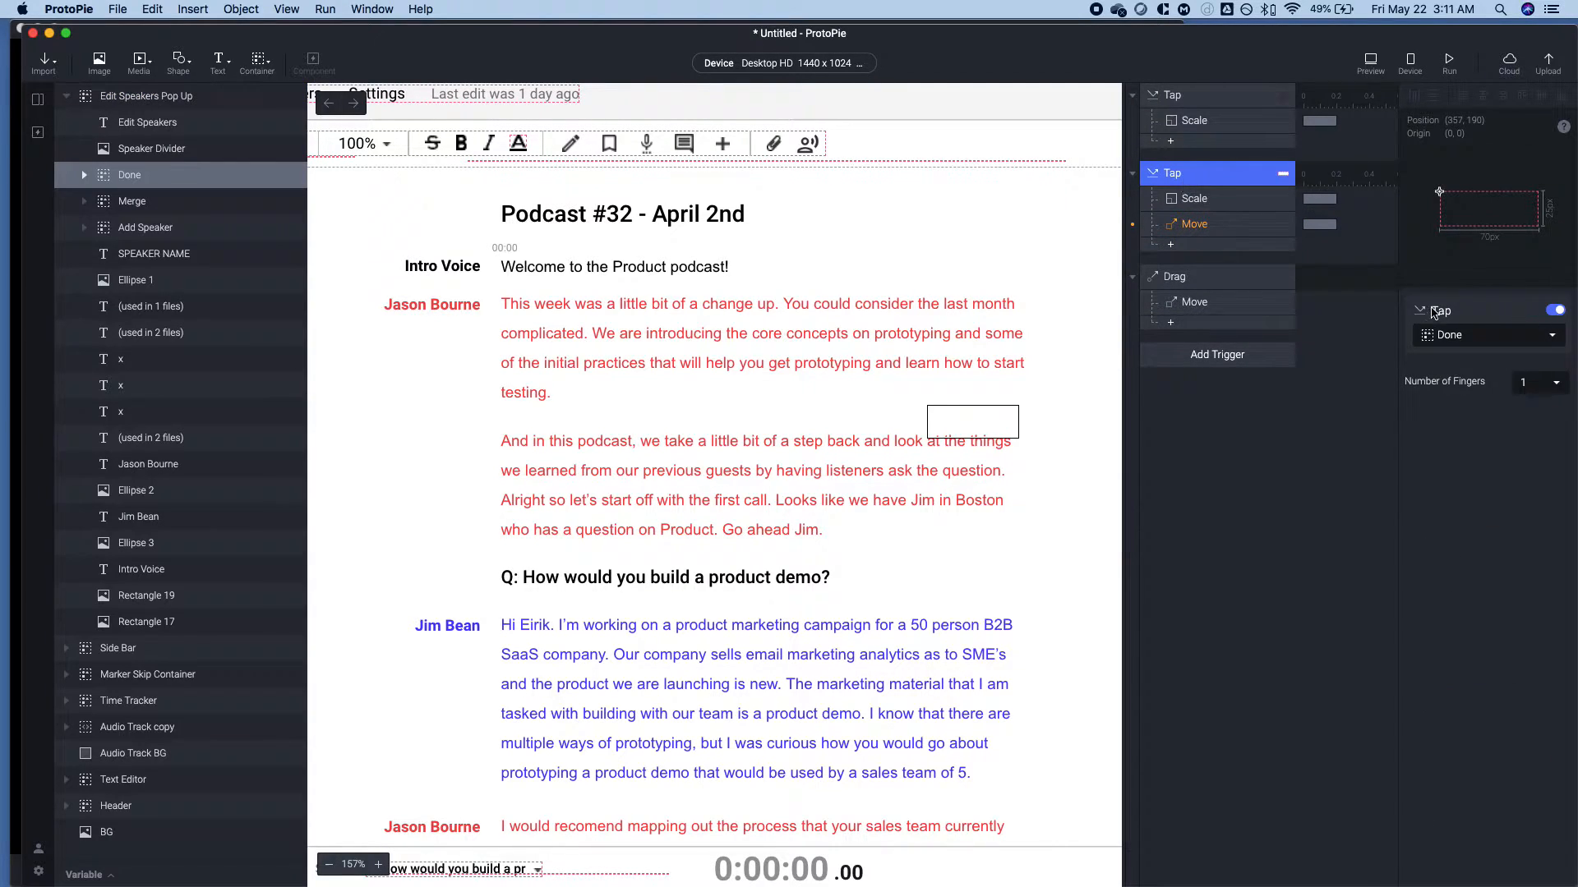
Rename the tap triggers 'Tap Icon to Open' and 'Tap Done to Close'.
{"action": "double_click", "coordinate": [1173, 174]}
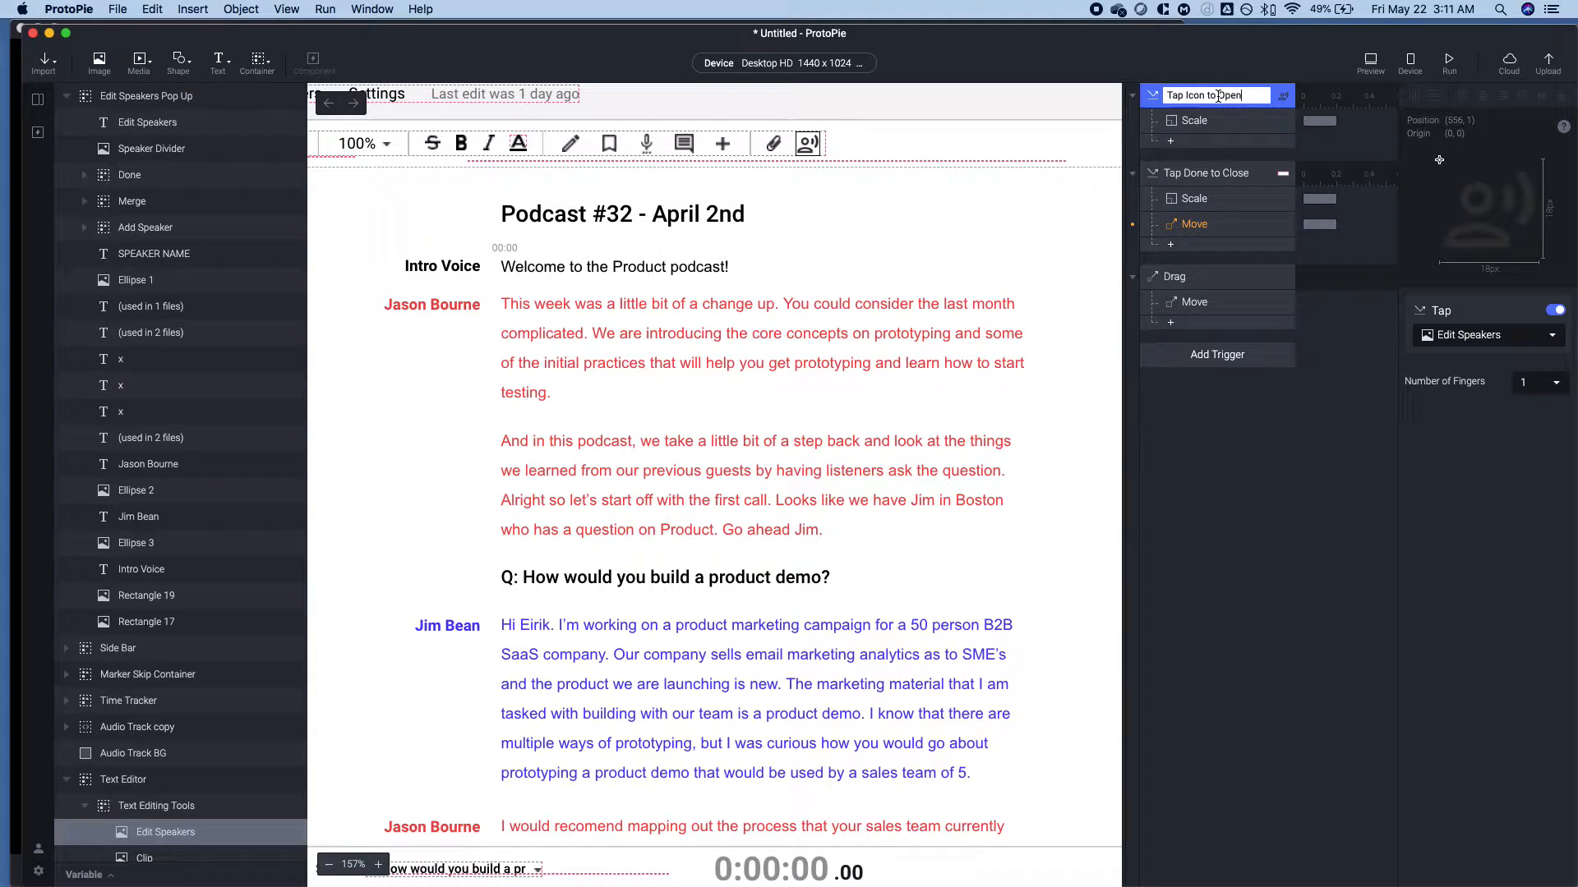
{"action": "left_click", "coordinate": [1194, 224]}
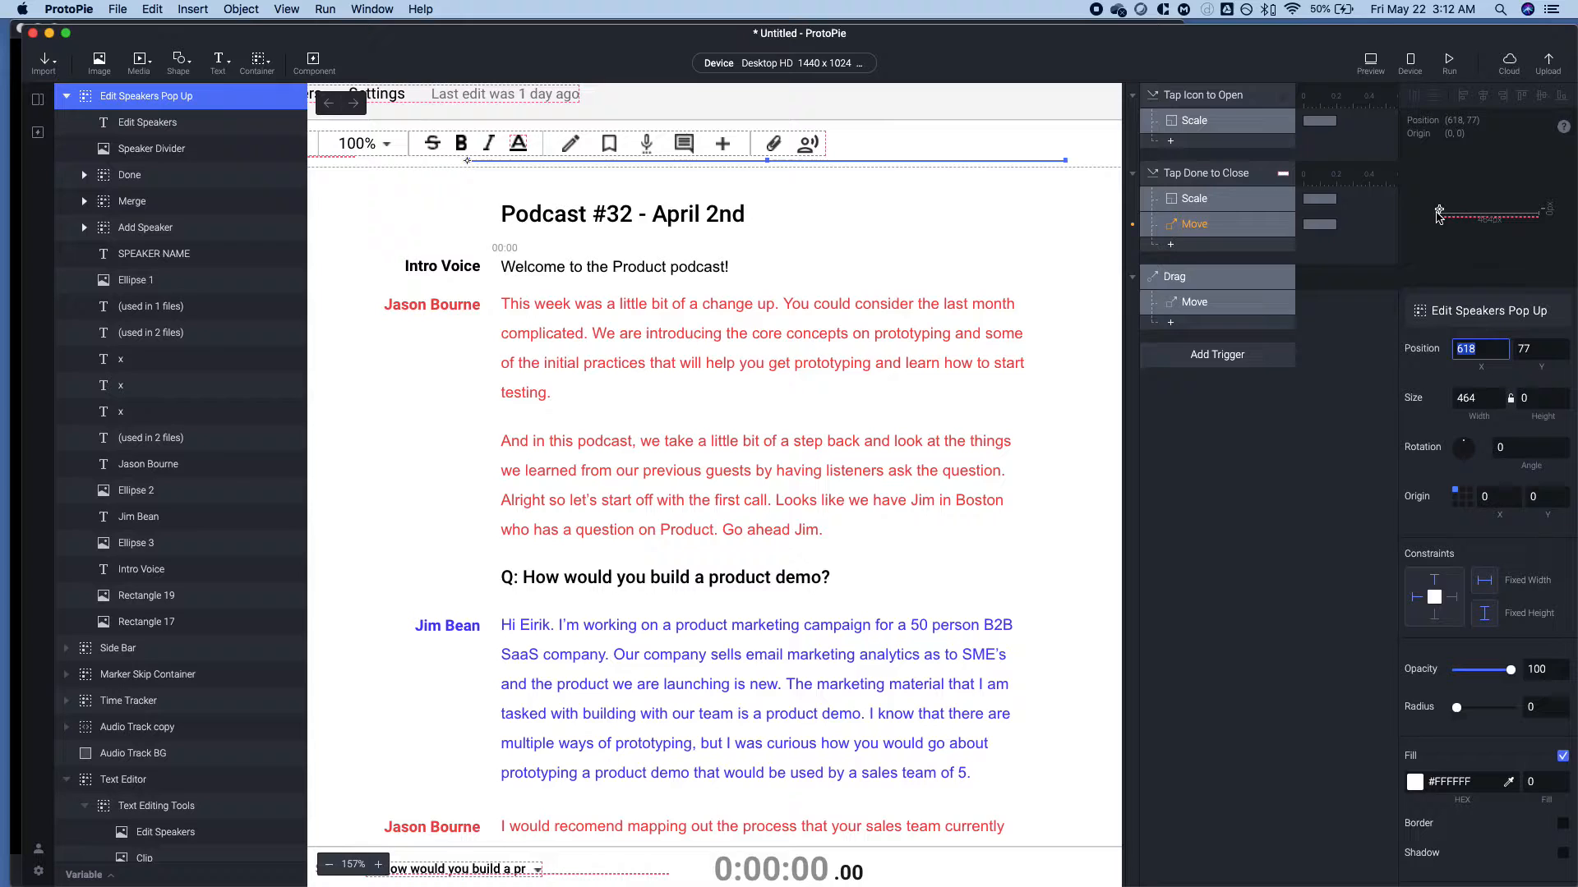
{"action": "mouse_move", "coordinate": [1469, 506]}
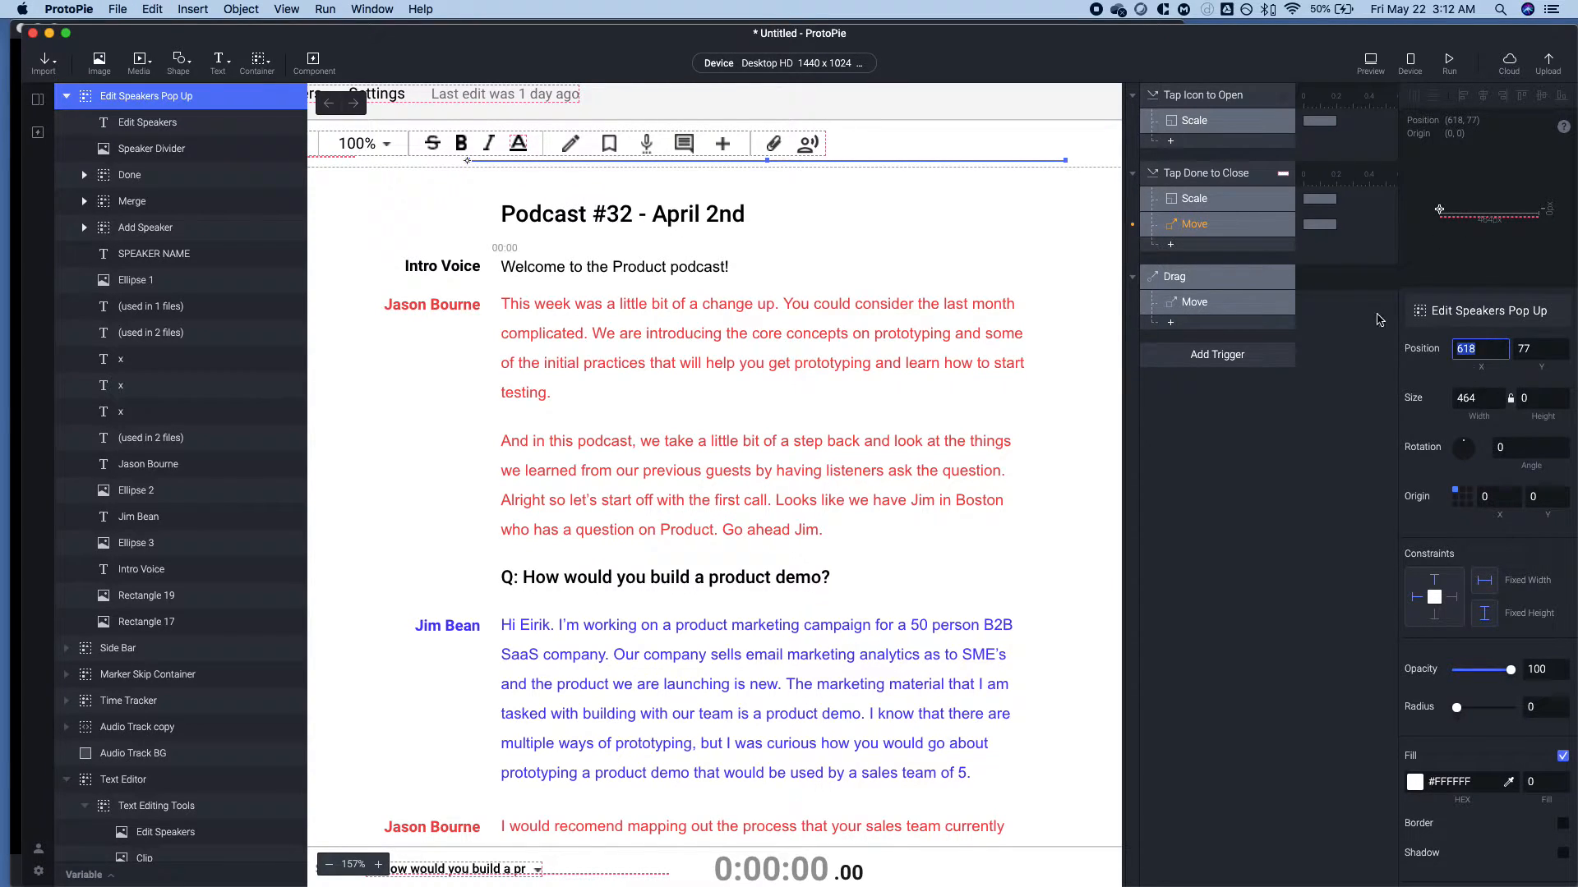
Open the Move response under 'Tap Done to Close'.
{"action": "left_click", "coordinate": [1194, 224]}
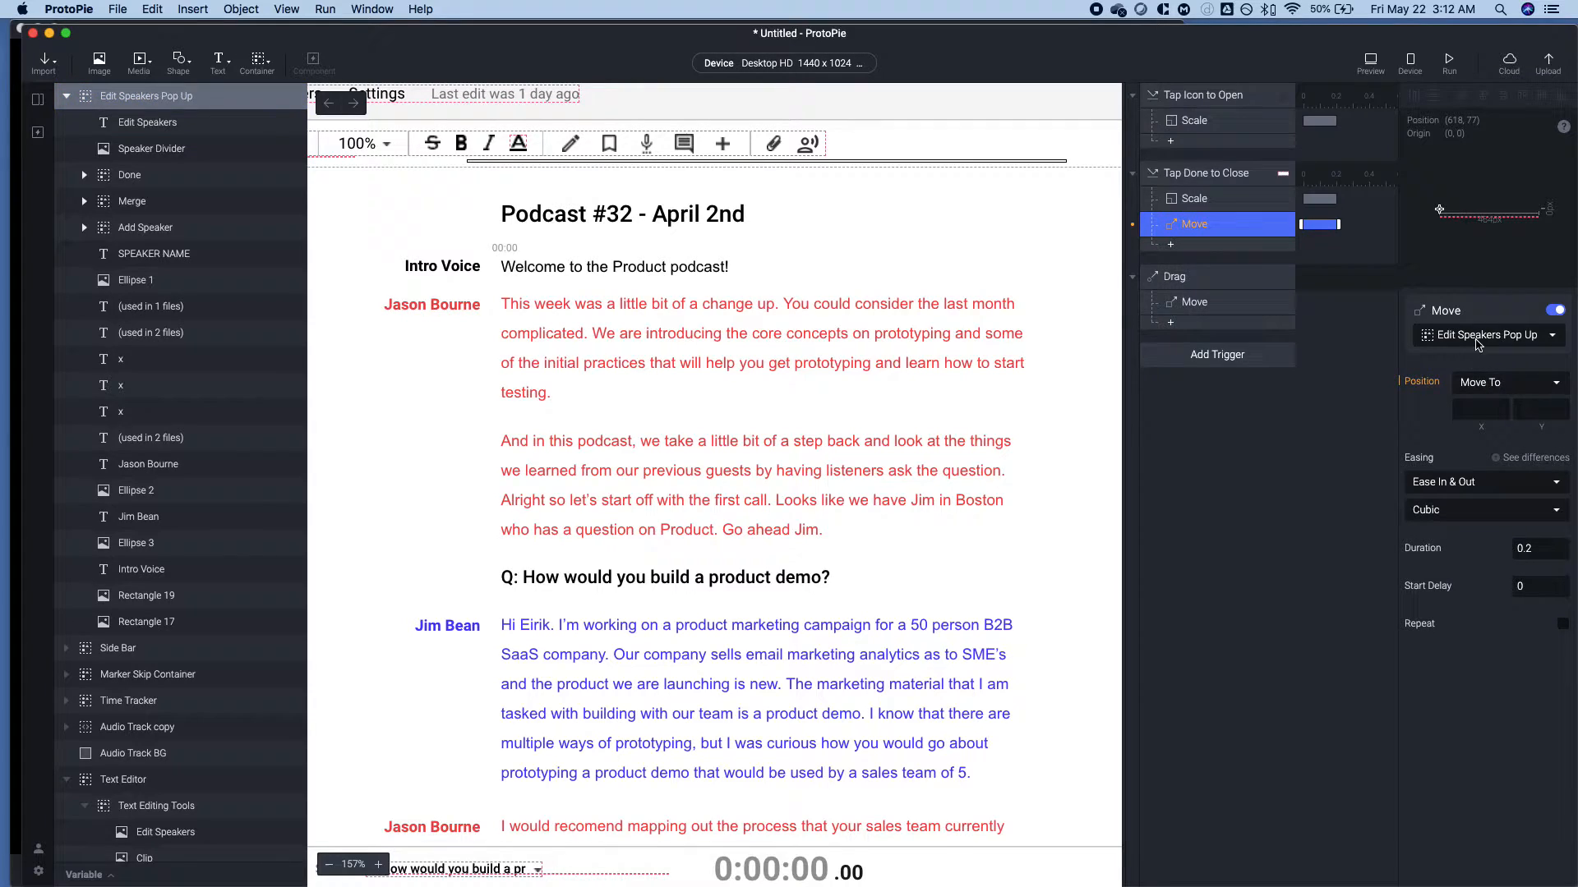
Make the close Move send the pop-up to 618, 77 with duration 0, then preview.
{"action": "left_click", "coordinate": [1479, 409]}
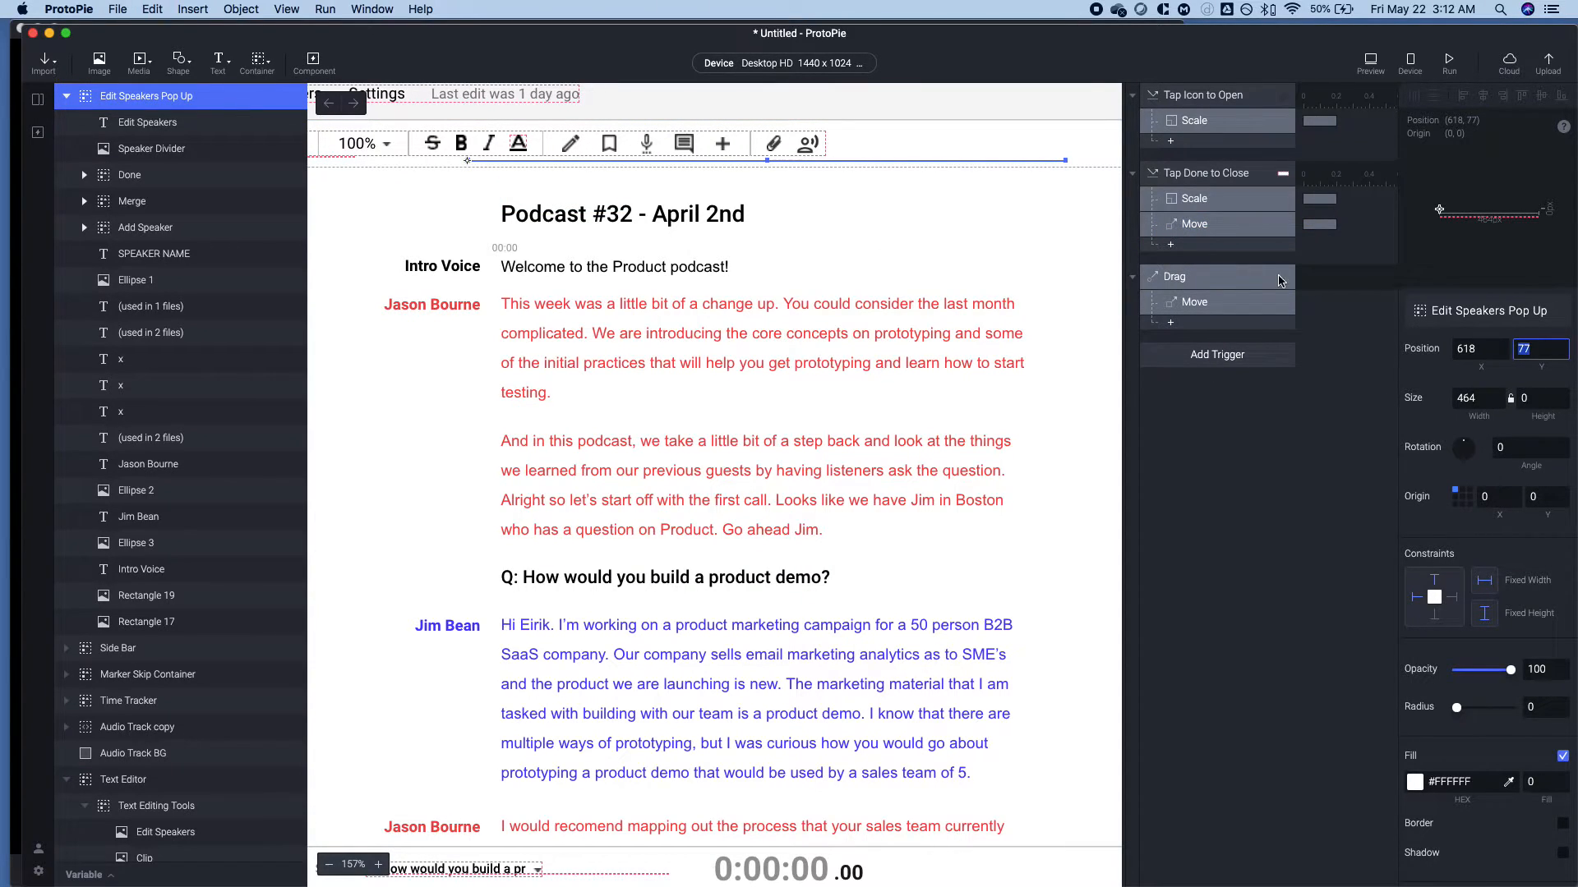
{"action": "left_click", "coordinate": [1196, 224]}
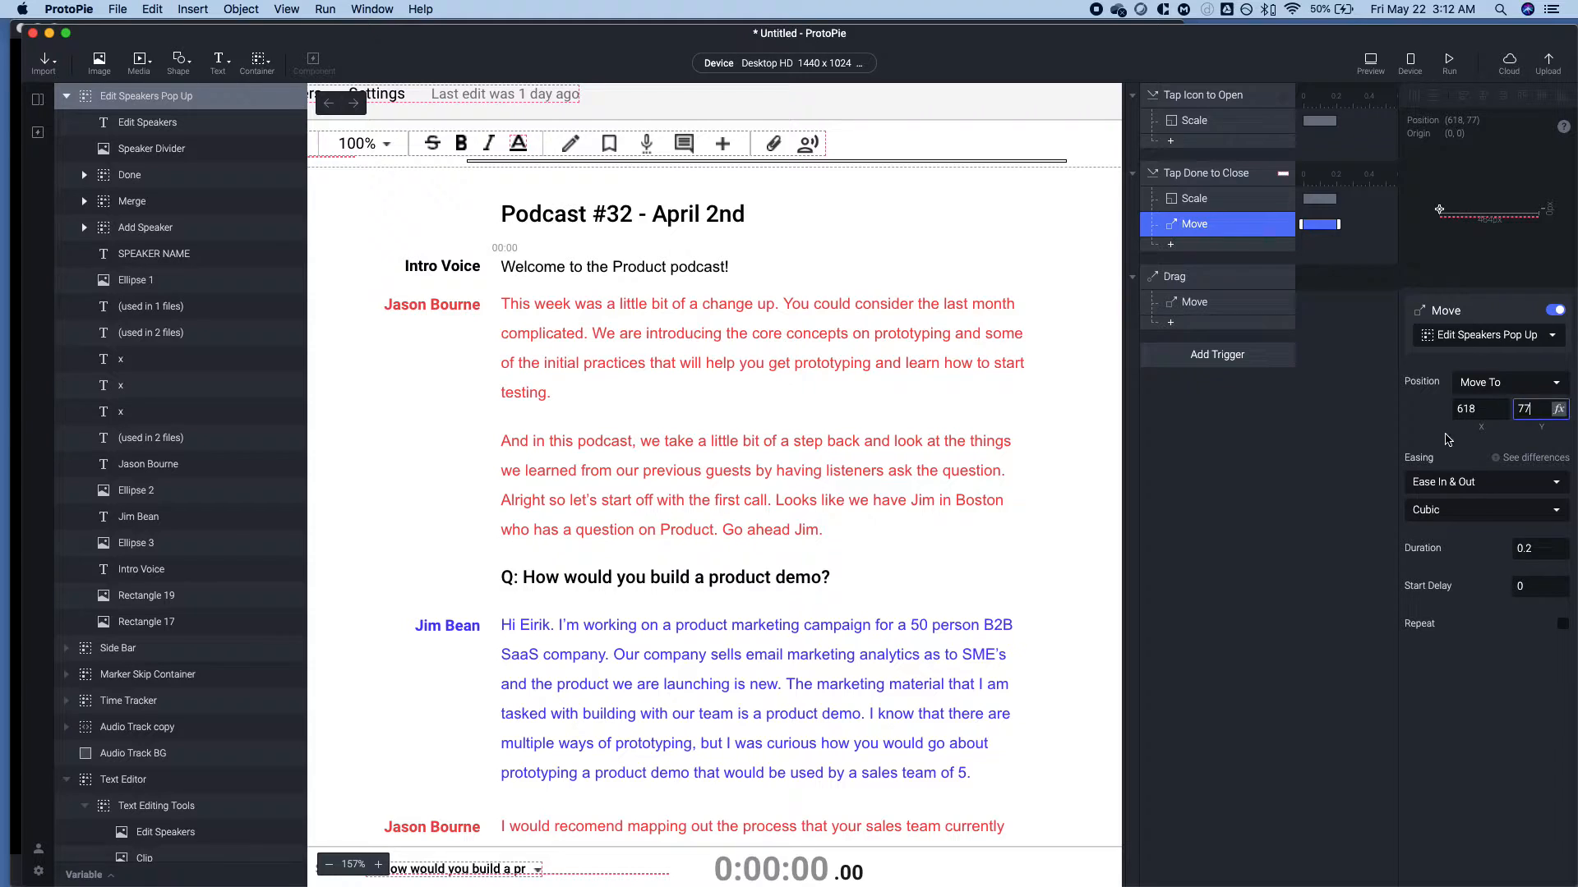
{"action": "left_click", "coordinate": [1525, 548]}
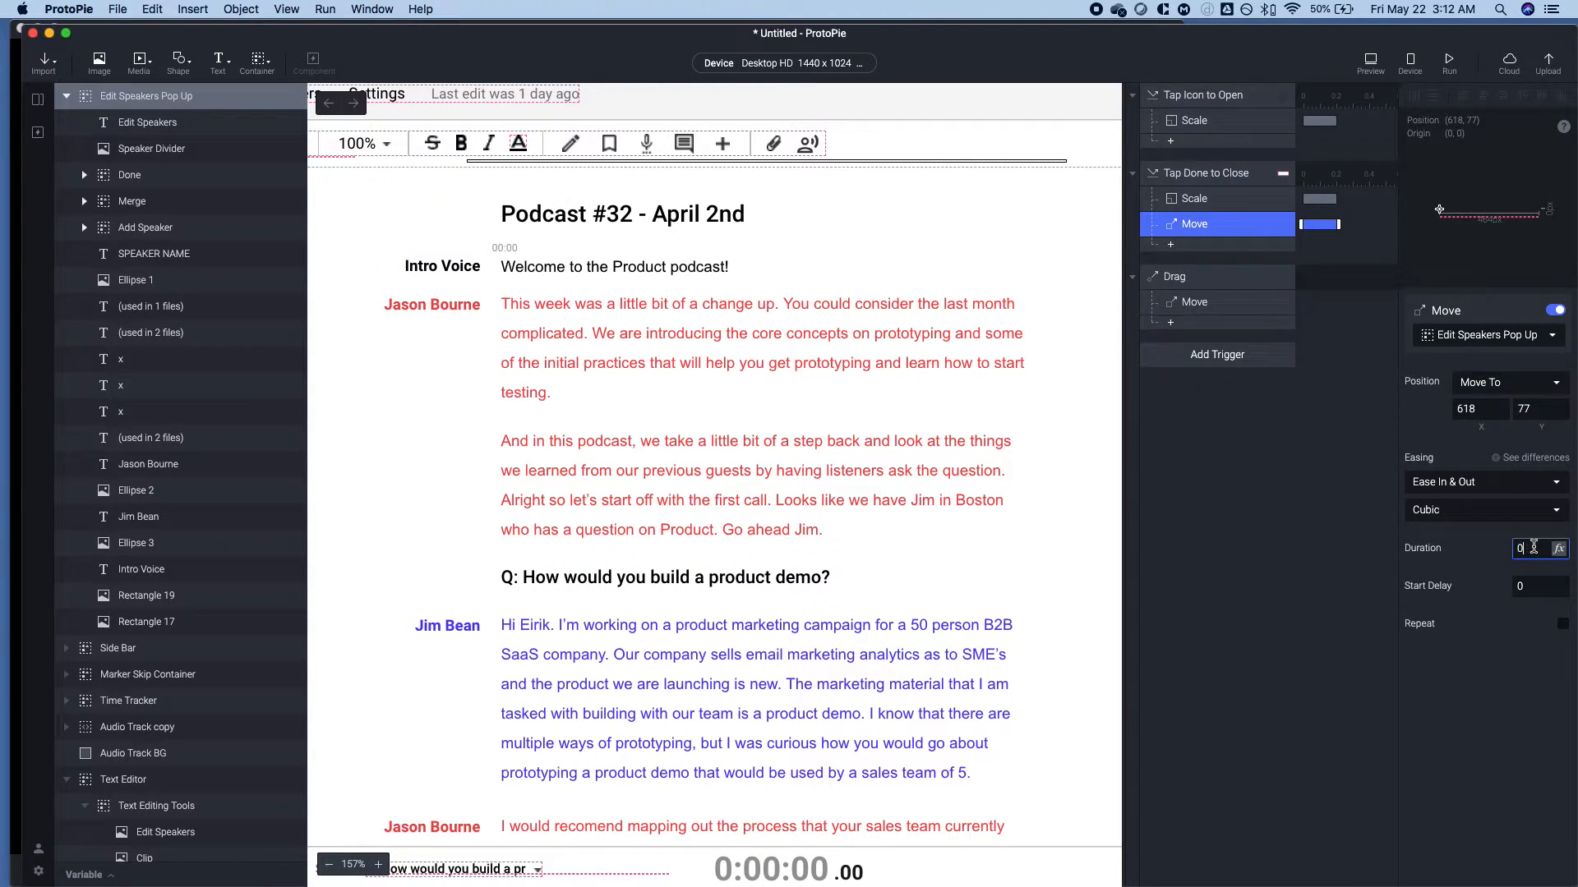
{"action": "left_click", "coordinate": [1370, 58]}
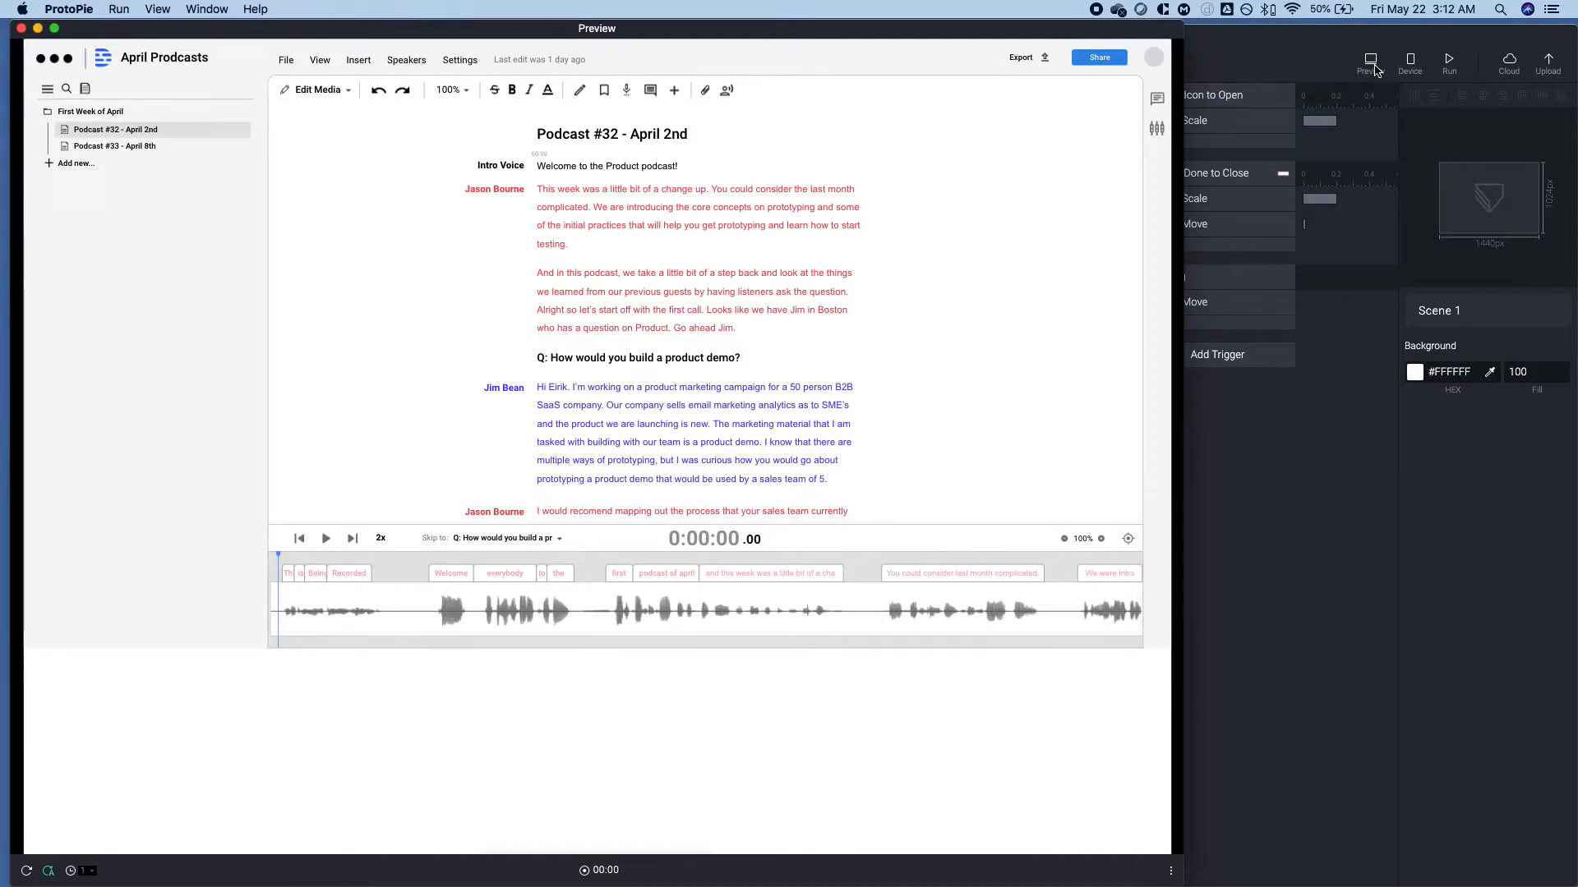
Open the pop-up with the speakers icon, close it with Done, and exit the preview.
{"action": "left_click", "coordinate": [405, 59]}
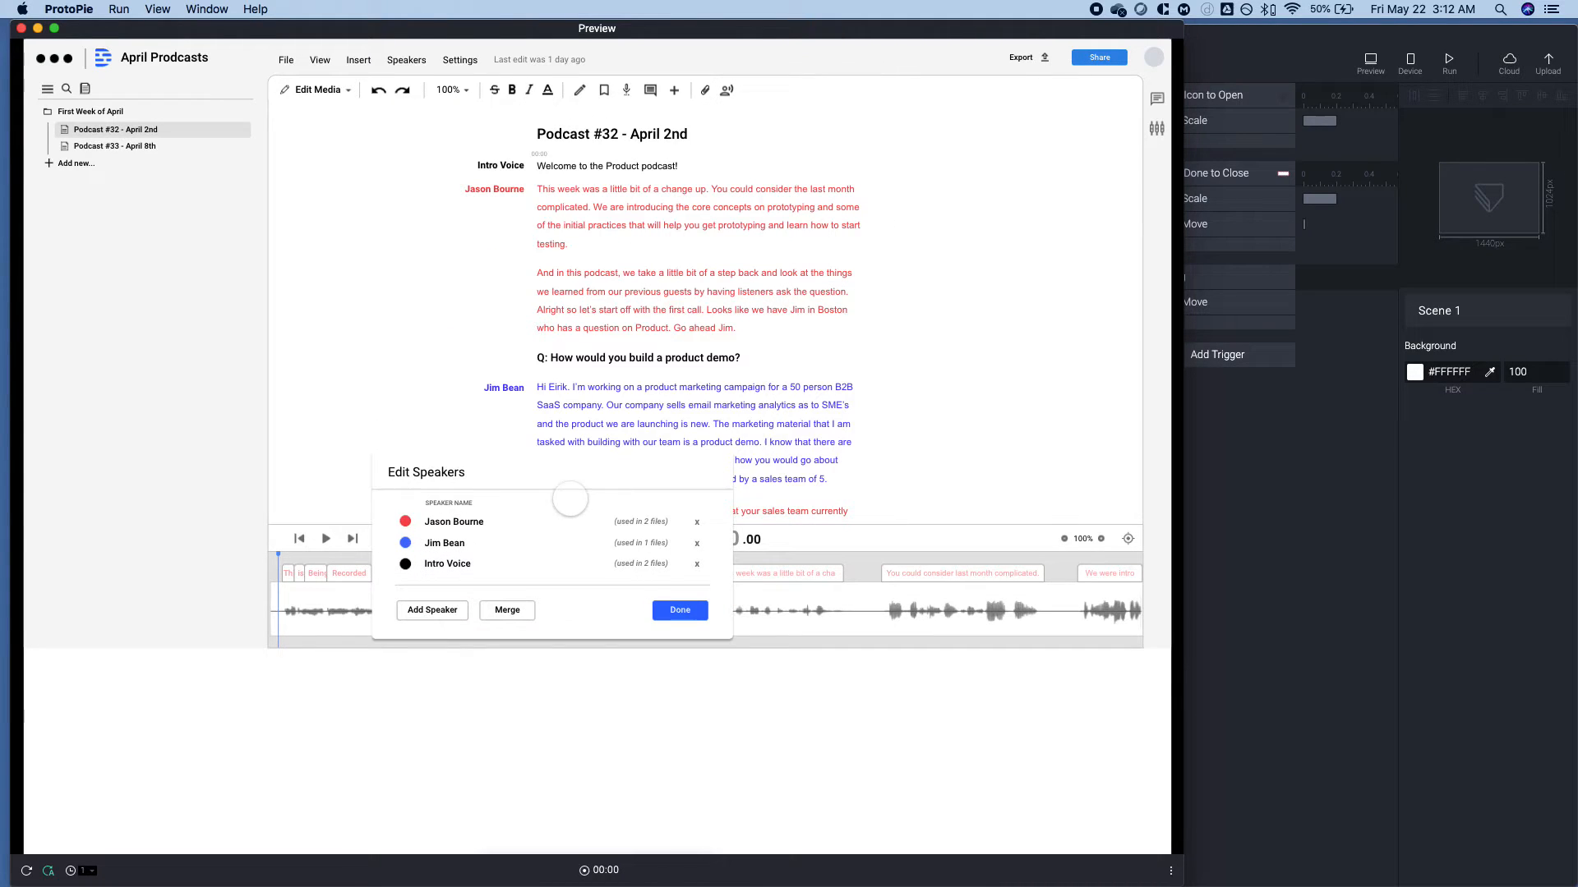
{"action": "left_click", "coordinate": [680, 610]}
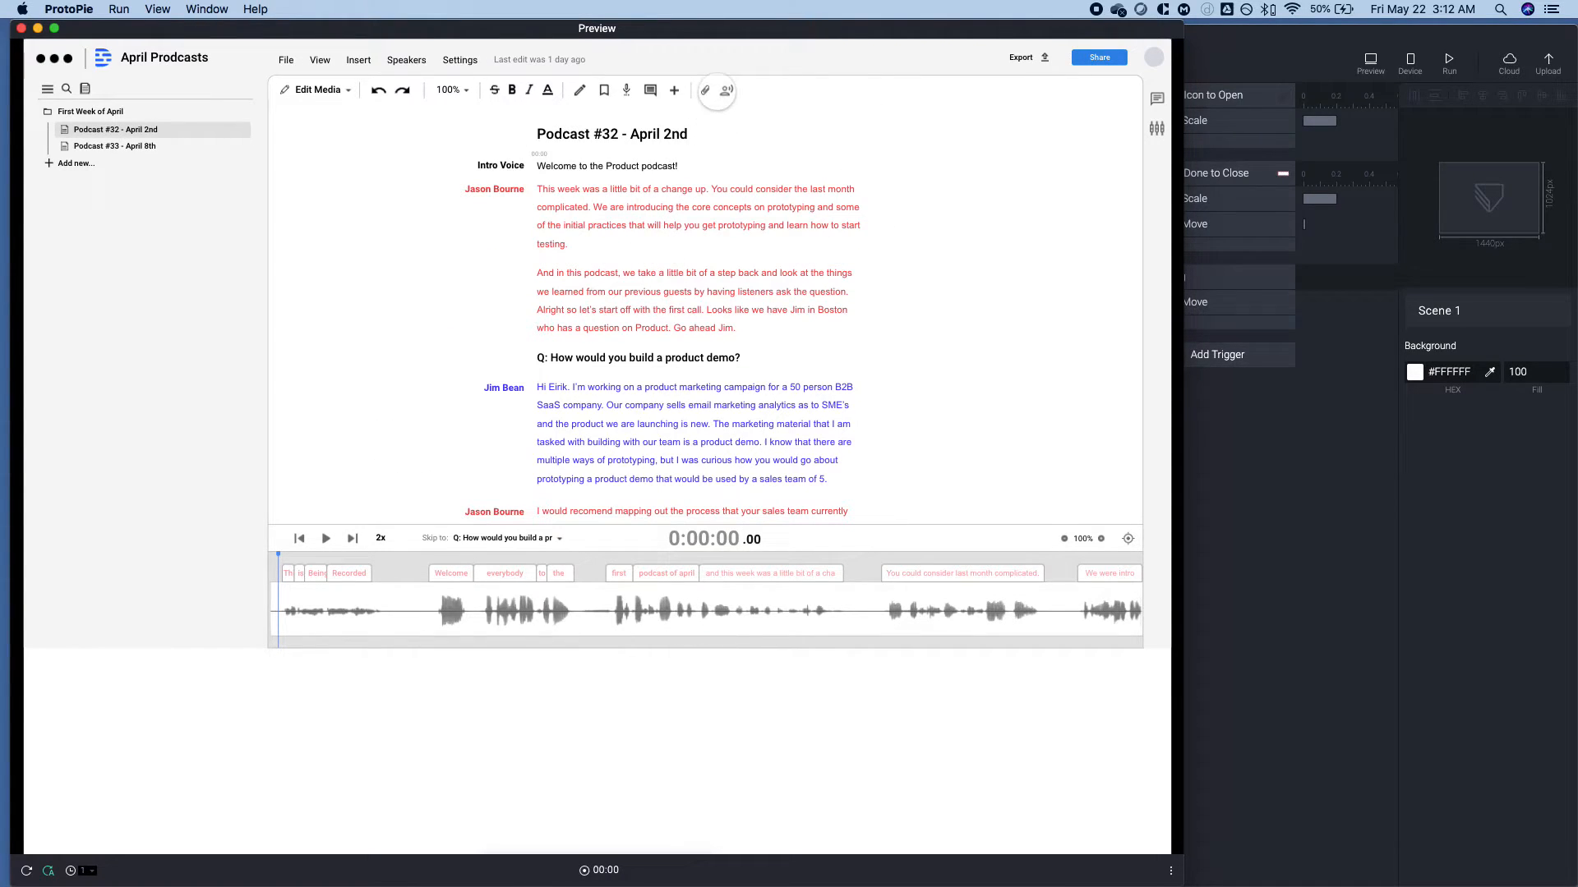
{"action": "left_click", "coordinate": [726, 91]}
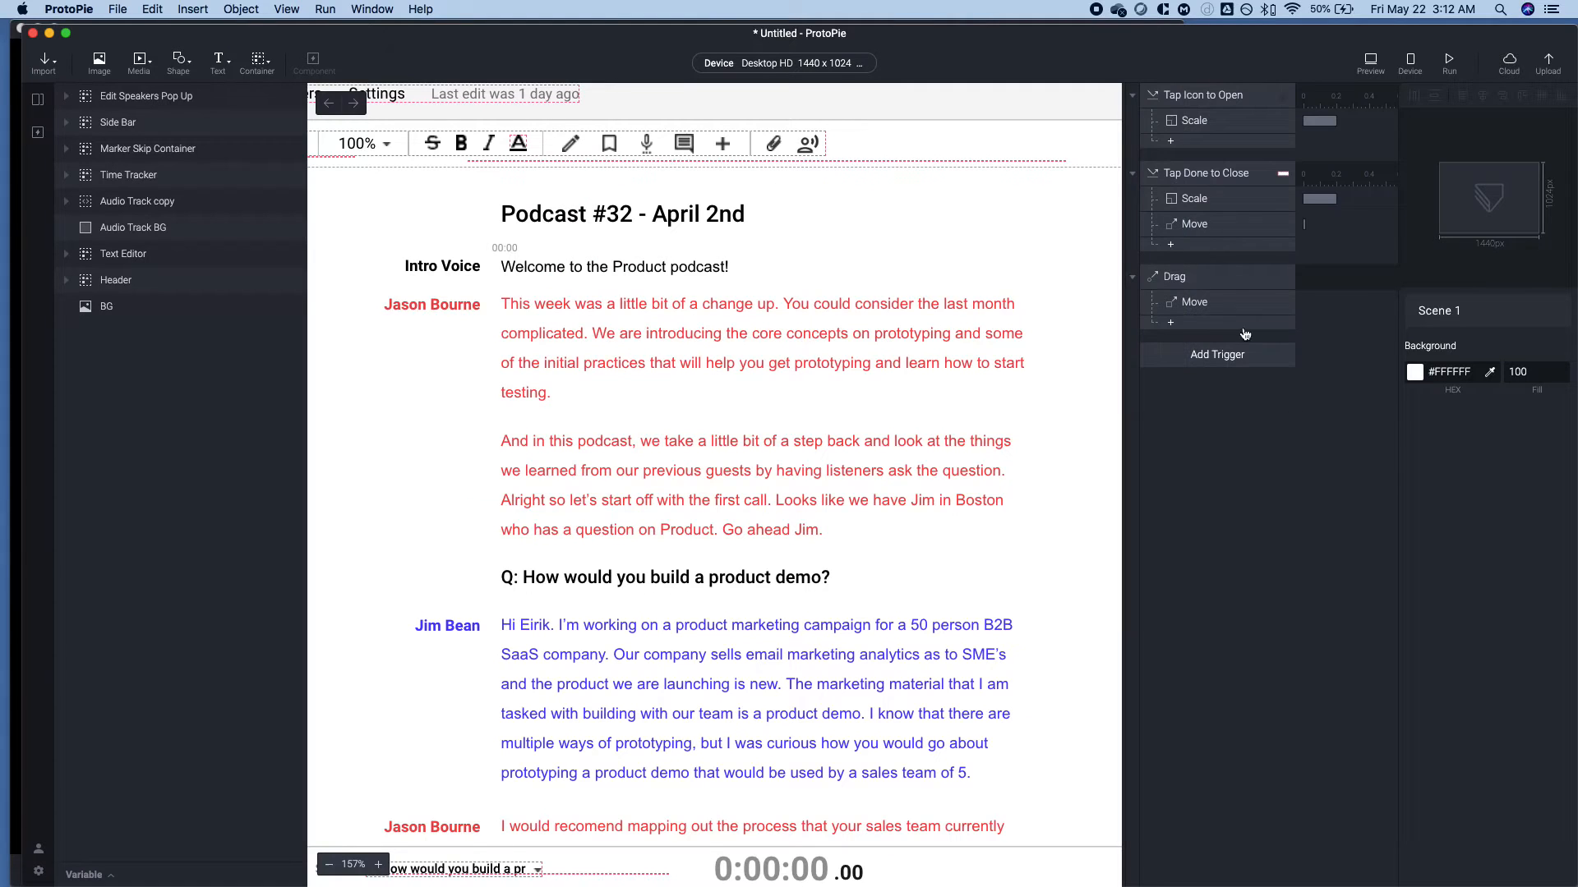
Give the Done trigger's Move response Ease Out Cubic easing and 0.1 s duration, then preview.
{"action": "left_click", "coordinate": [1194, 224]}
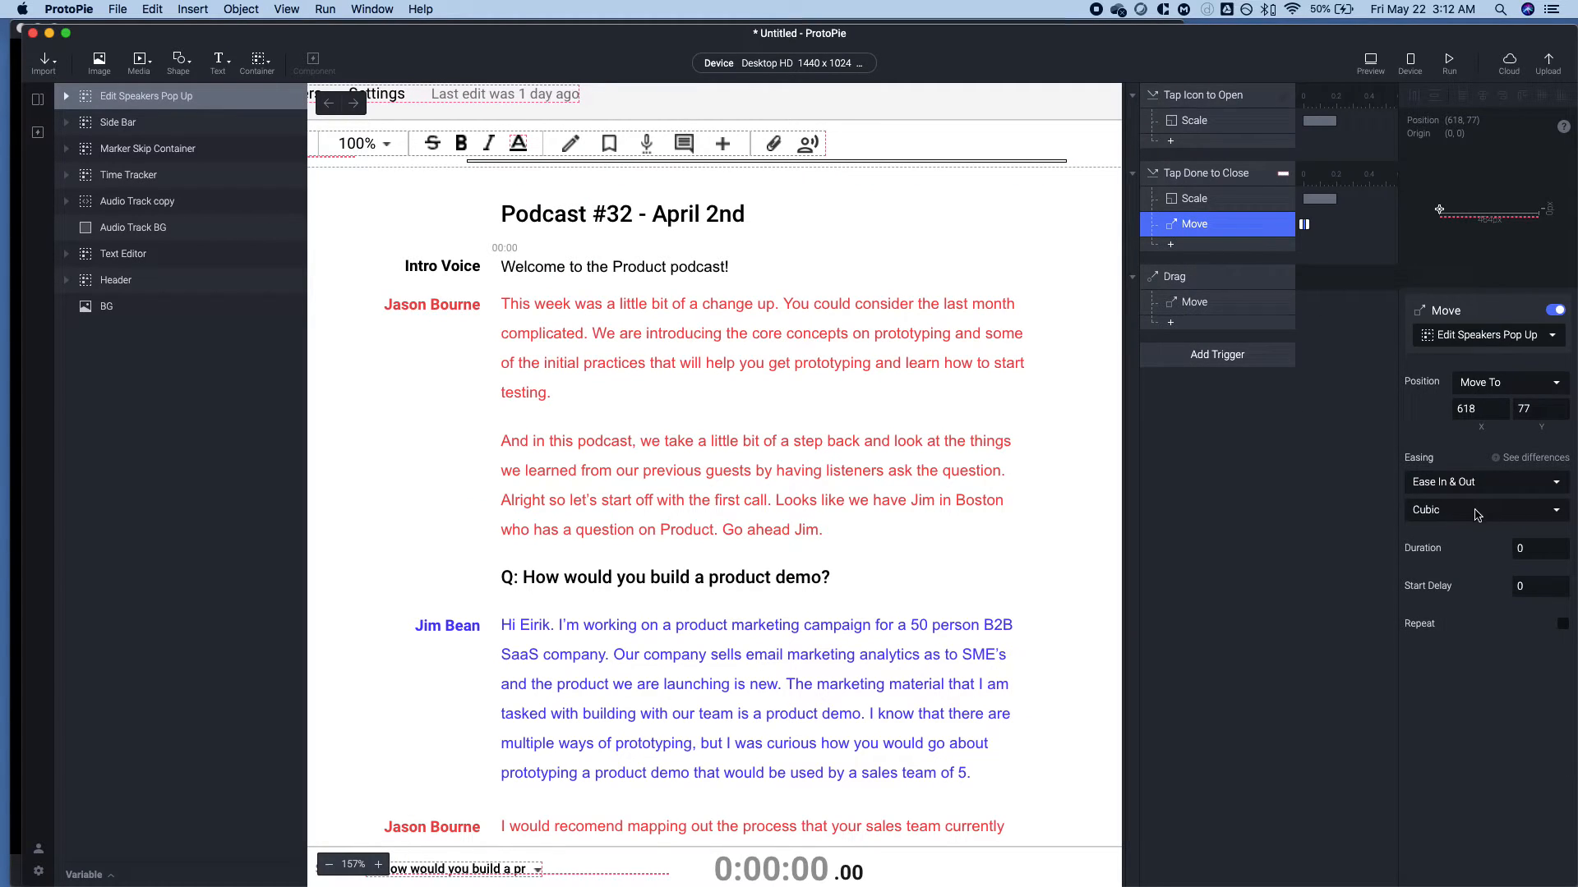
{"action": "left_click", "coordinate": [1483, 482]}
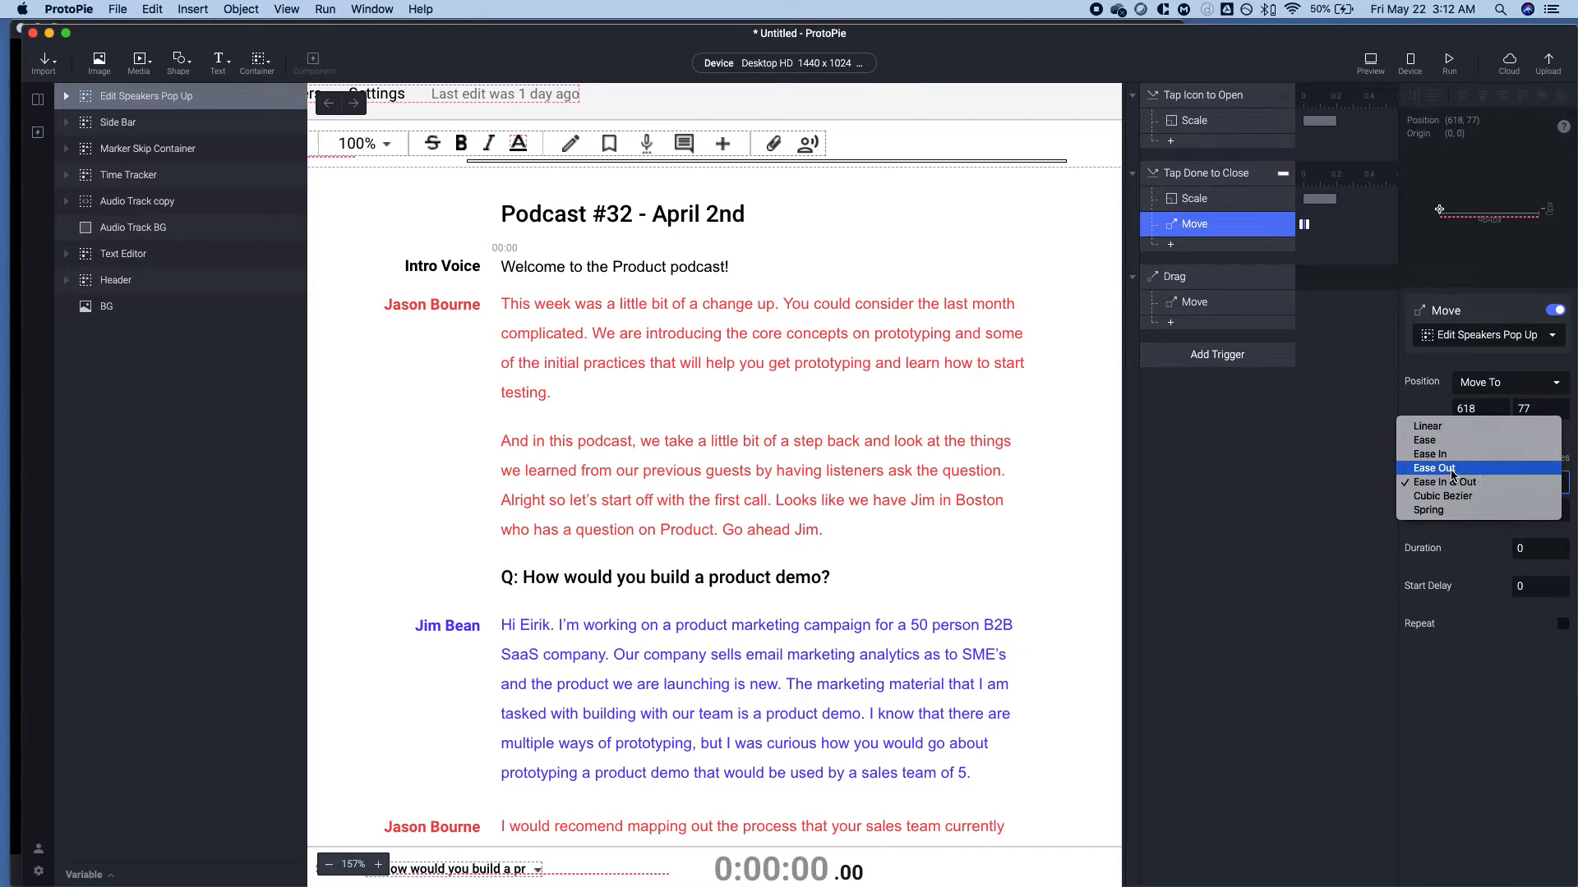
{"action": "left_click", "coordinate": [1433, 468]}
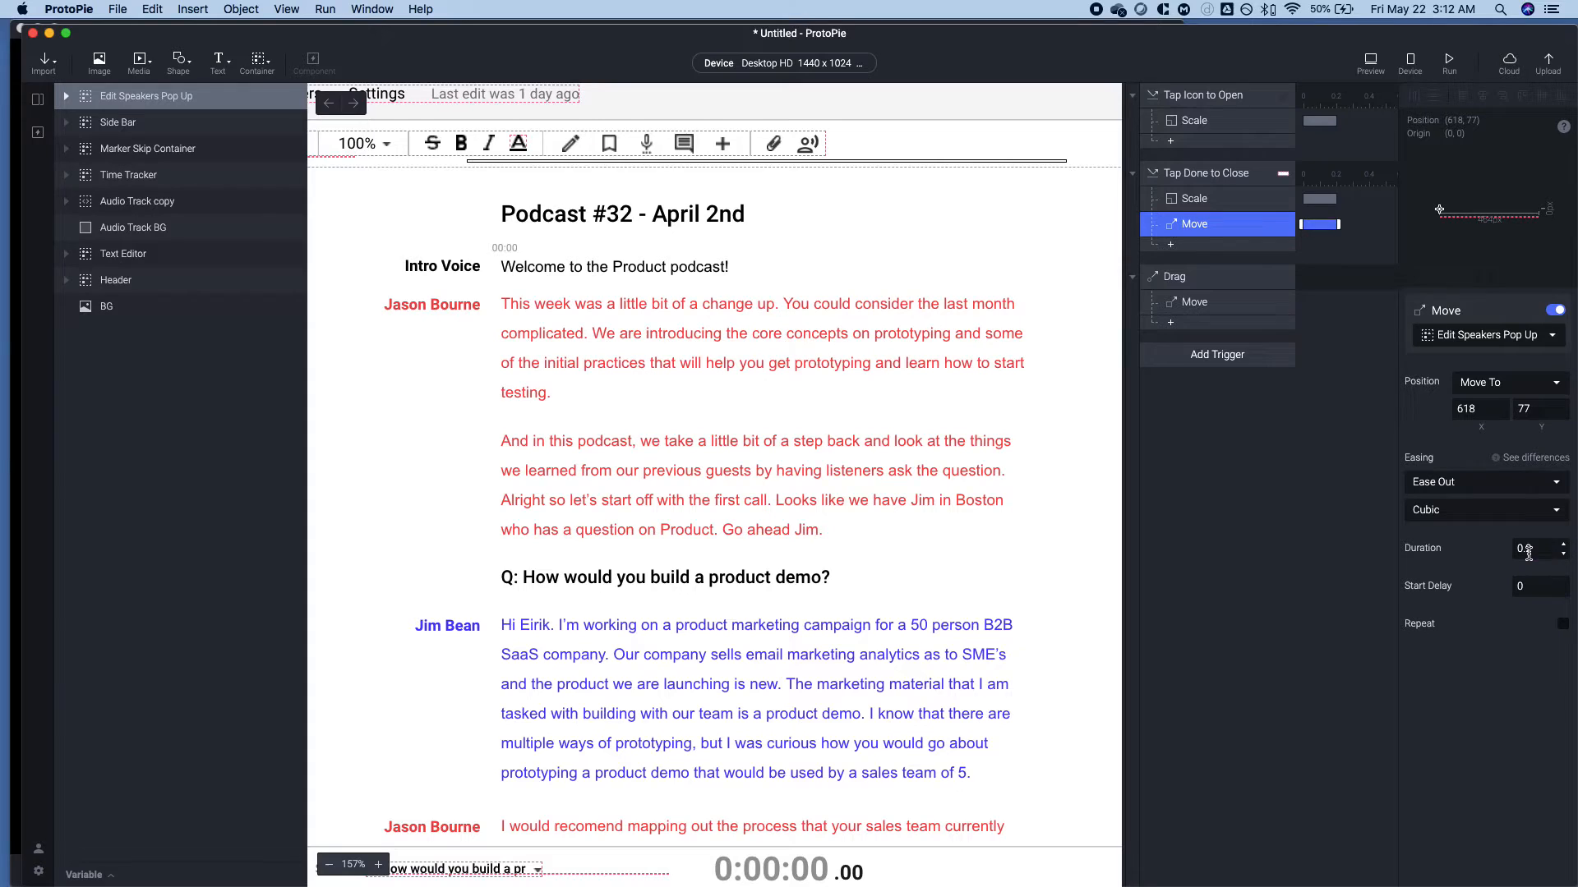
{"action": "left_click", "coordinate": [1370, 57]}
{"action": "type", "text": "0.1"}
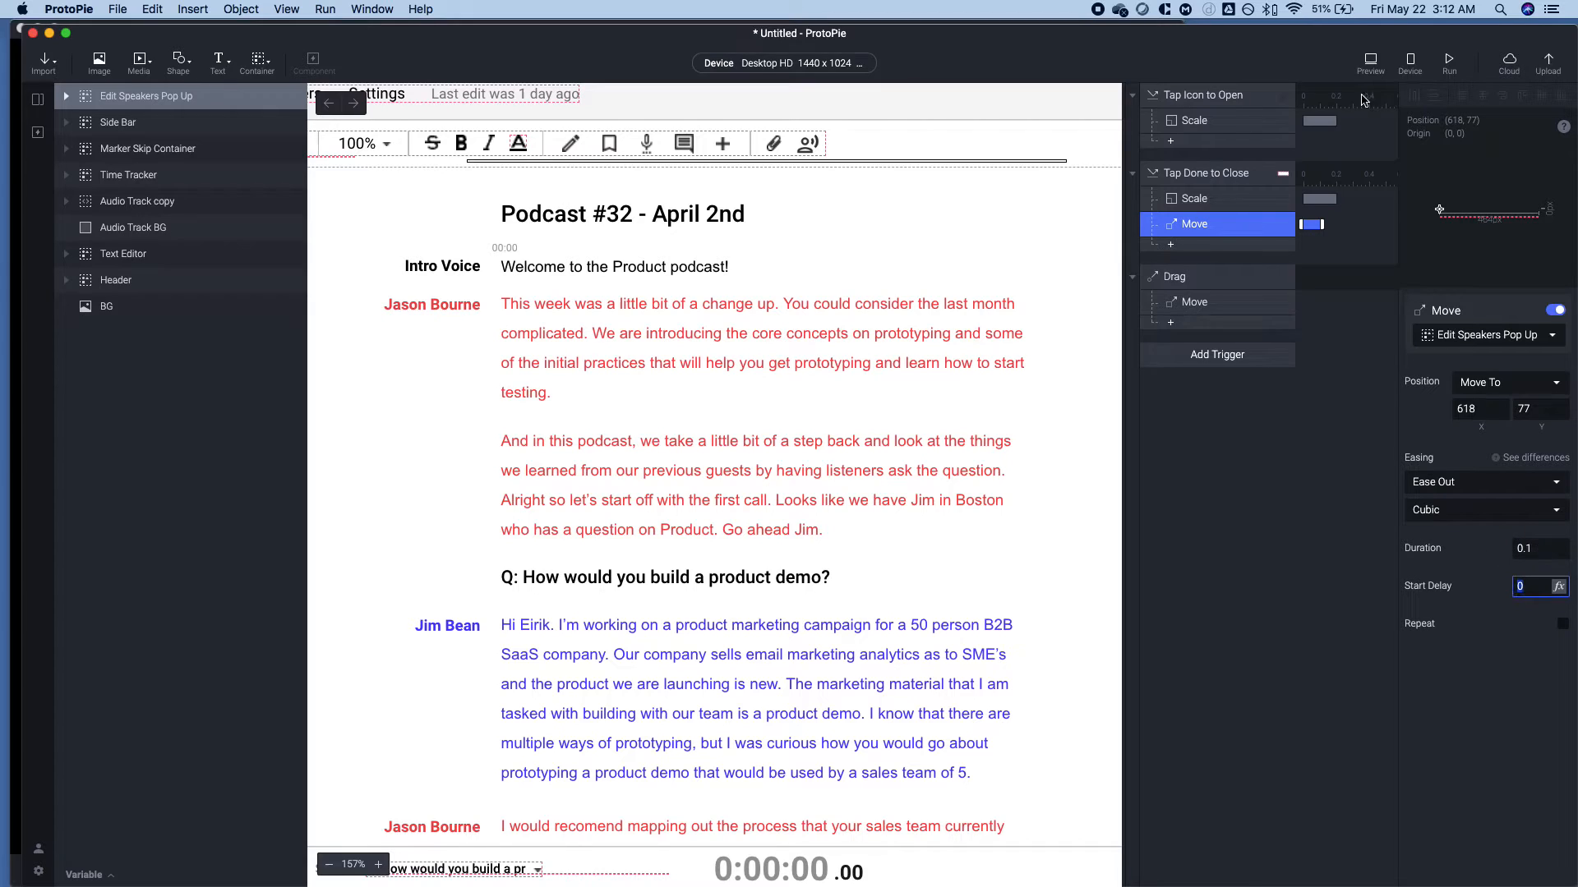
{"action": "left_click", "coordinate": [1370, 58]}
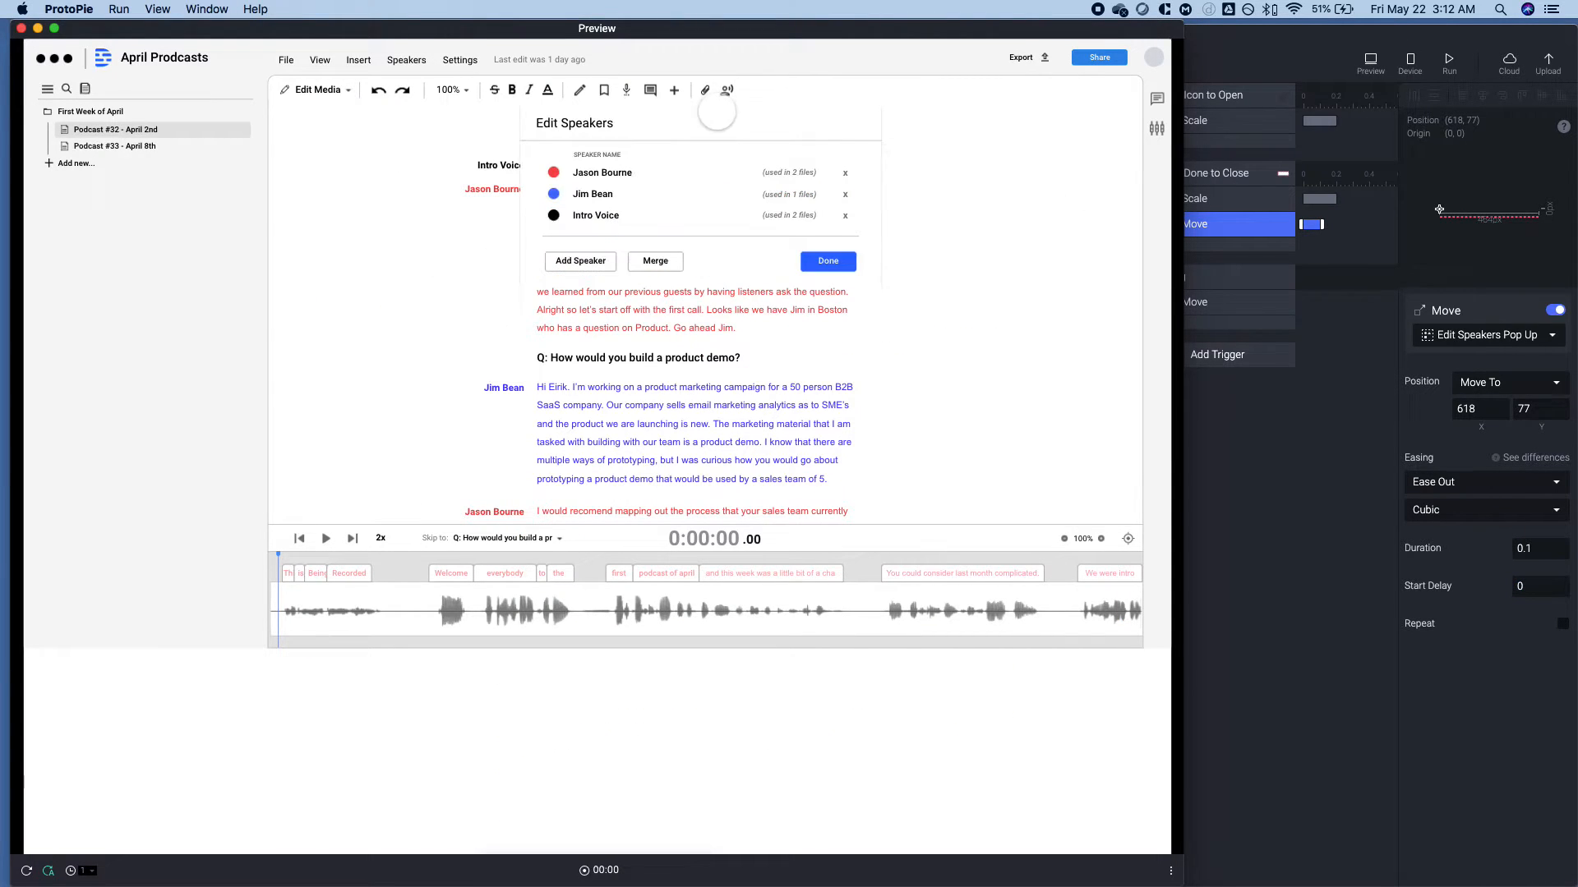
Close the preview window to return to the ProtoPie editor.
{"action": "left_click", "coordinate": [825, 261]}
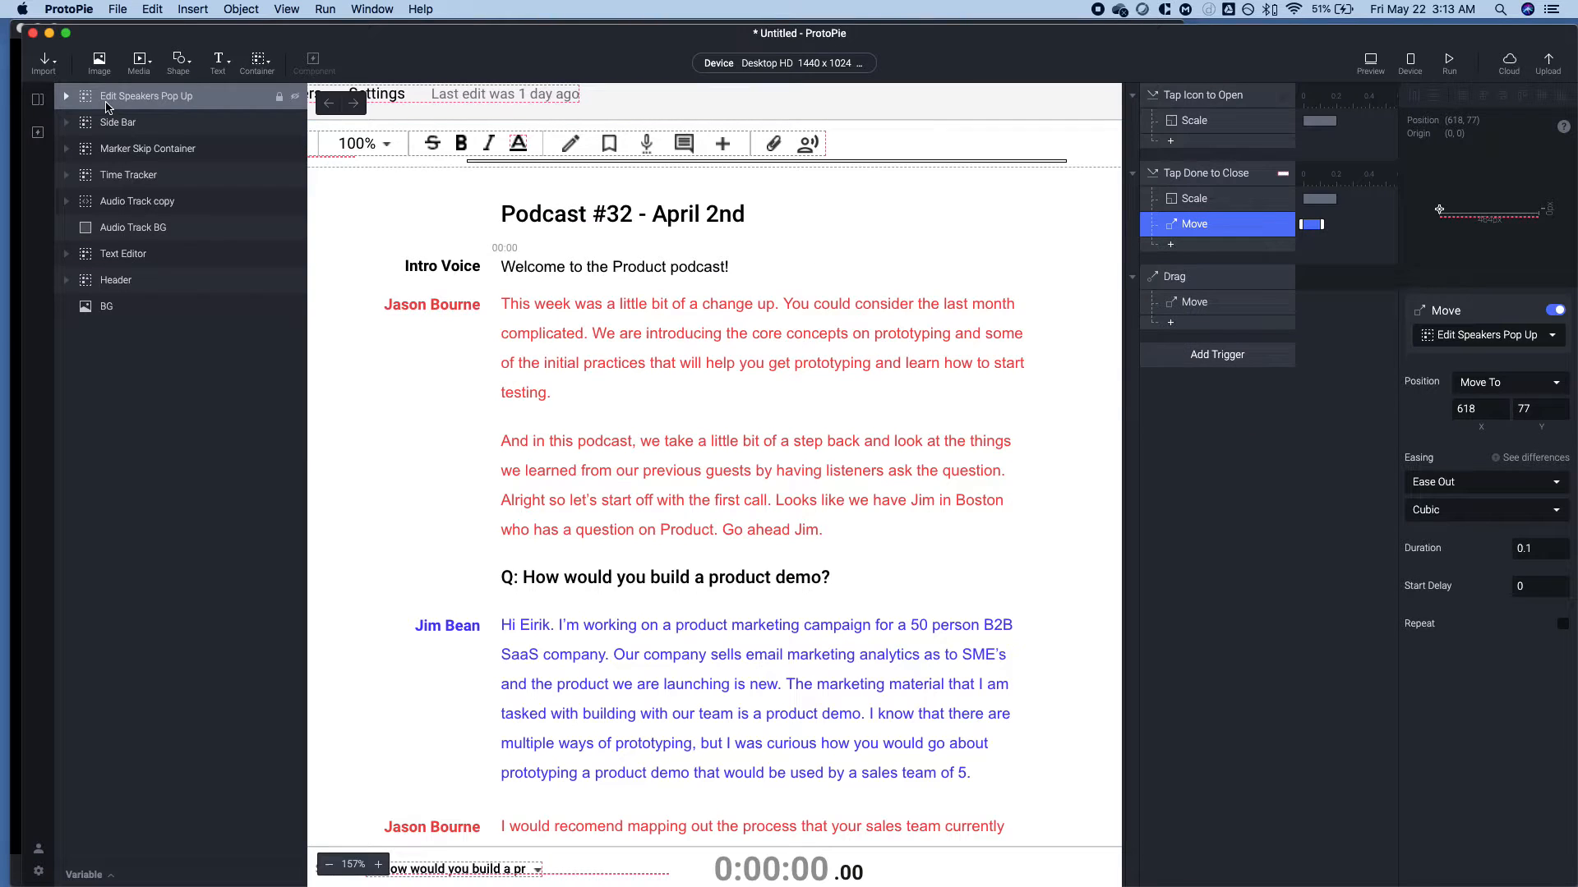
Expand the Edit Speakers Pop Up layers and set the 1440×1024 overlay rectangle's opacity to 30.
{"action": "left_click", "coordinate": [66, 95]}
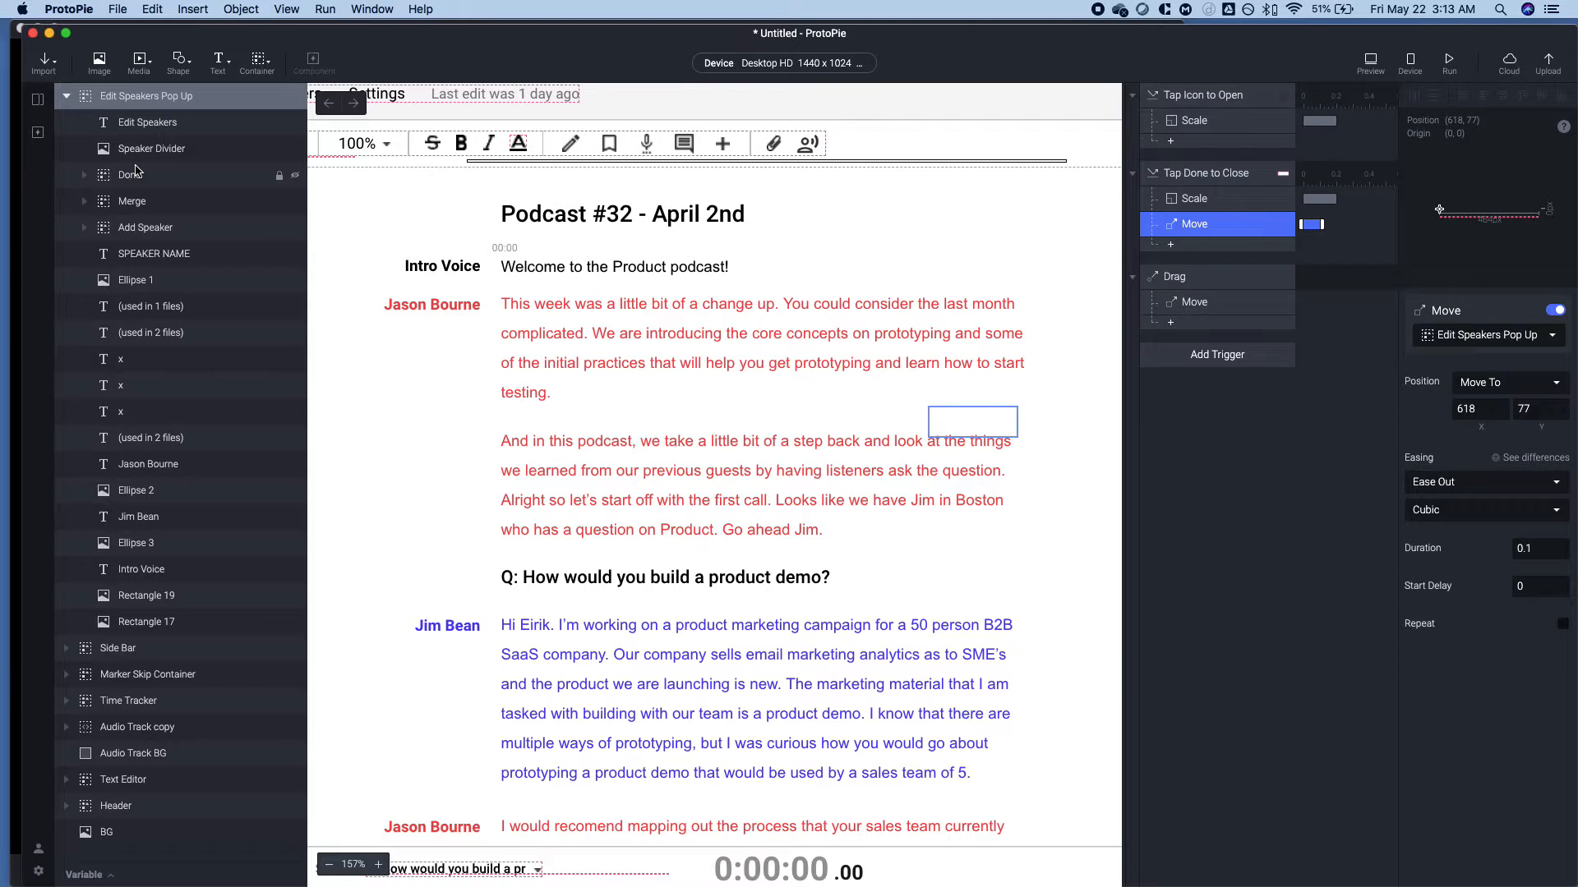
{"action": "left_click", "coordinate": [123, 779]}
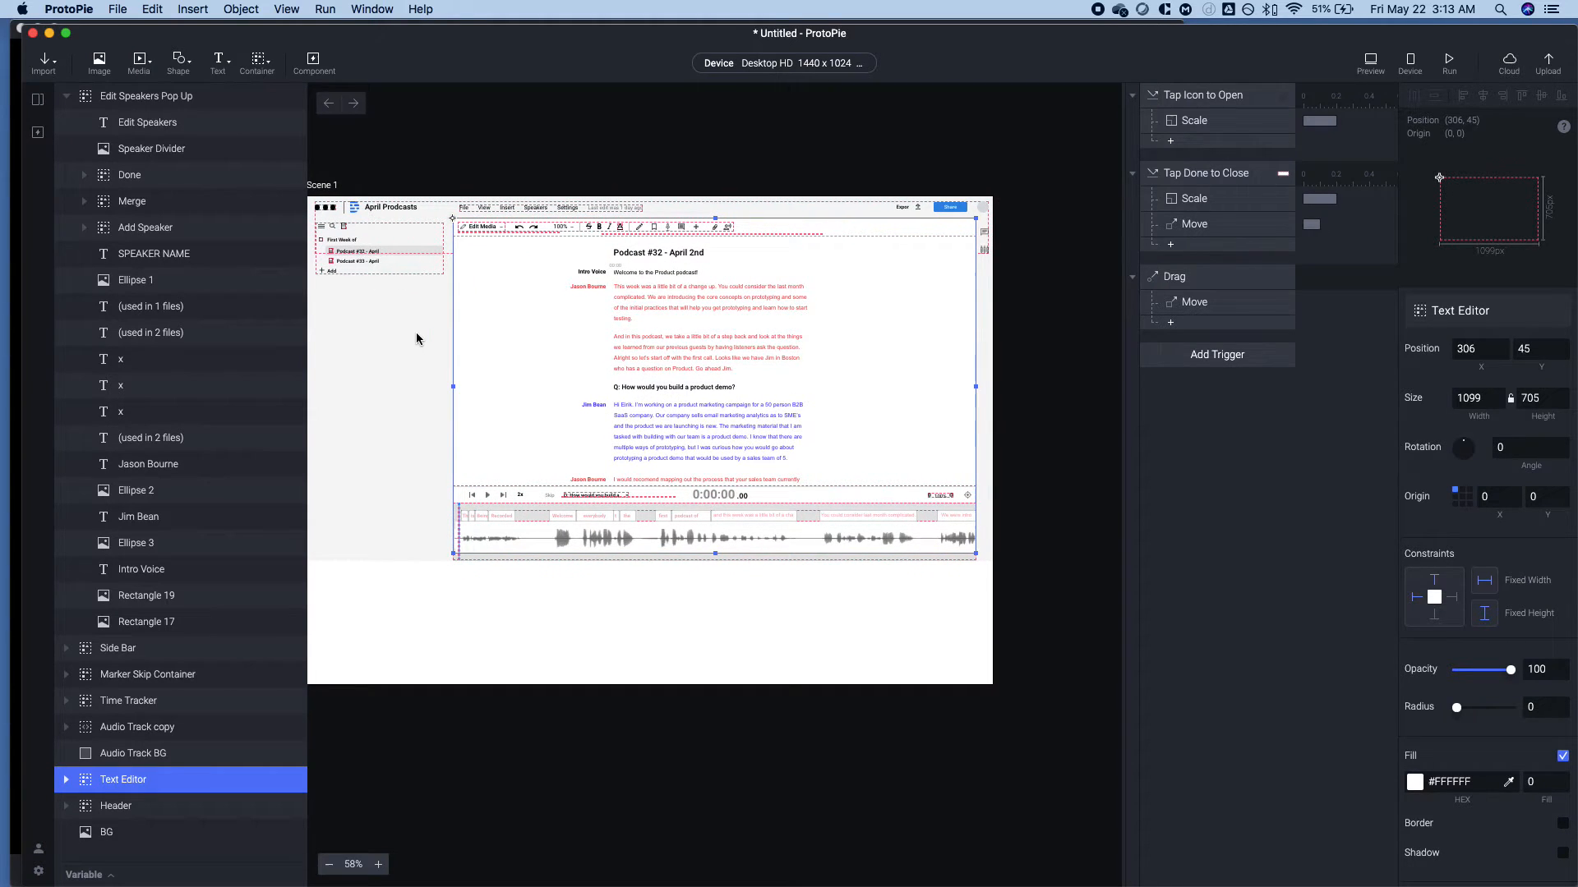
{"action": "mouse_move", "coordinate": [543, 318]}
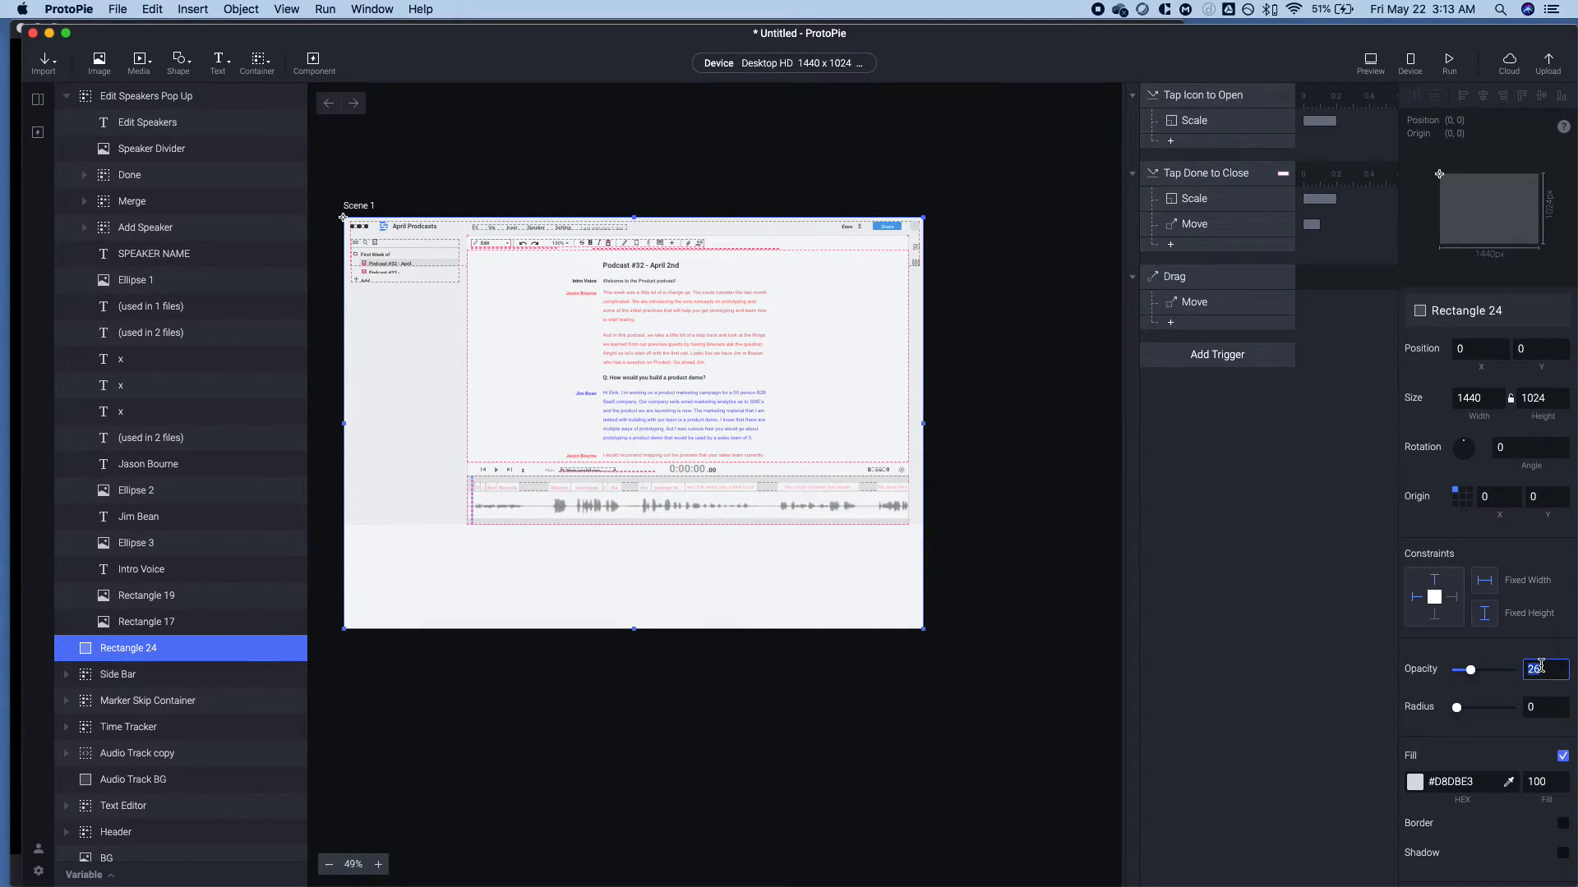
{"action": "type", "text": "30"}
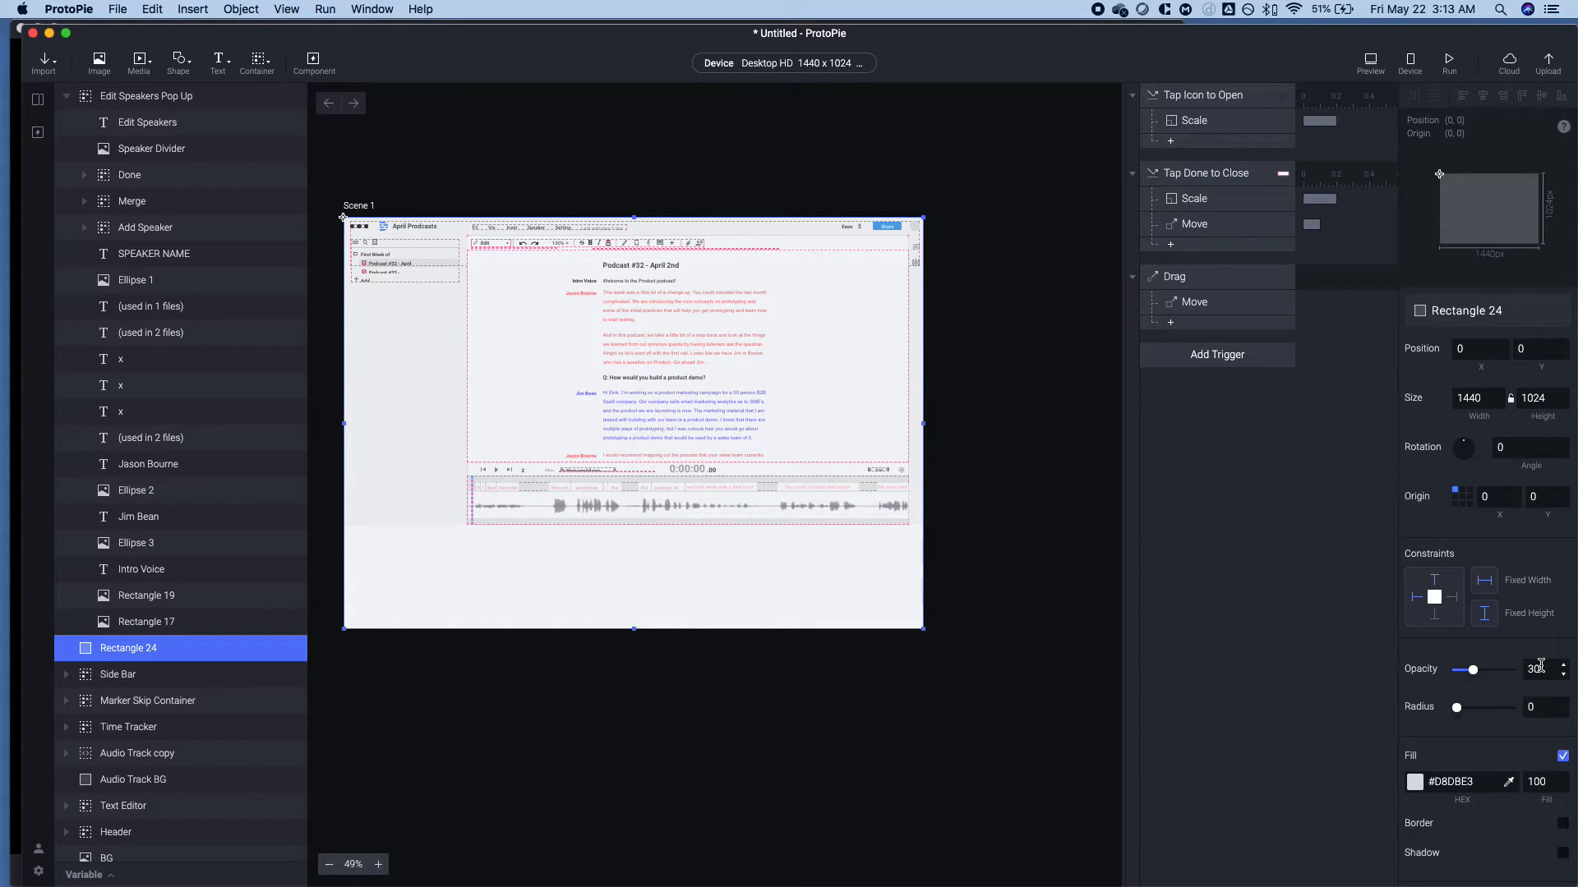
{"action": "left_click", "coordinate": [1415, 781]}
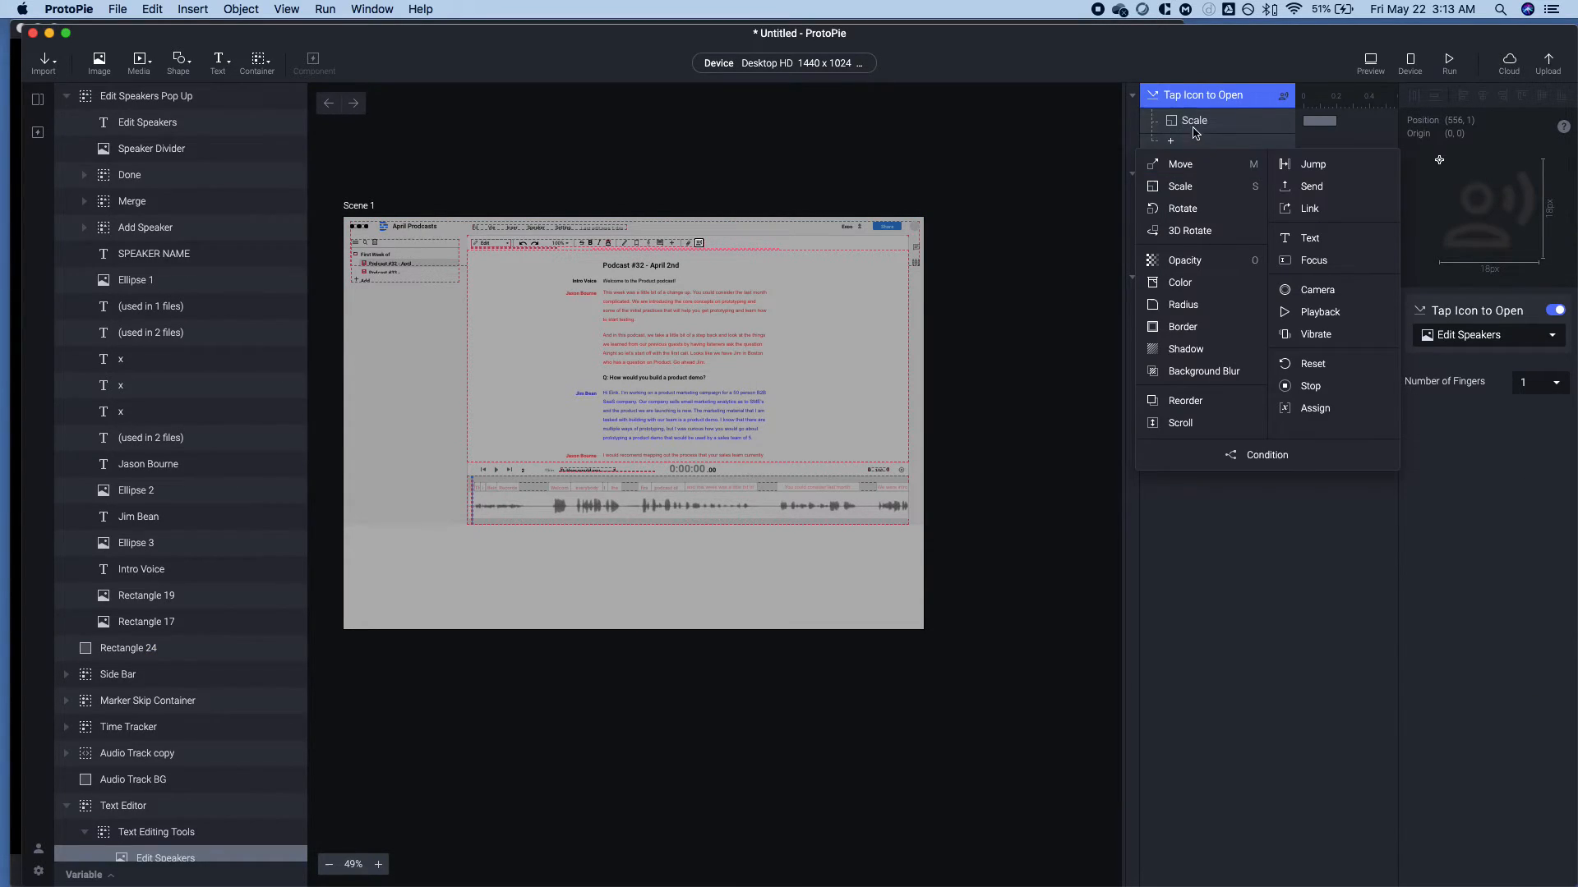
Add an Opacity response to Tap Icon to Open and rename Rectangle 24 to 'Background Blur'.
{"action": "left_click", "coordinate": [1184, 259]}
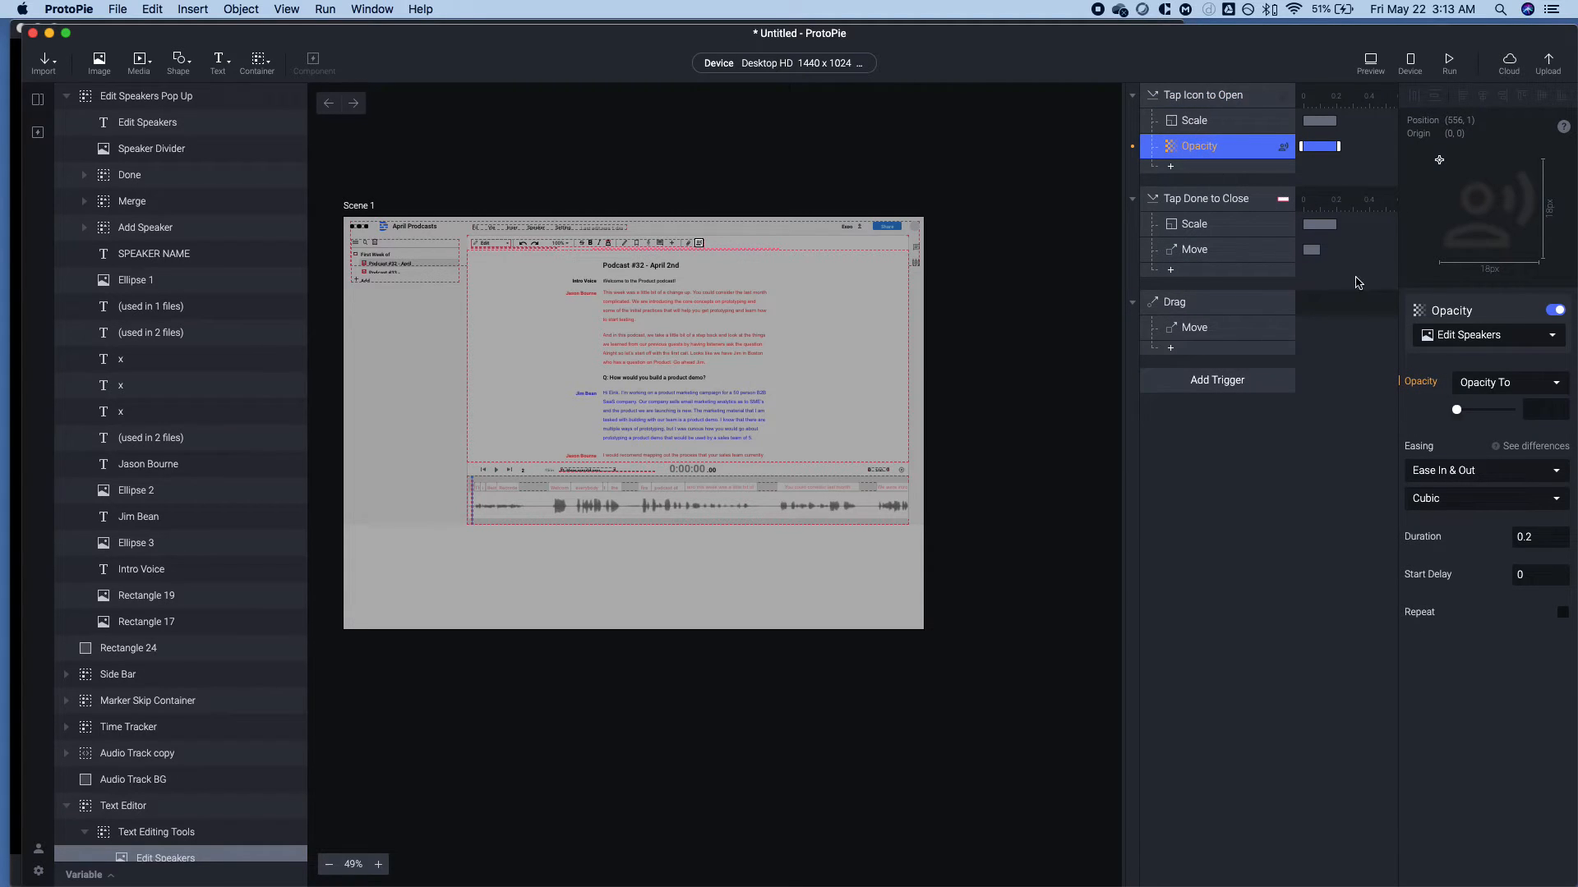
{"action": "double_click", "coordinate": [128, 648]}
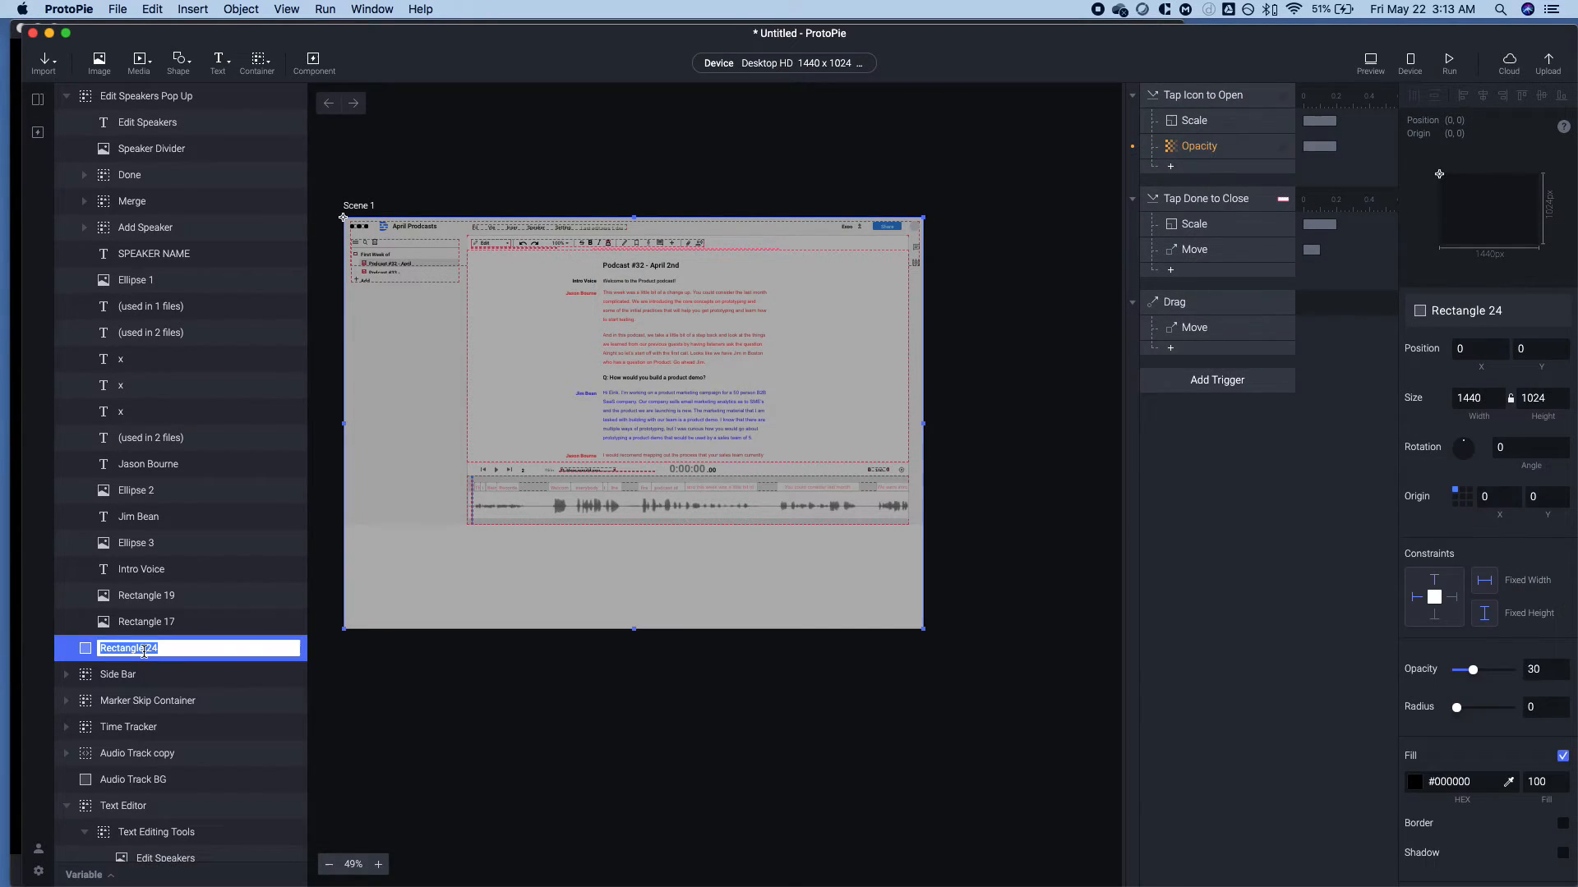
{"action": "type", "text": "Background Blur"}
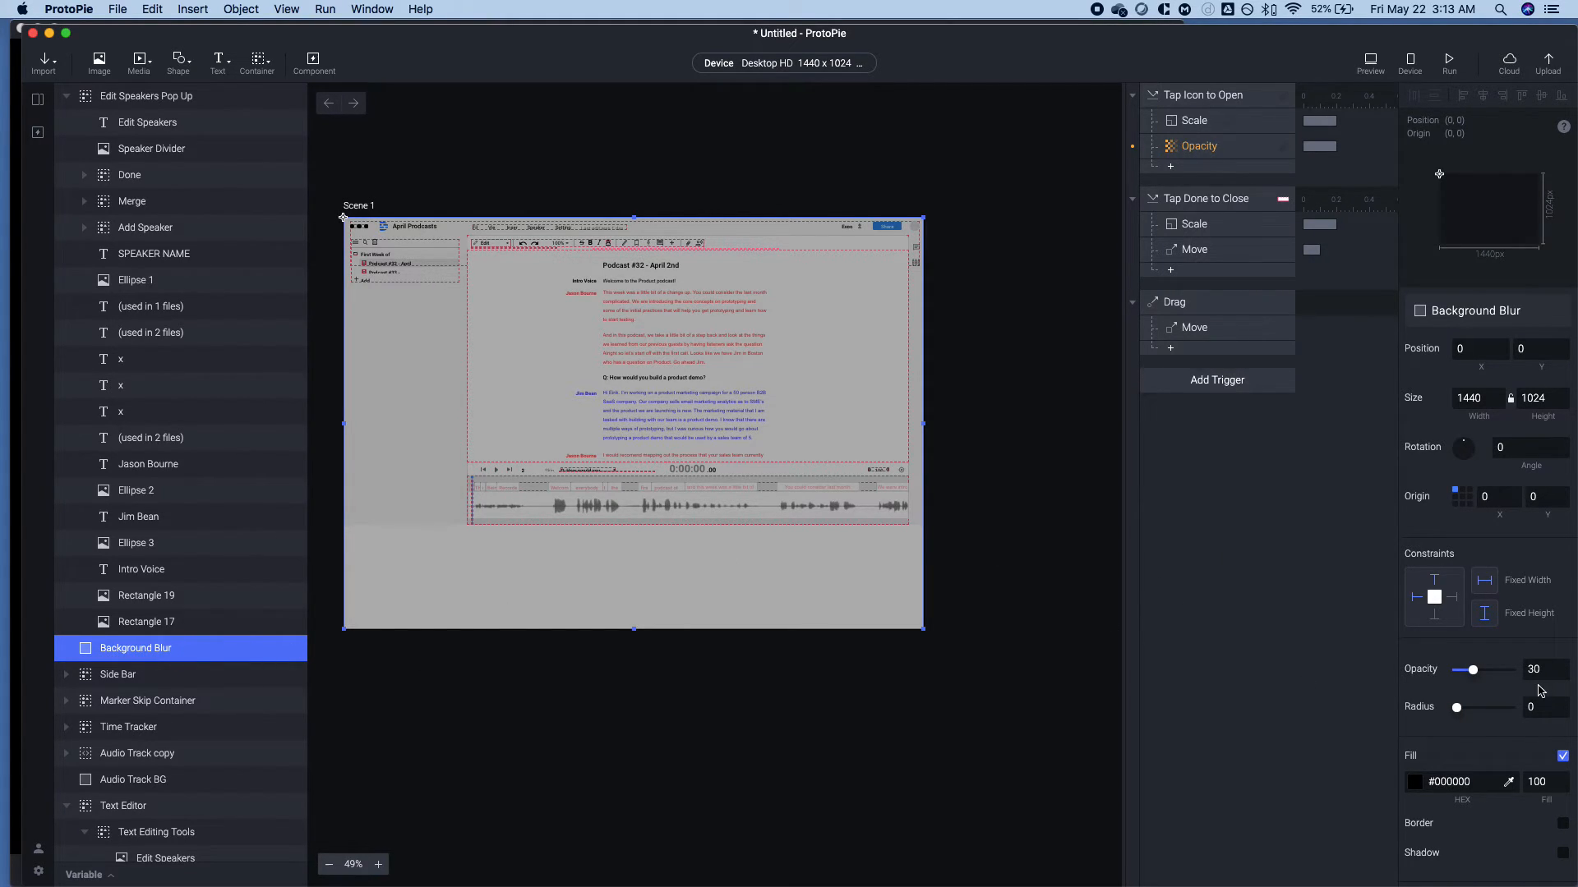
Add an Opacity response to Tap Done to Close, then preview and close the preview.
{"action": "left_click", "coordinate": [1198, 147]}
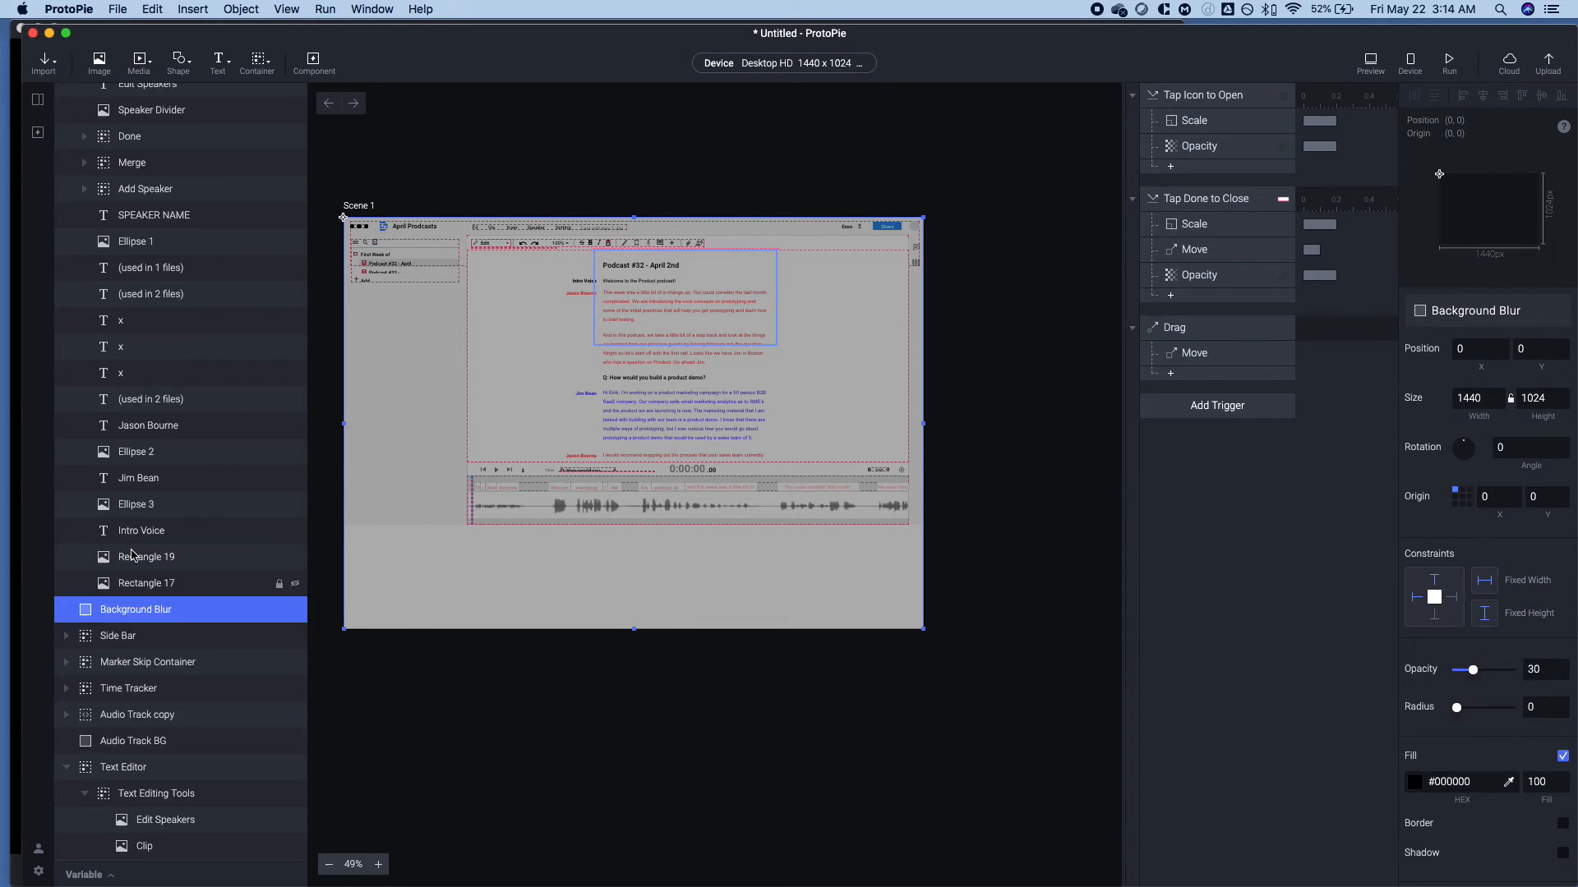
{"action": "scroll", "scroll_direction": "up", "scroll_amount": 3}
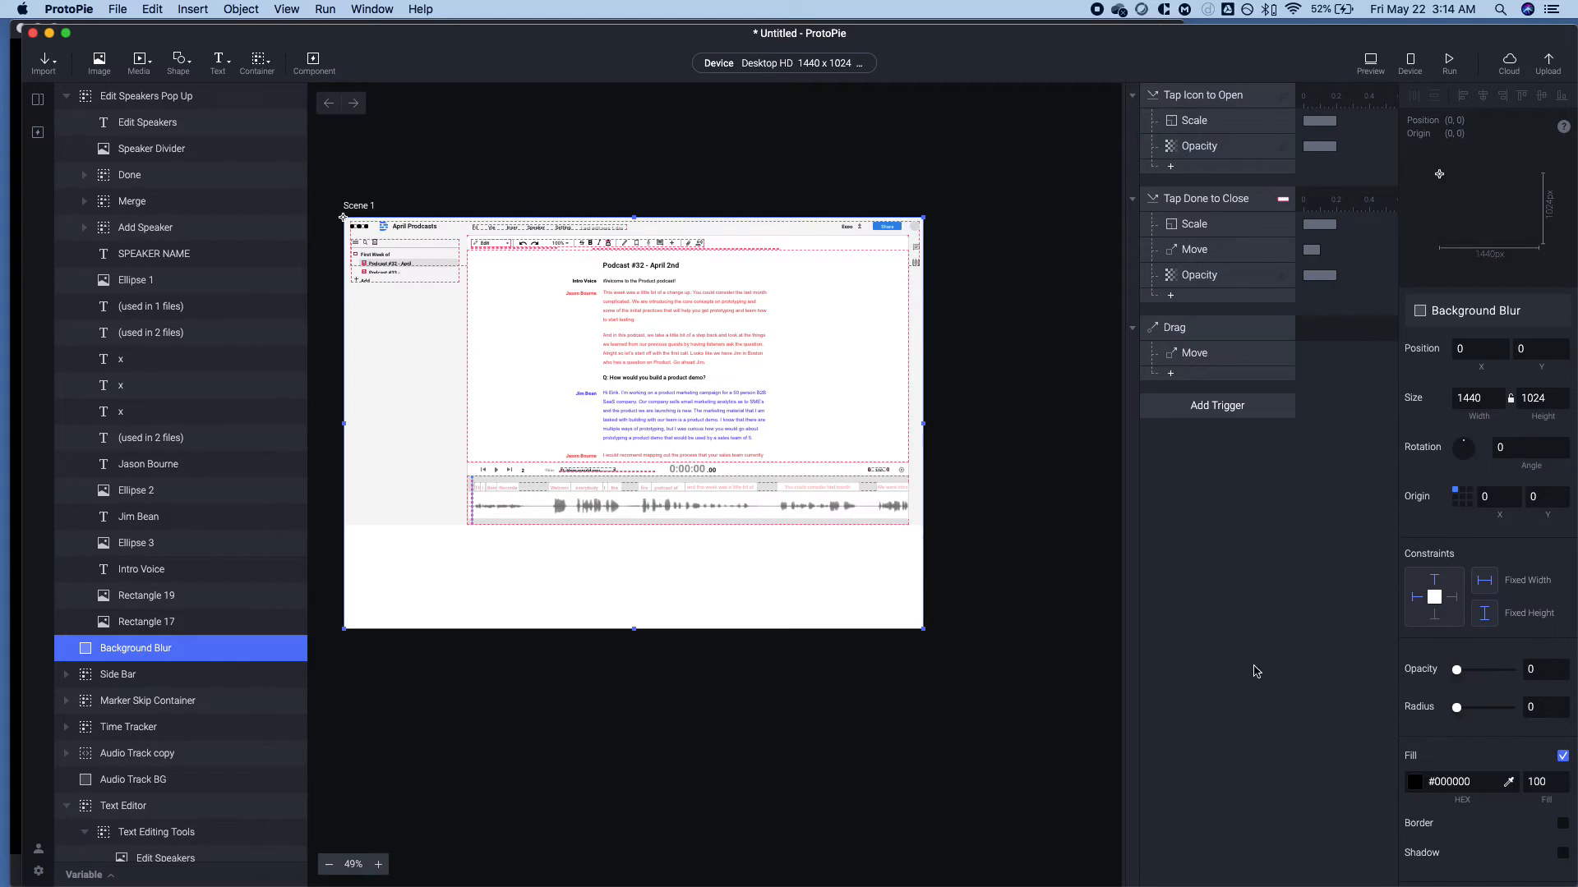
{"action": "left_click", "coordinate": [1370, 58]}
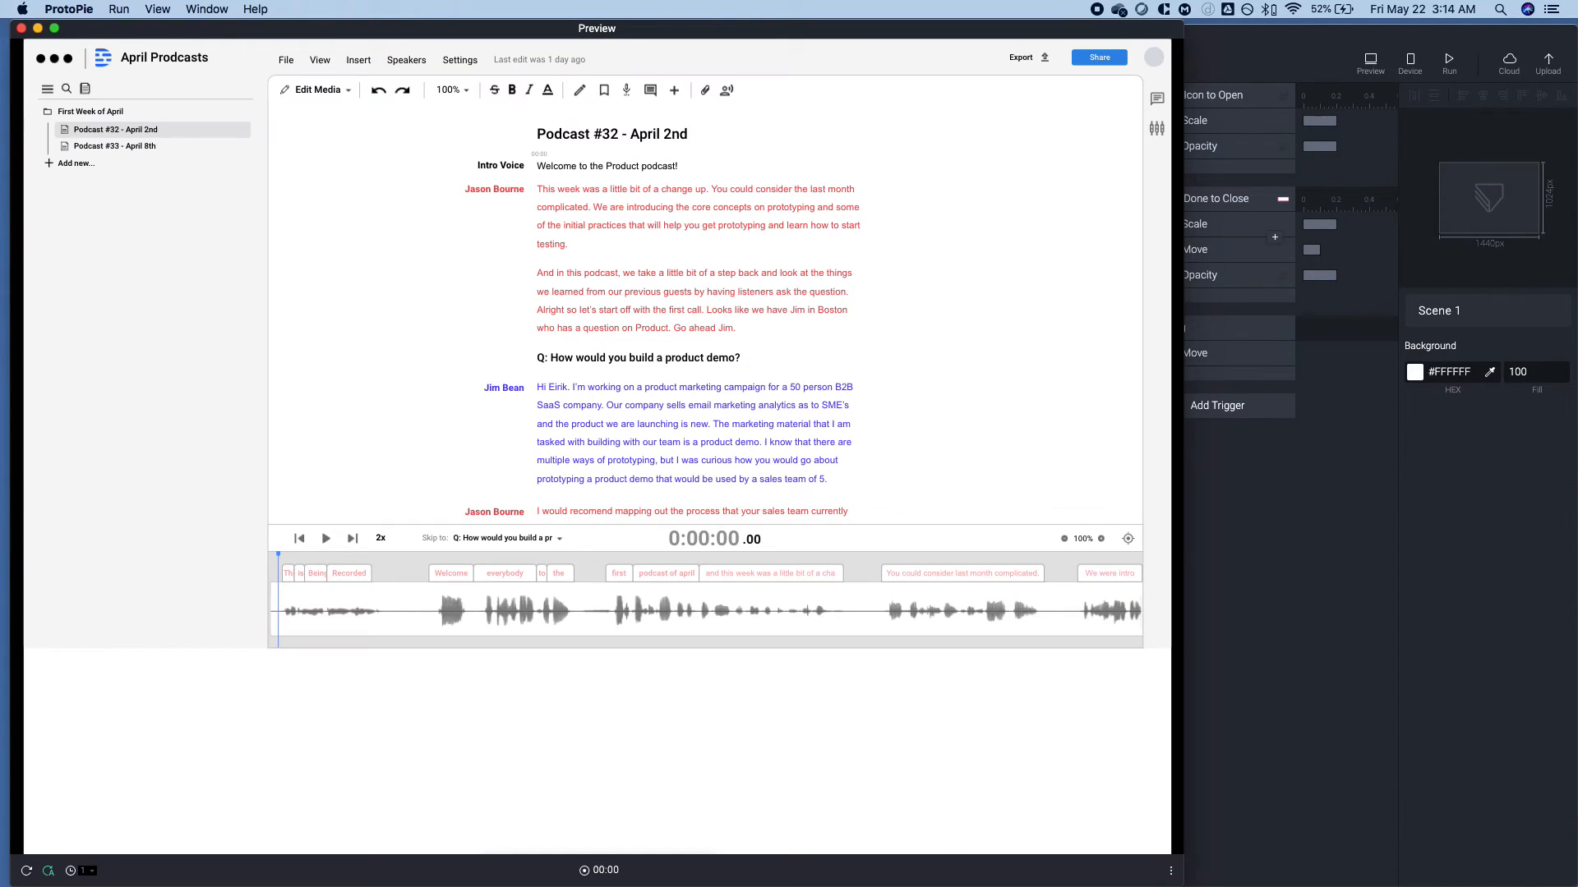
{"action": "left_click", "coordinate": [726, 90]}
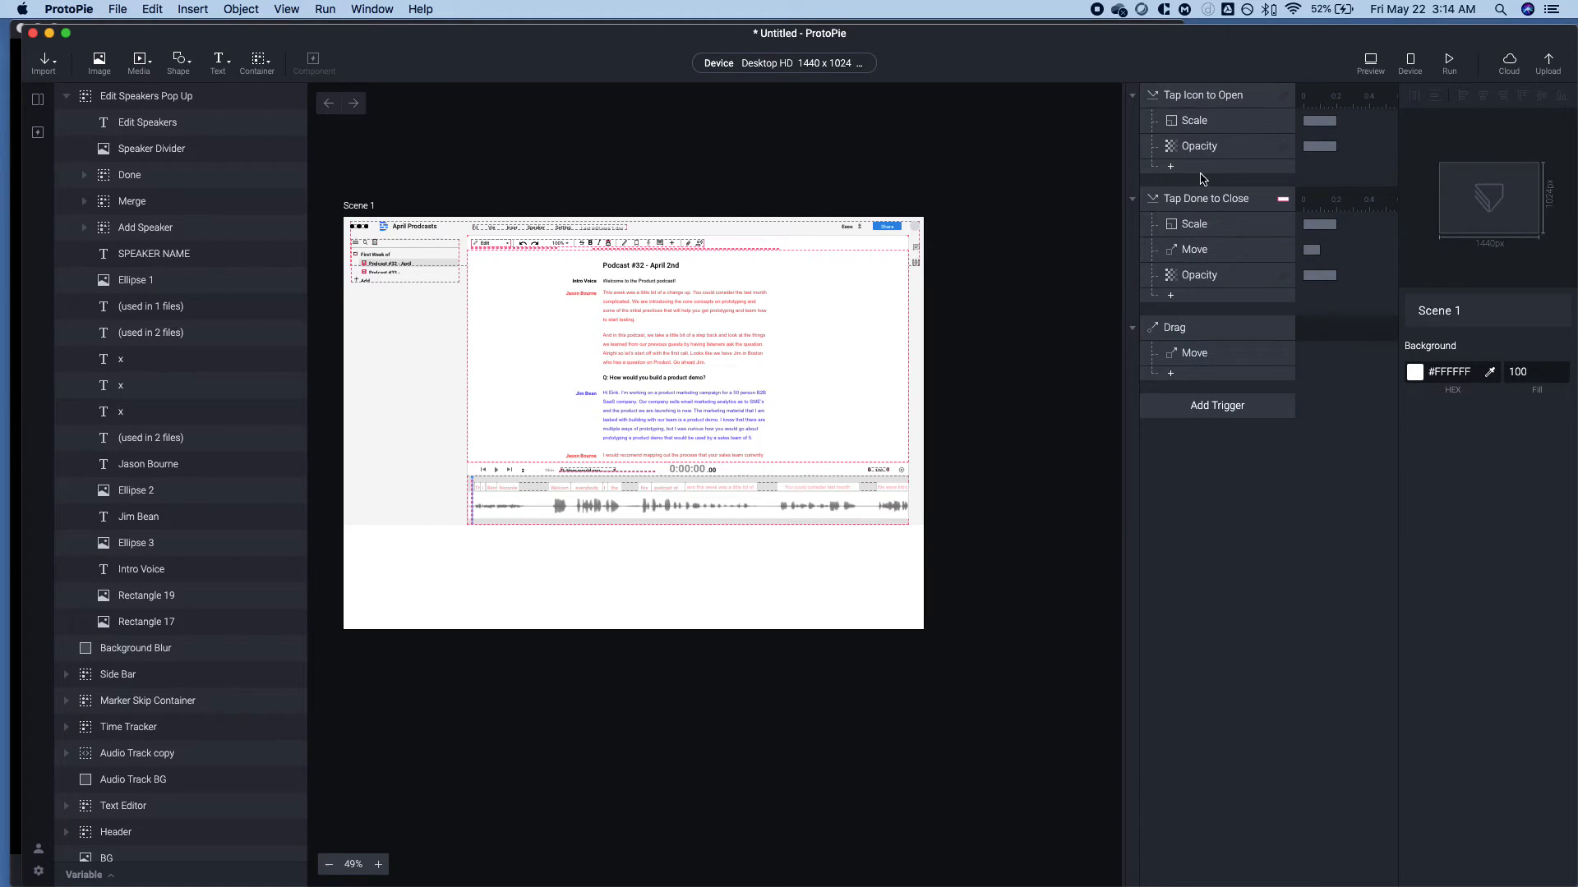
Target the Opacity response at the Background Blur layer by searching 'Back' in the layer dropdown.
{"action": "left_click", "coordinate": [1198, 275]}
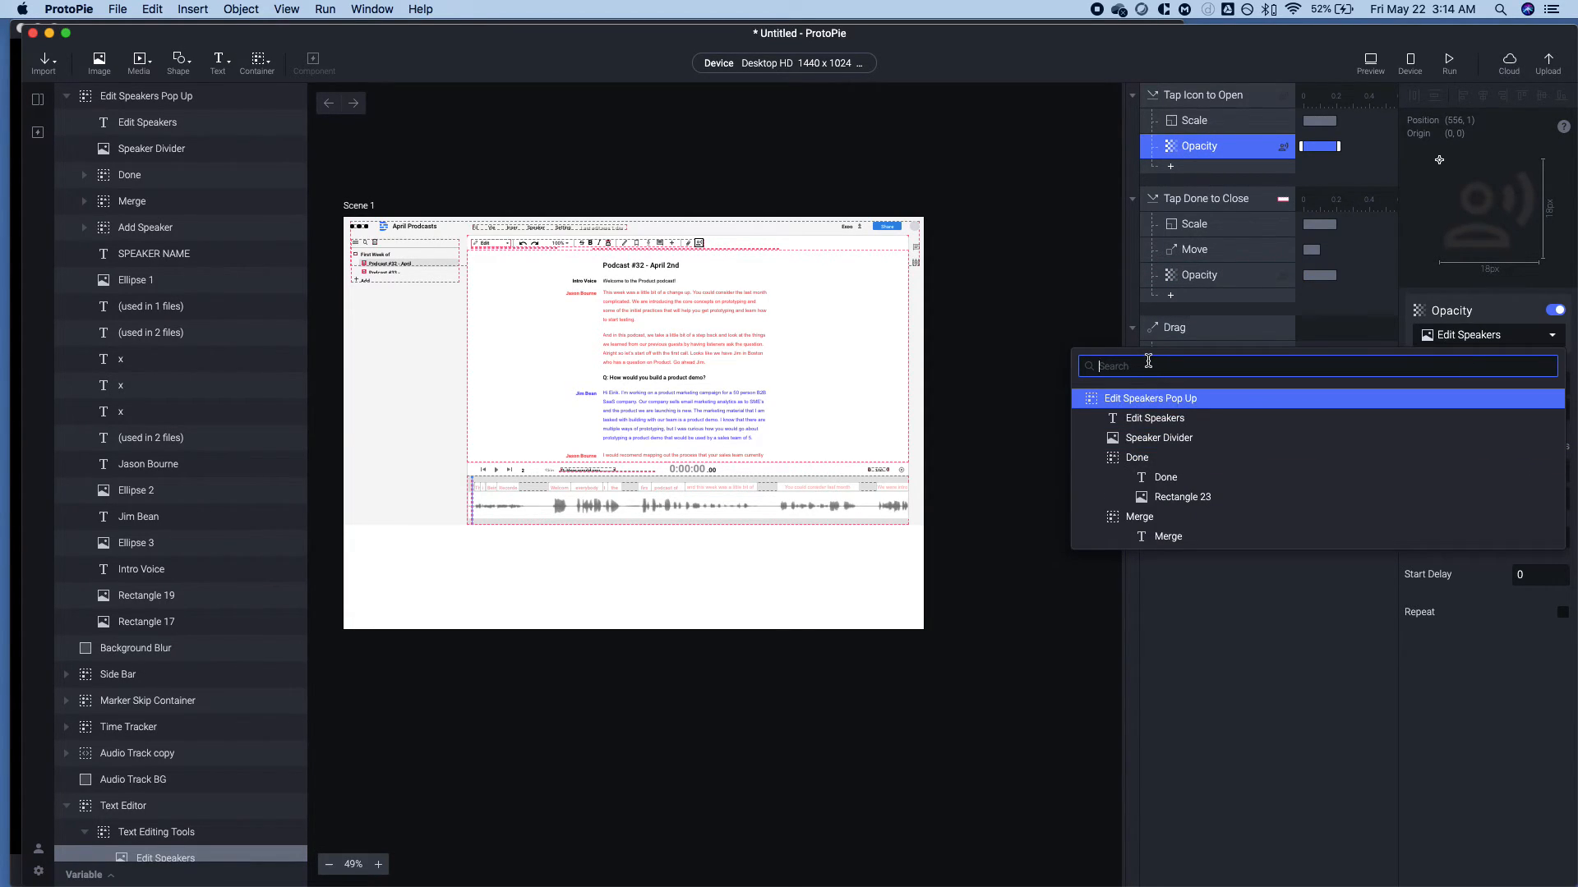
{"action": "type", "text": "Back"}
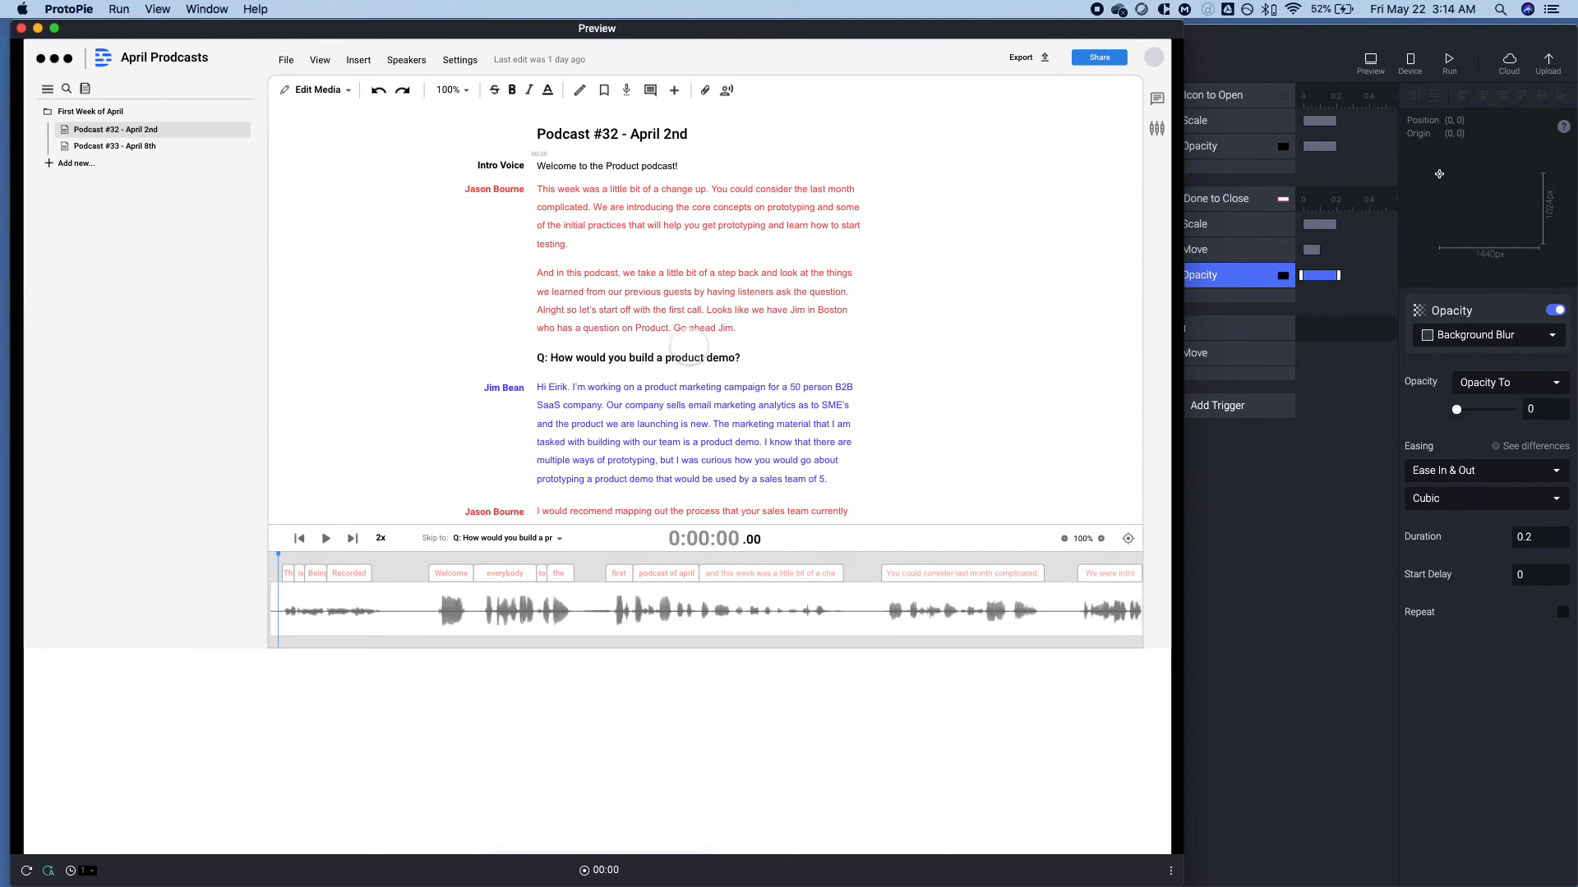
{"action": "left_click", "coordinate": [407, 60]}
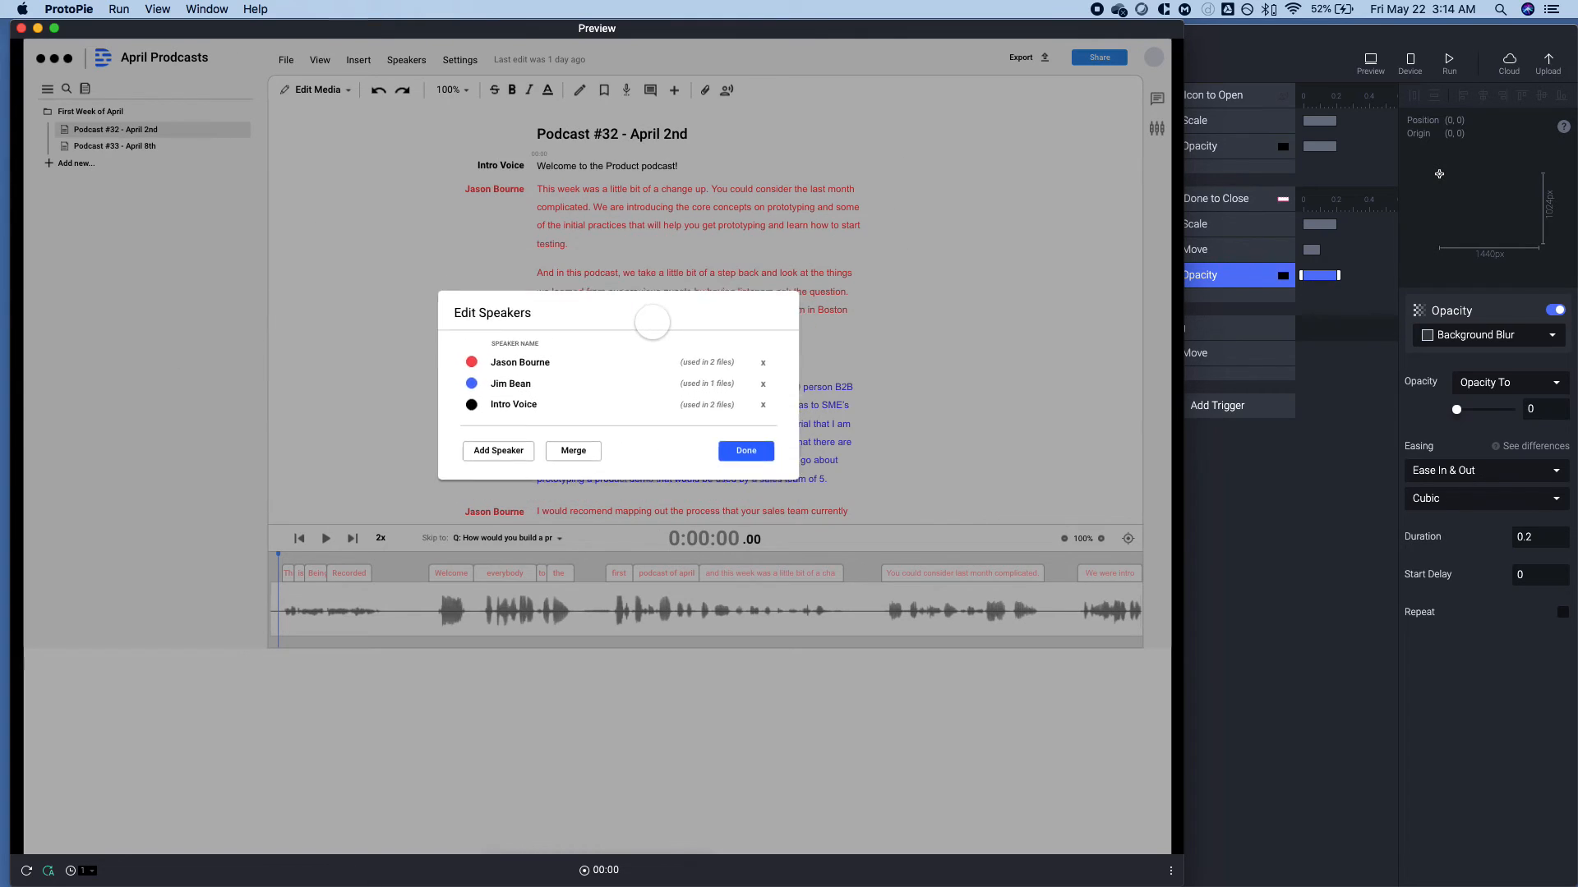
{"action": "left_click", "coordinate": [745, 449]}
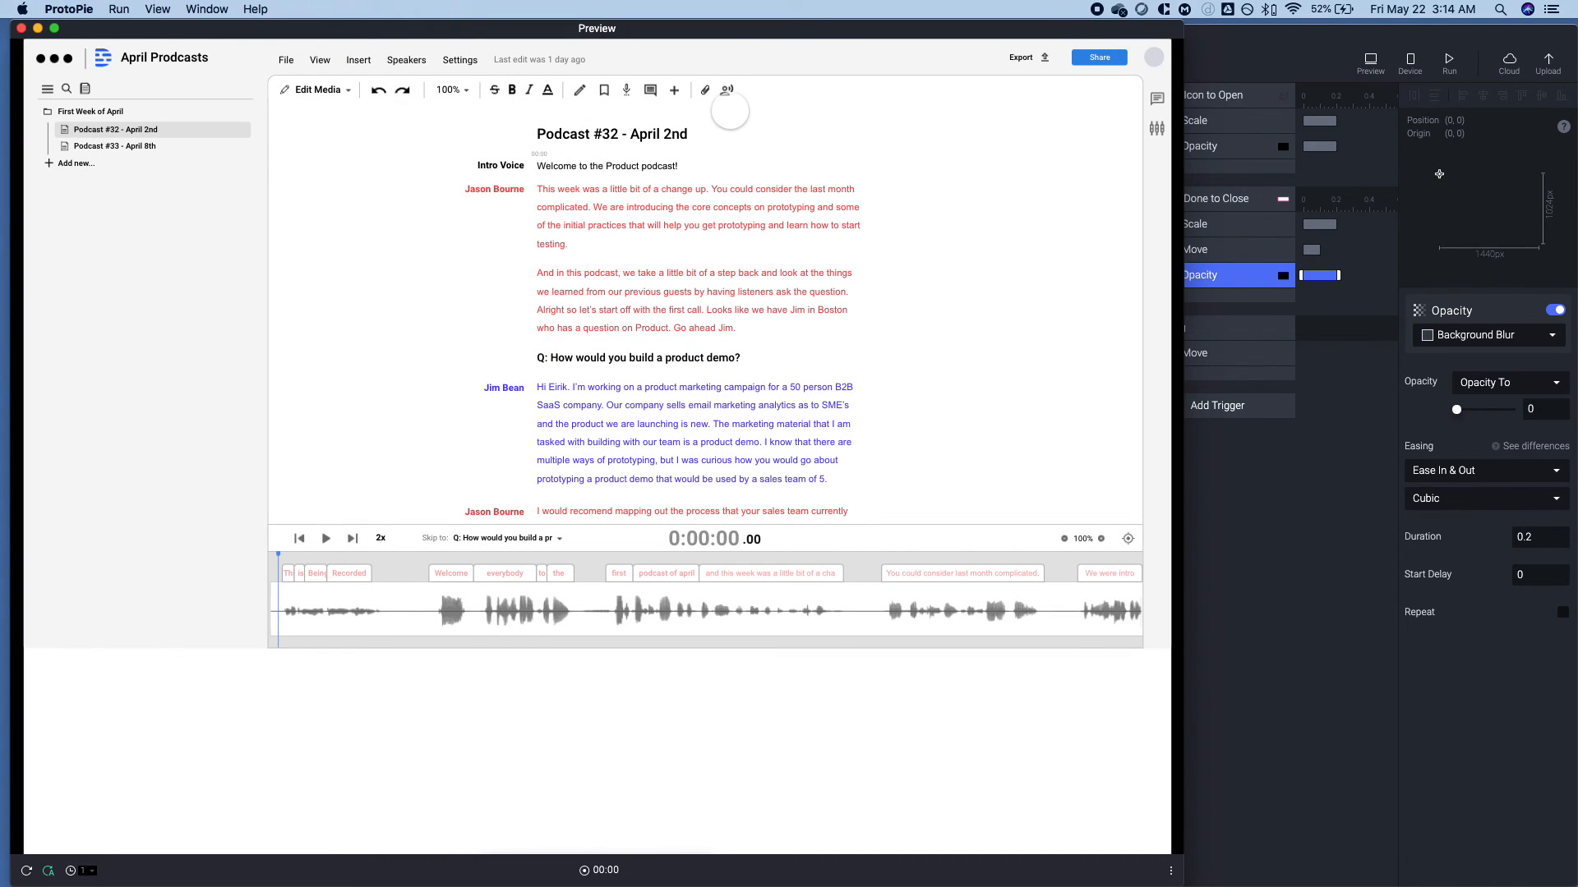
{"action": "left_click", "coordinate": [407, 59]}
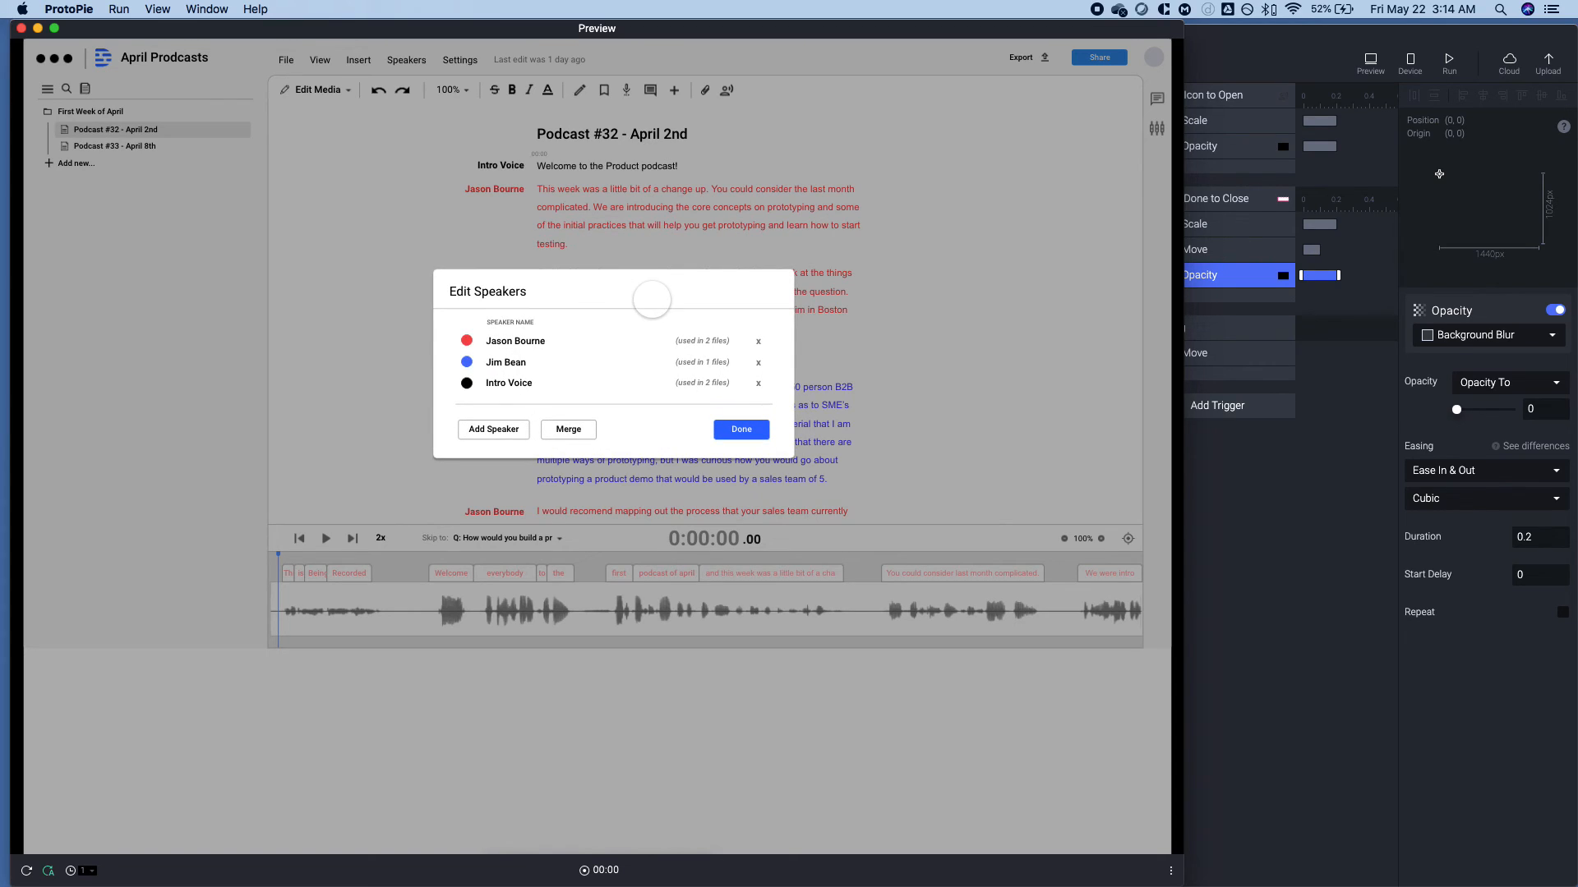
{"action": "mouse_move", "coordinate": [741, 430]}
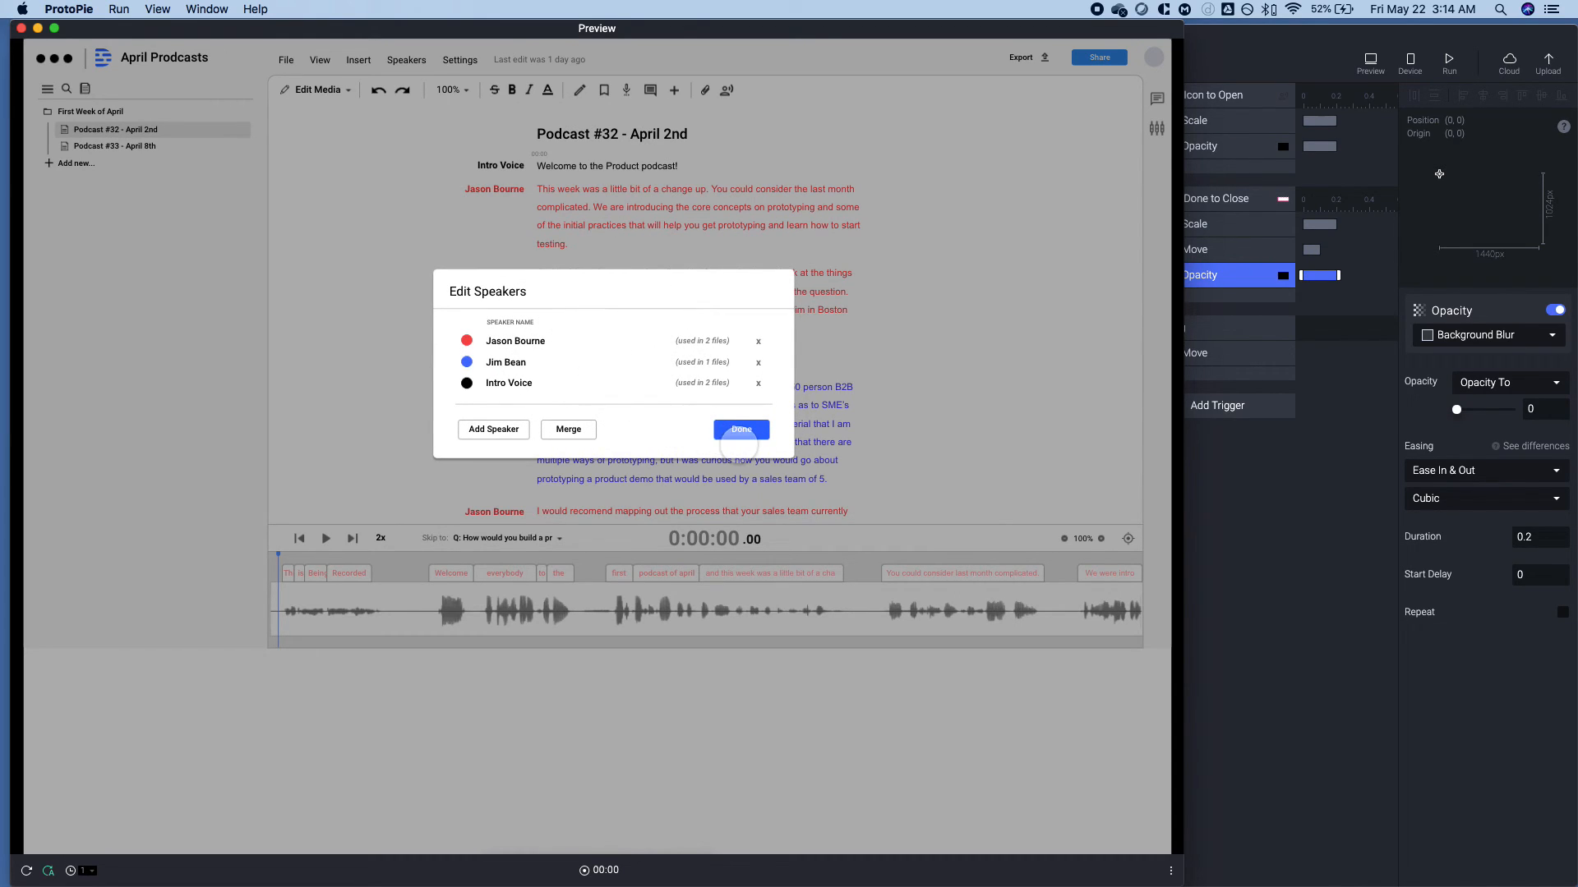
{"action": "left_click", "coordinate": [740, 430]}
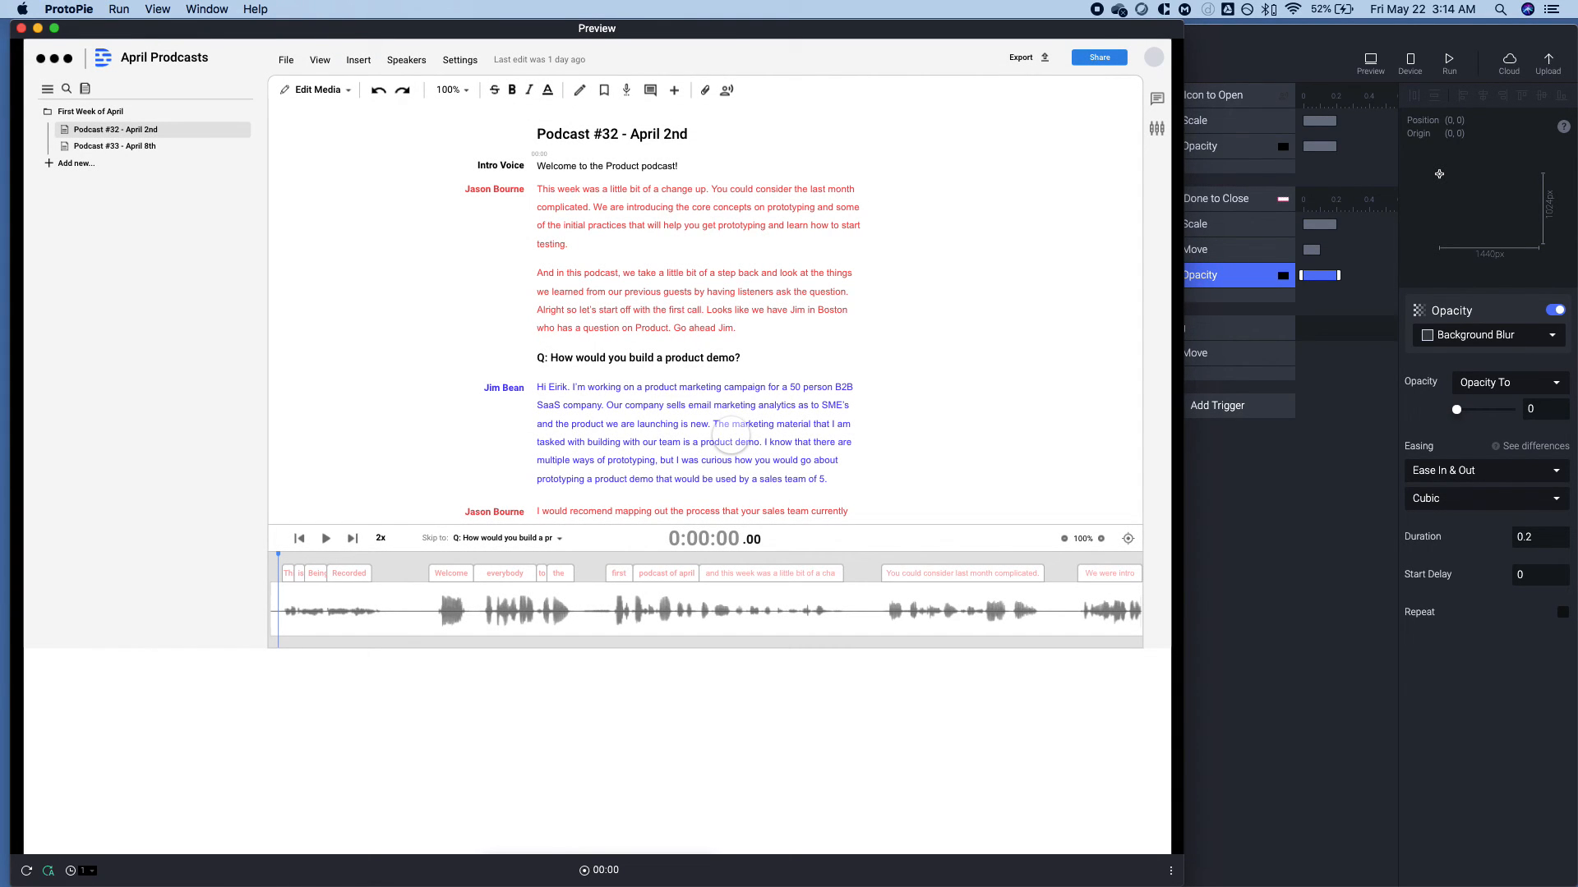